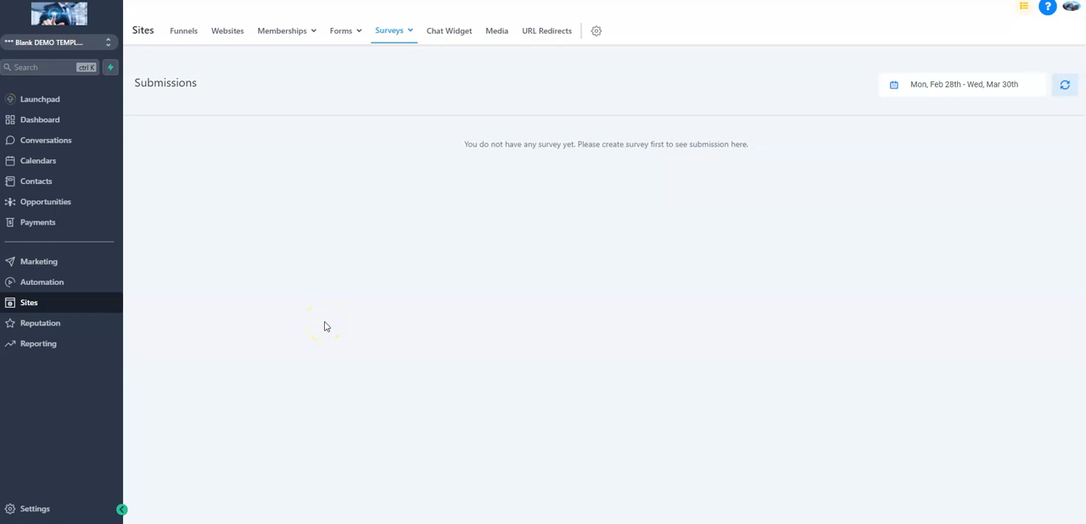
{"action": "mouse_move", "coordinate": [279, 259]}
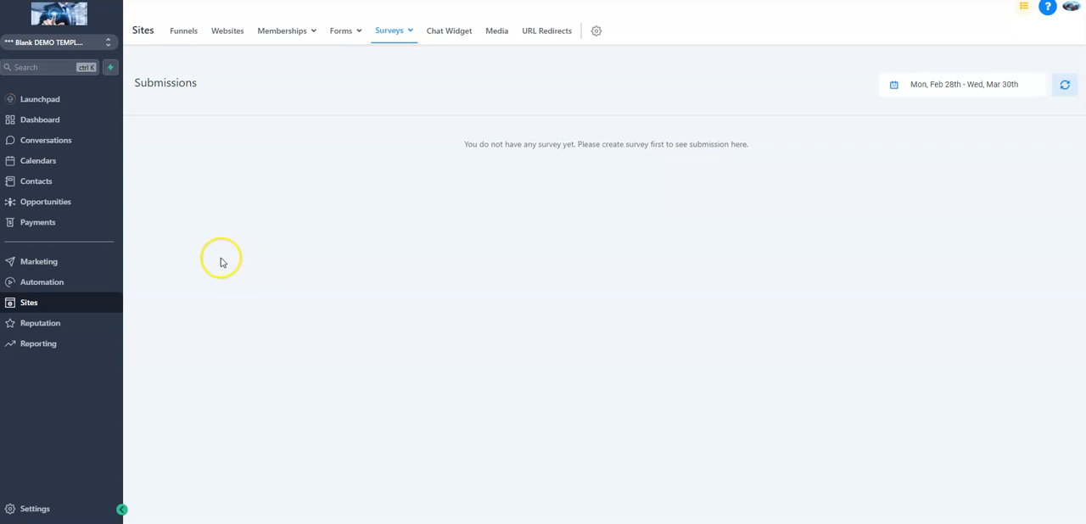
{"action": "mouse_move", "coordinate": [81, 270]}
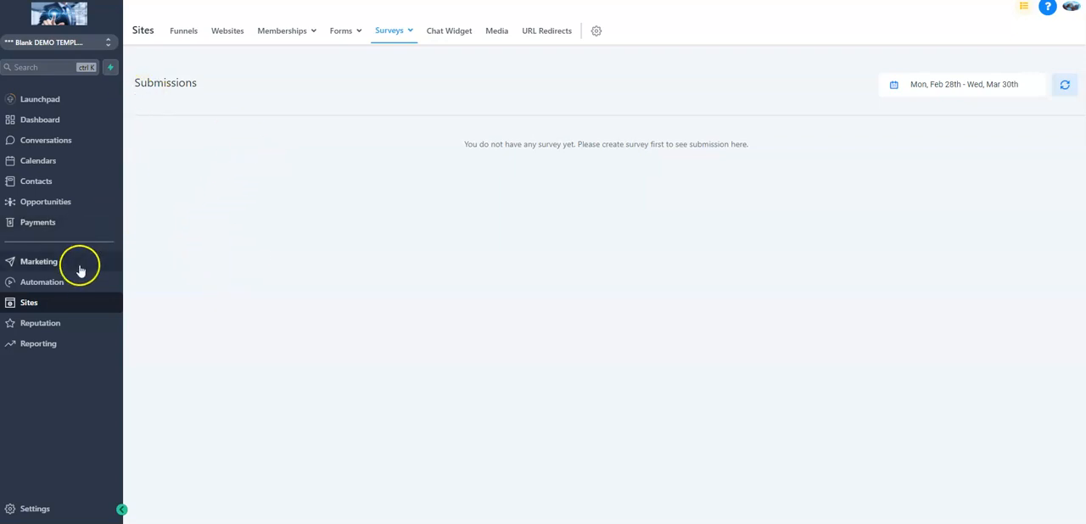
Go to the Sites area's Funnels overview and glance at the Surveys menu
{"action": "left_click", "coordinate": [183, 31]}
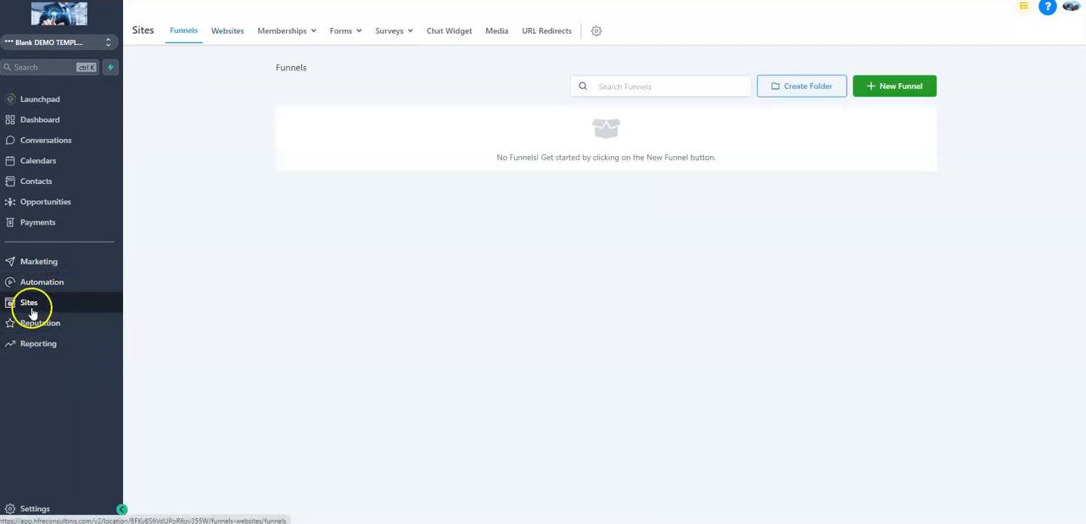
{"action": "left_click", "coordinate": [390, 30]}
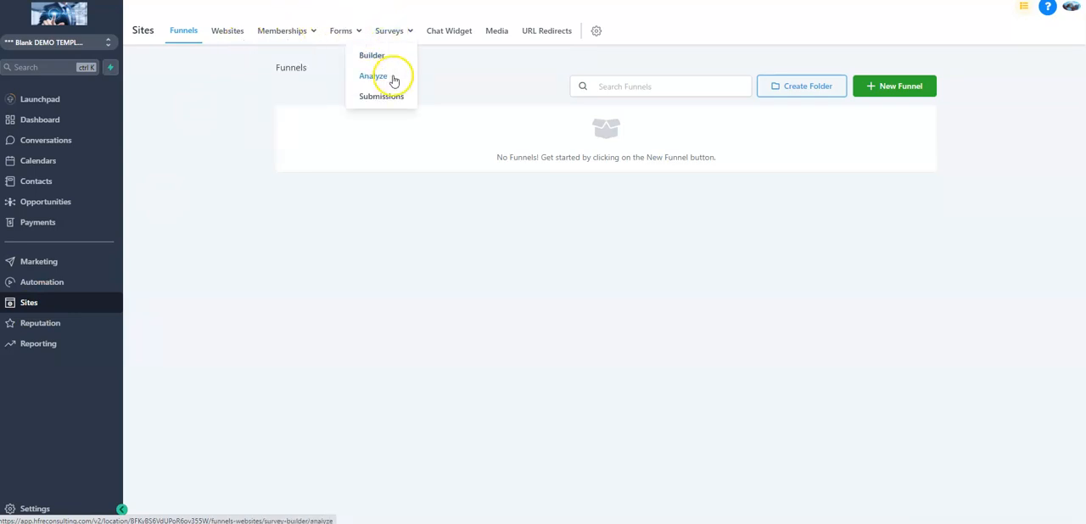
{"action": "mouse_move", "coordinate": [390, 30]}
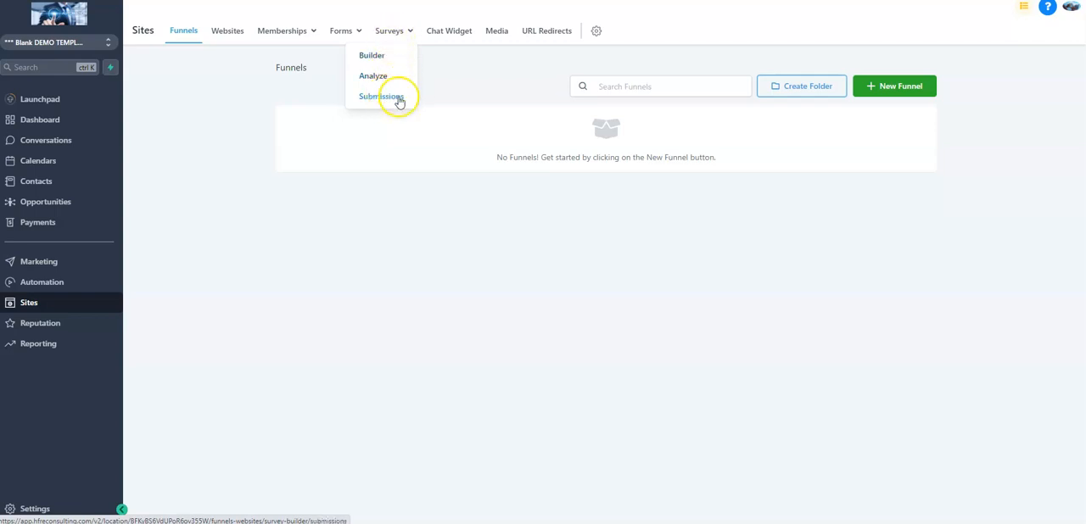
{"action": "mouse_move", "coordinate": [383, 99]}
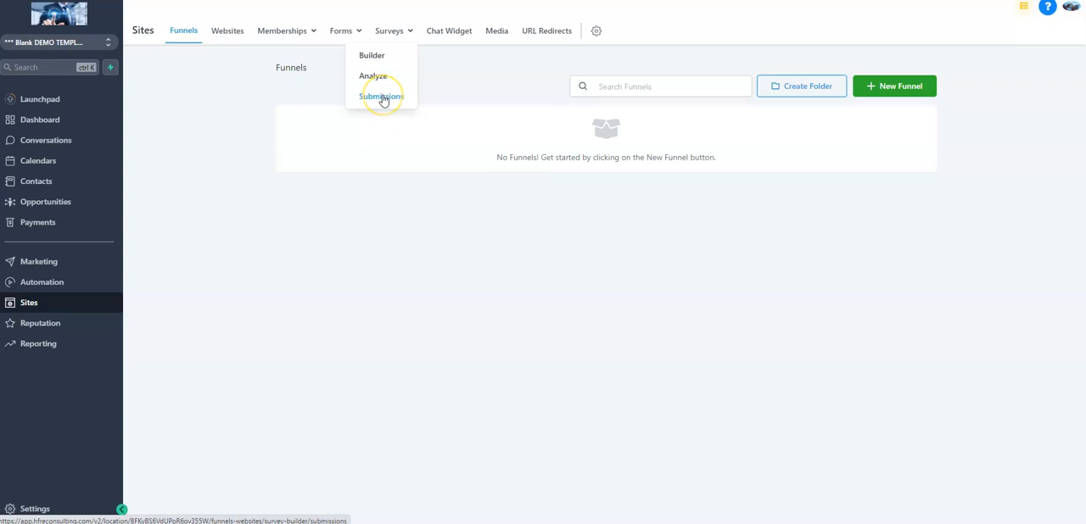
{"action": "mouse_move", "coordinate": [380, 95]}
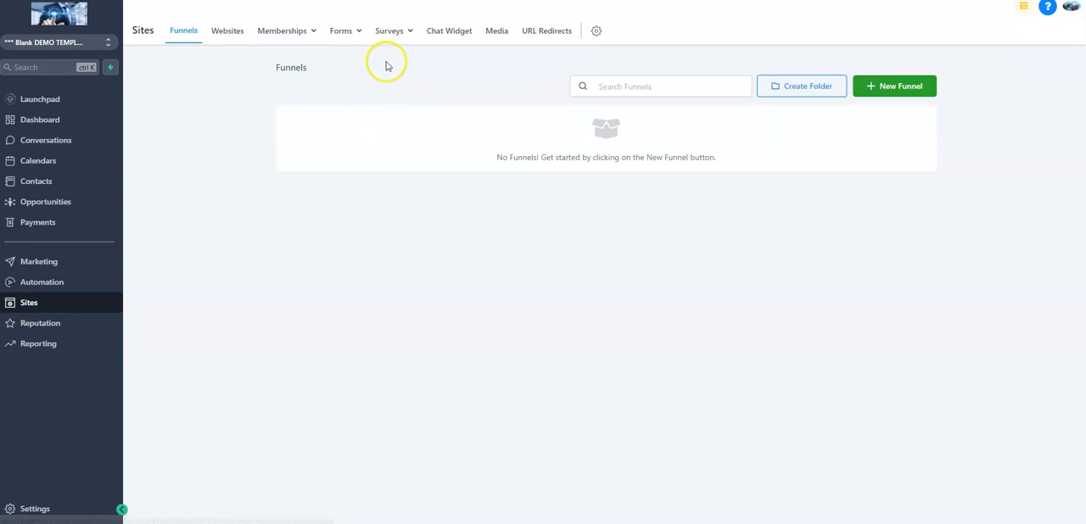
Go to the Surveys Builder page from the Surveys menu
{"action": "left_click", "coordinate": [391, 30]}
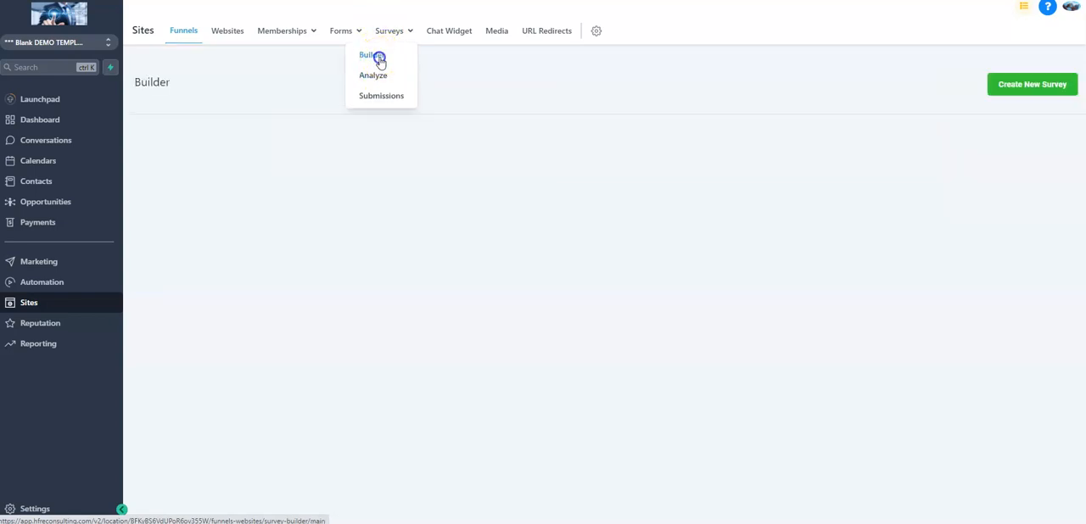
{"action": "left_click", "coordinate": [369, 55]}
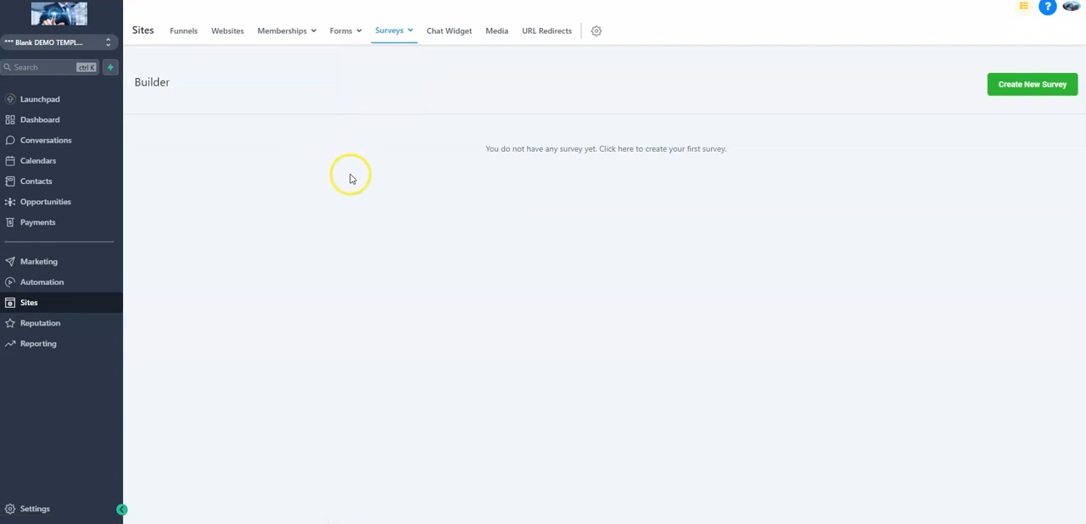
{"action": "mouse_move", "coordinate": [368, 190]}
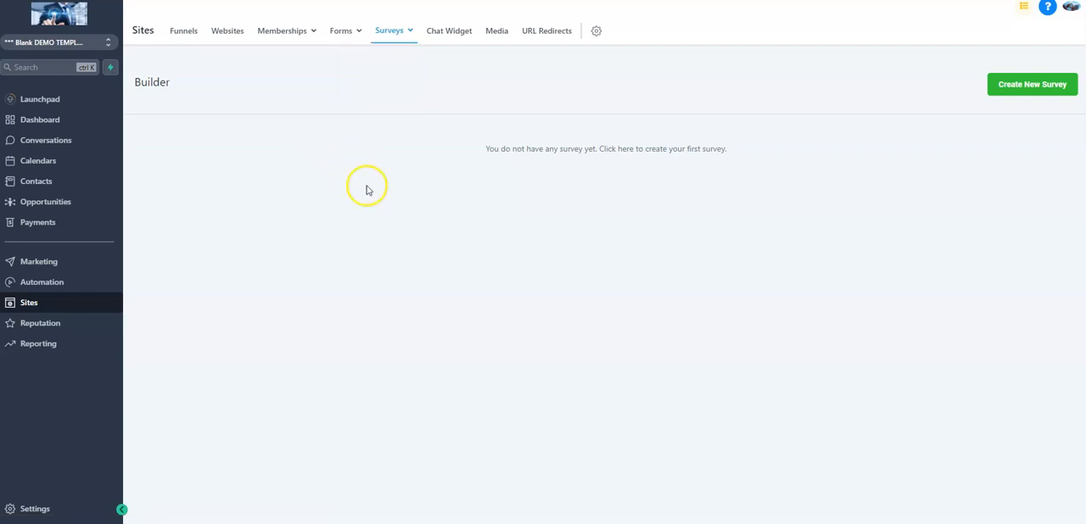
{"action": "mouse_move", "coordinate": [379, 197]}
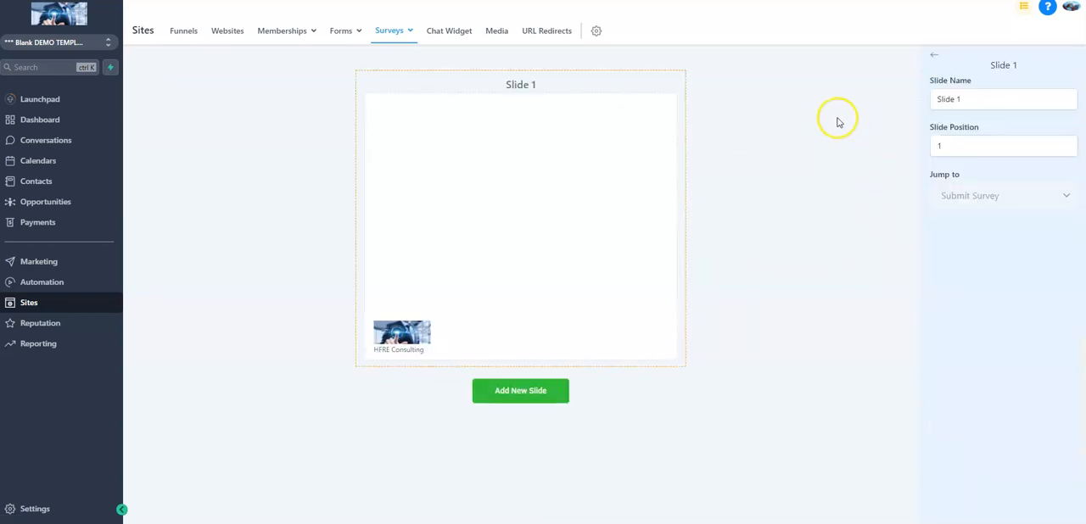
{"action": "mouse_move", "coordinate": [432, 340]}
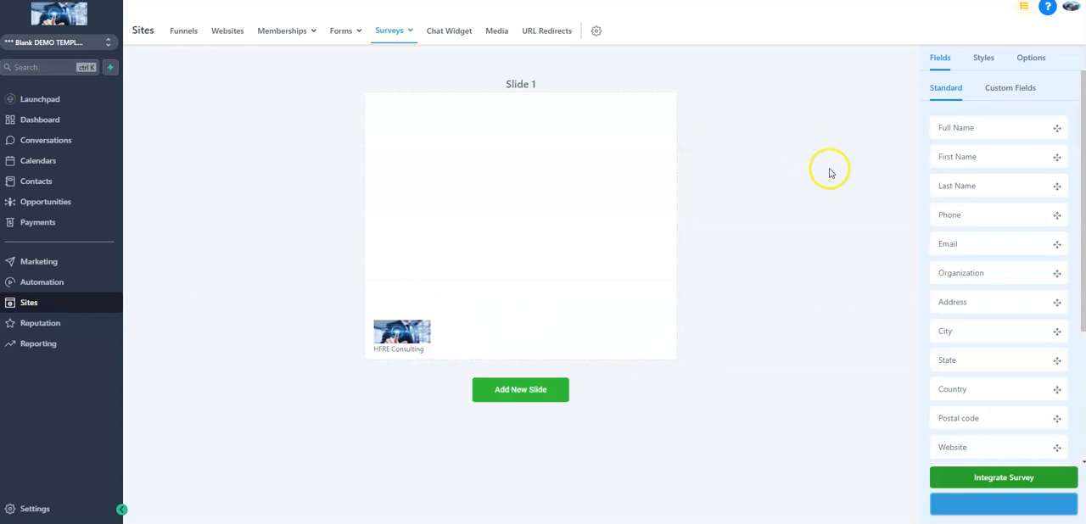
{"action": "mouse_move", "coordinate": [823, 185]}
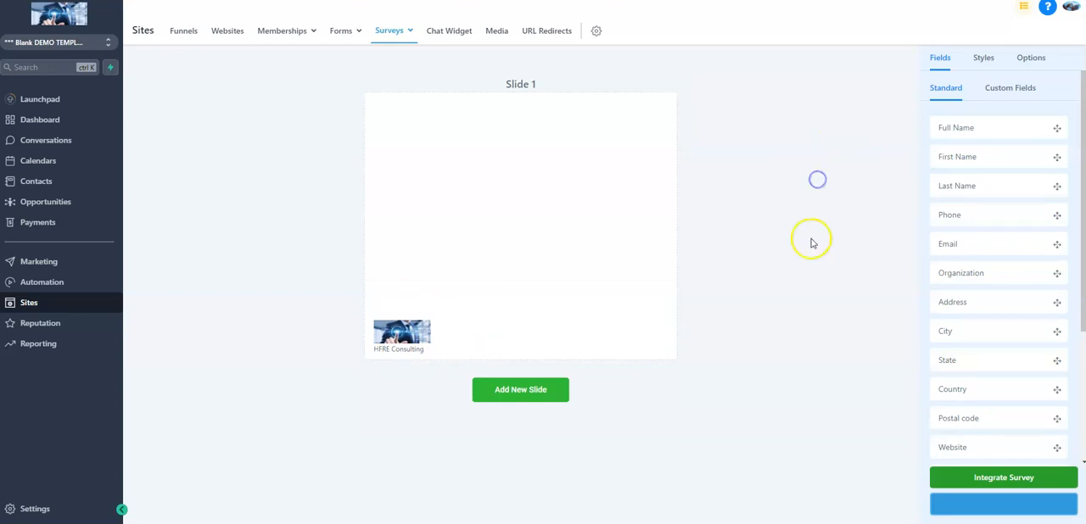
{"action": "mouse_move", "coordinate": [845, 156]}
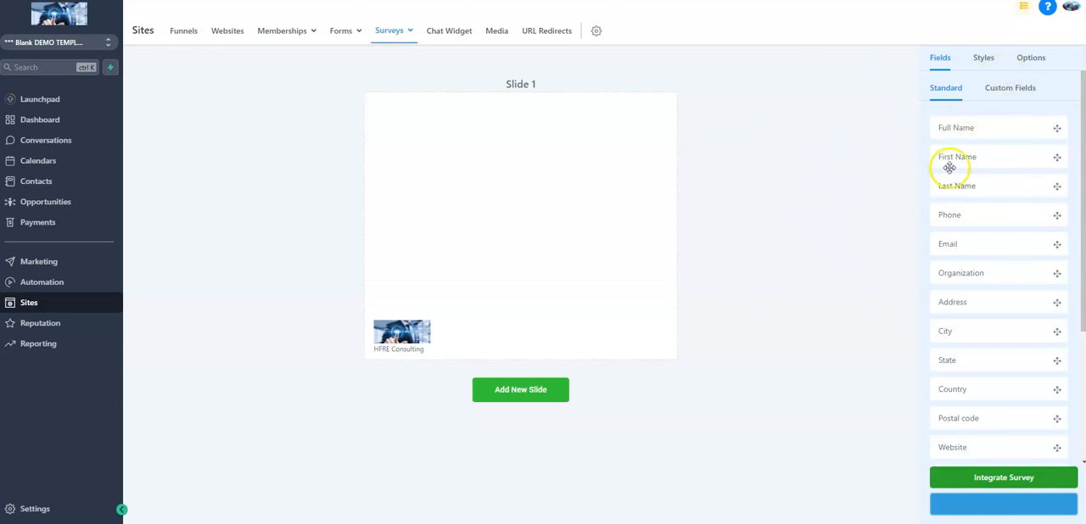
{"action": "mouse_move", "coordinate": [821, 134]}
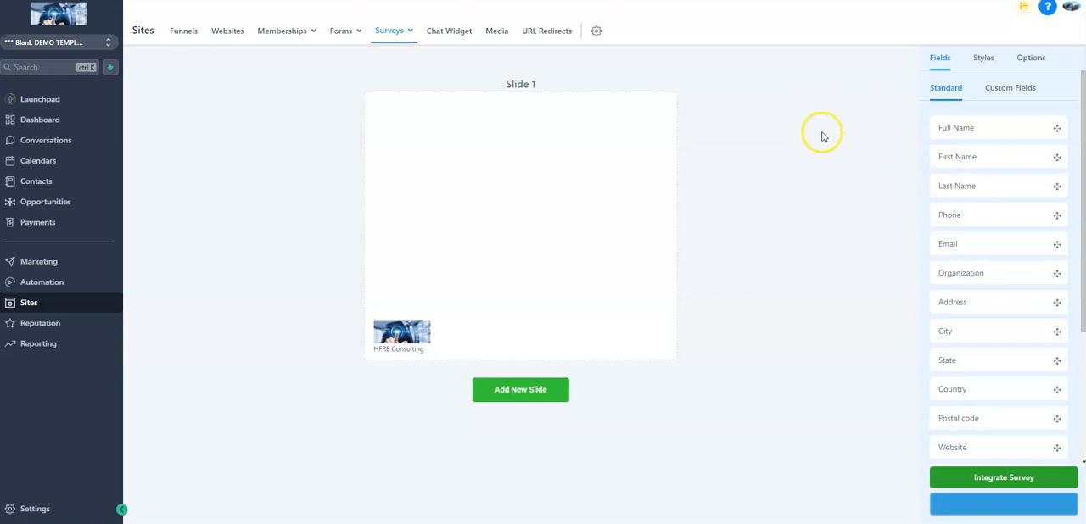
{"action": "mouse_move", "coordinate": [1003, 78]}
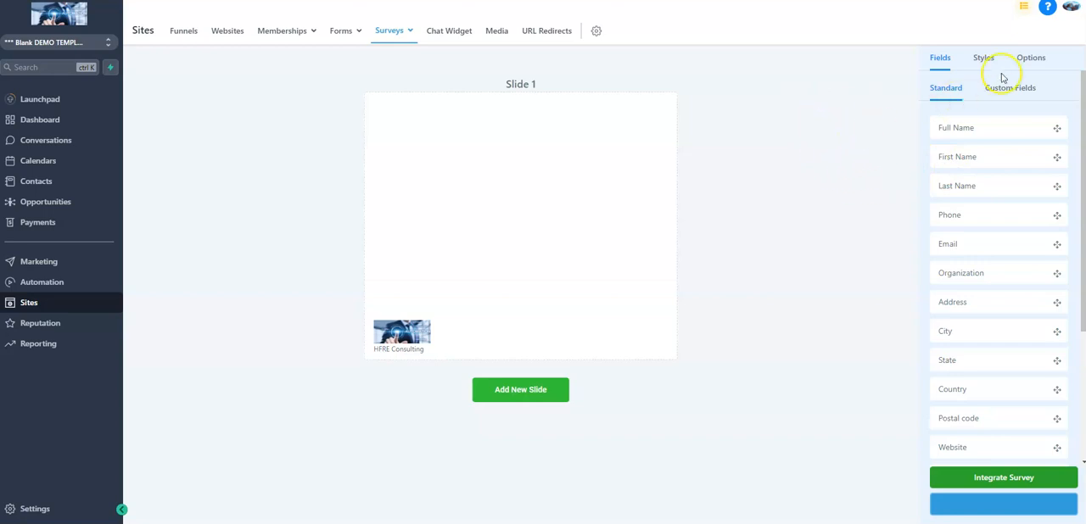
Name the survey 'My First Survey' in its Options settings and save it
{"action": "left_click", "coordinate": [1032, 58]}
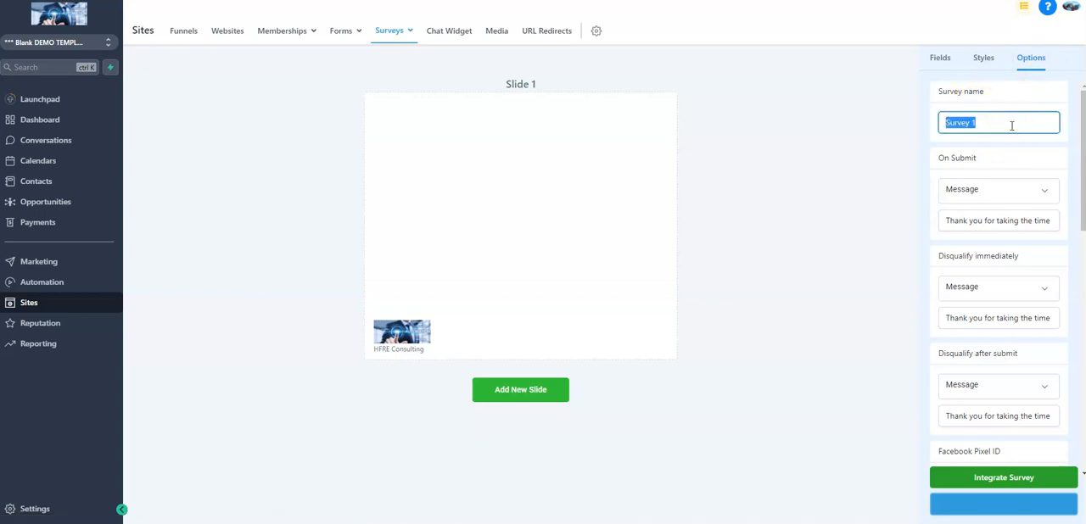
{"action": "type", "text": "My First"}
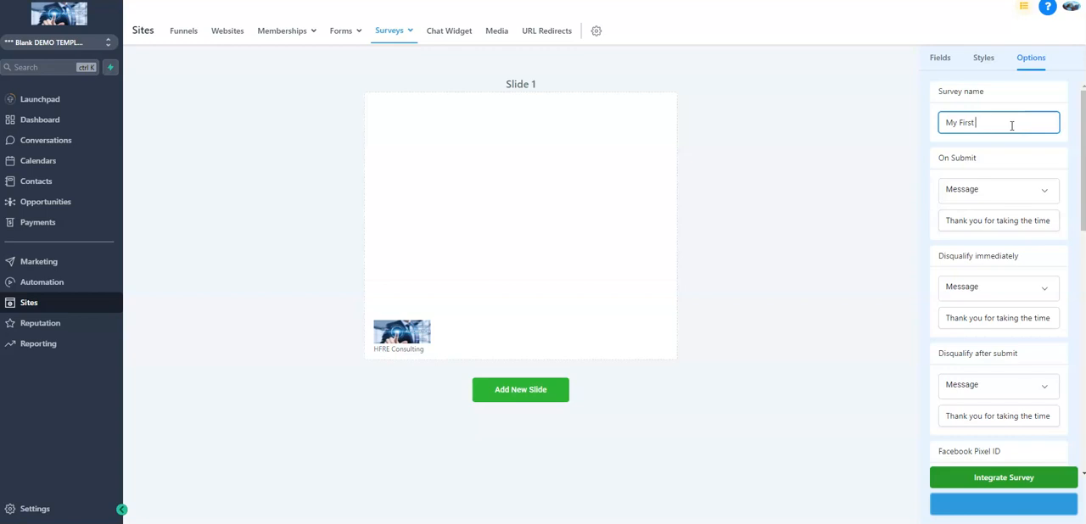
{"action": "type", "text": "Survey"}
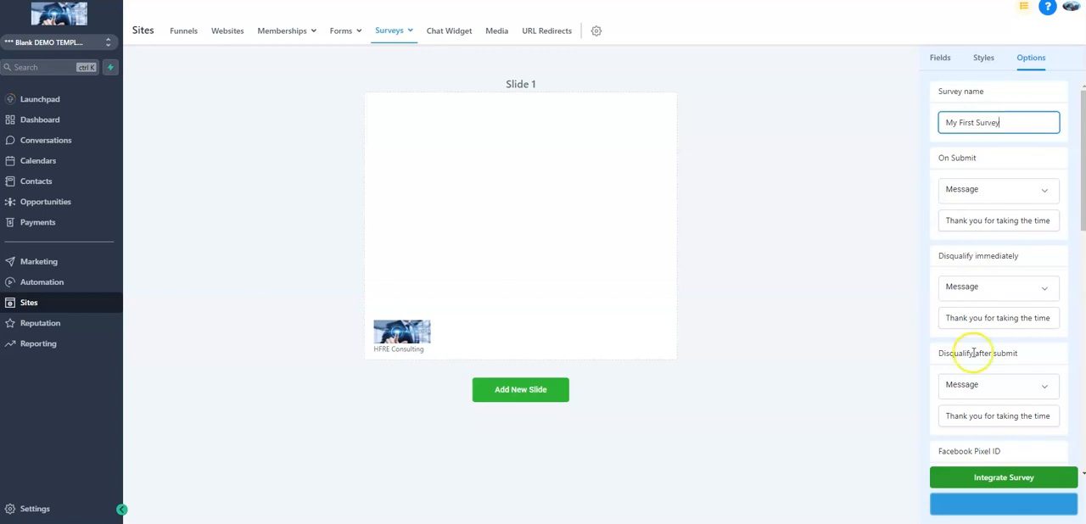
{"action": "scroll", "scroll_direction": "down", "scroll_amount": 3}
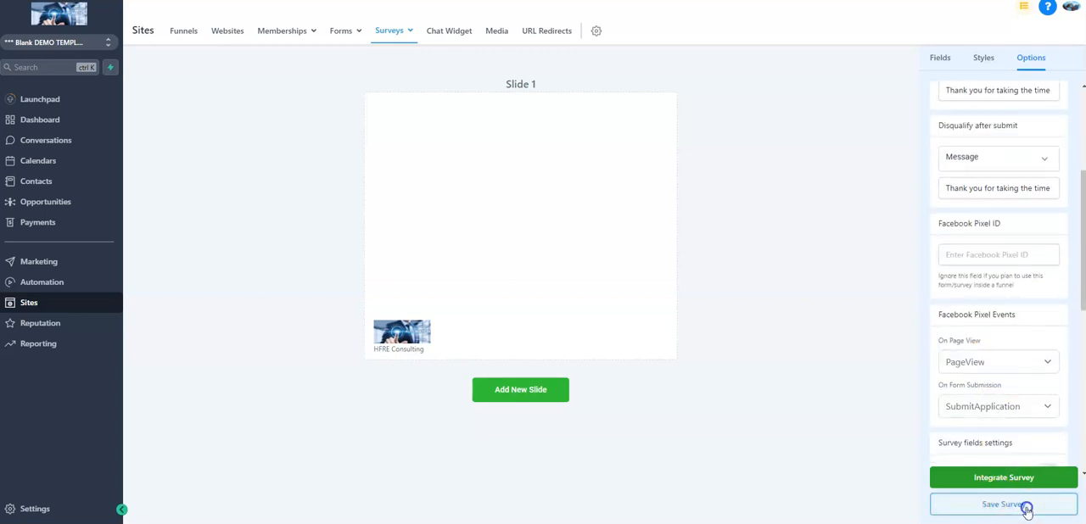
{"action": "left_click", "coordinate": [1001, 506]}
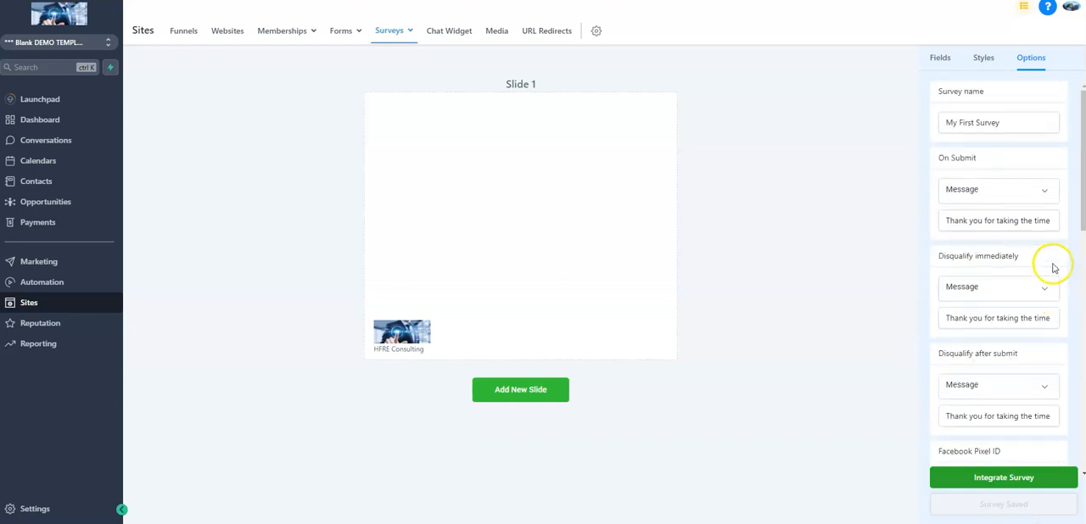
{"action": "mouse_move", "coordinate": [998, 163]}
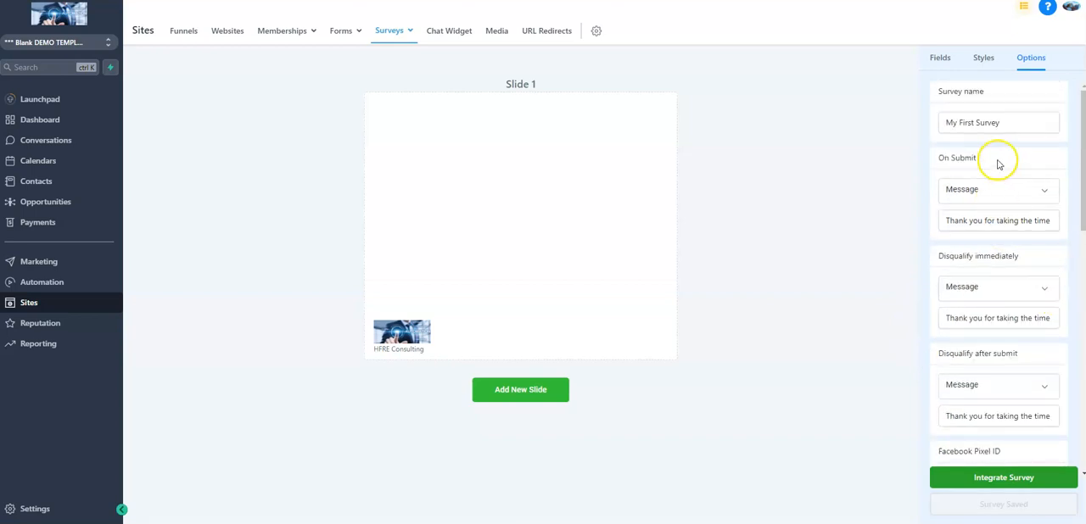
{"action": "mouse_move", "coordinate": [1050, 177]}
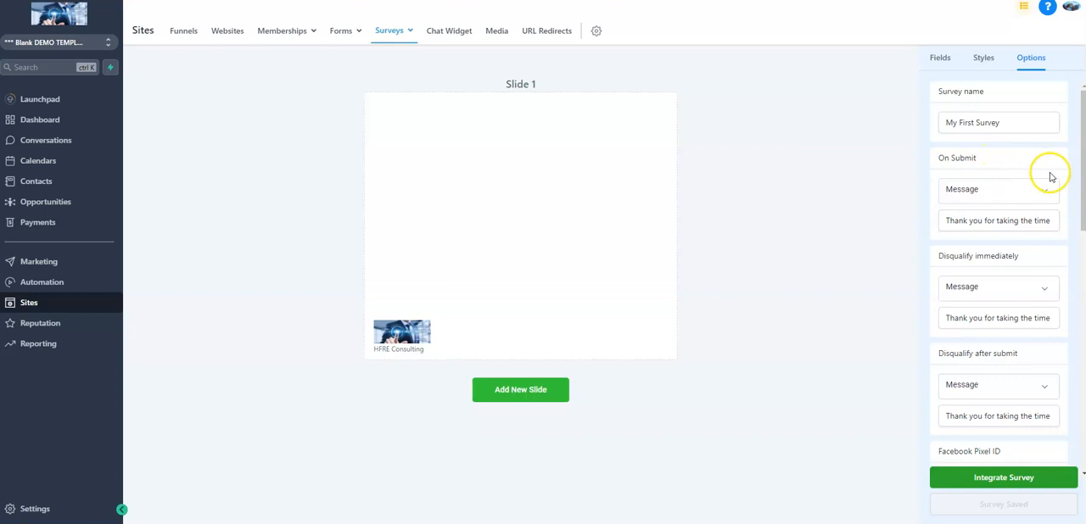
Keep the On Submit action set to showing a thank-you message
{"action": "scroll", "scroll_direction": "down", "scroll_amount": 3}
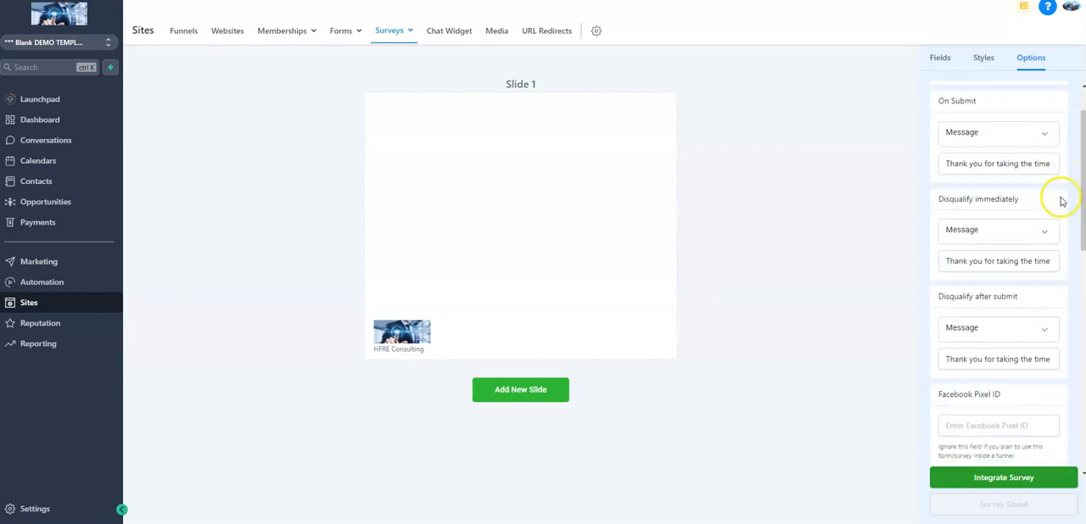
{"action": "left_click", "coordinate": [1044, 132]}
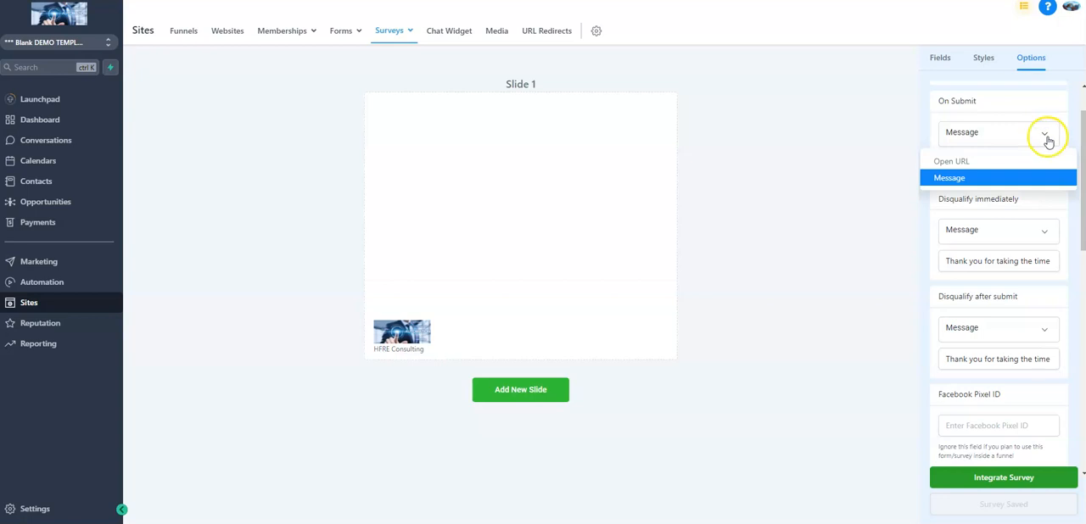
{"action": "mouse_move", "coordinate": [1046, 137]}
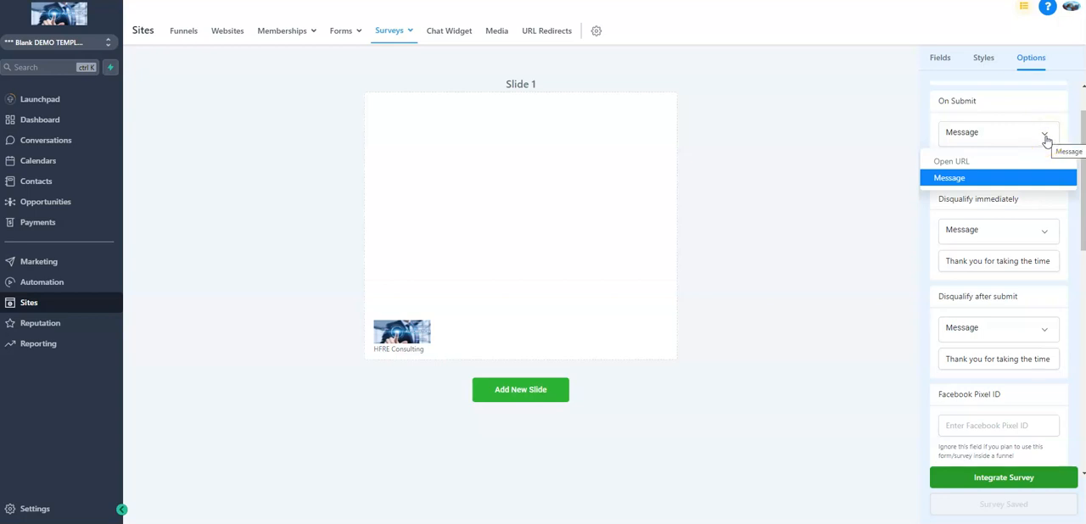
{"action": "left_click", "coordinate": [949, 177]}
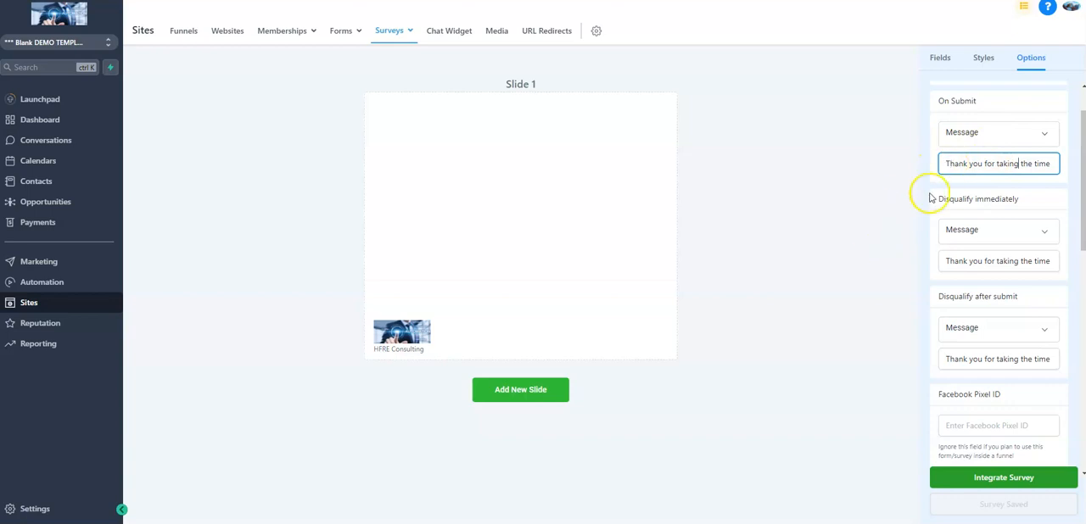
{"action": "mouse_move", "coordinate": [995, 261]}
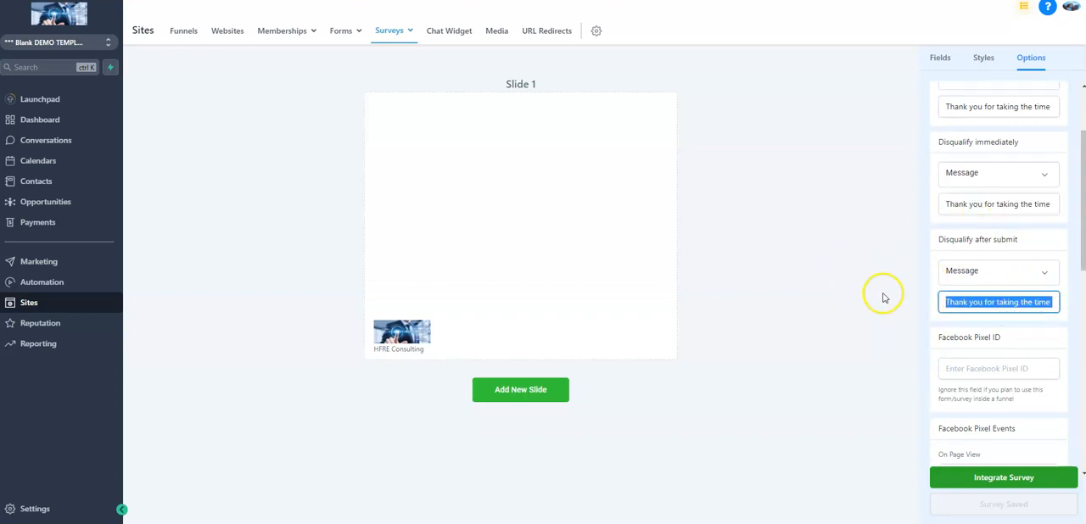
{"action": "mouse_move", "coordinate": [1043, 288]}
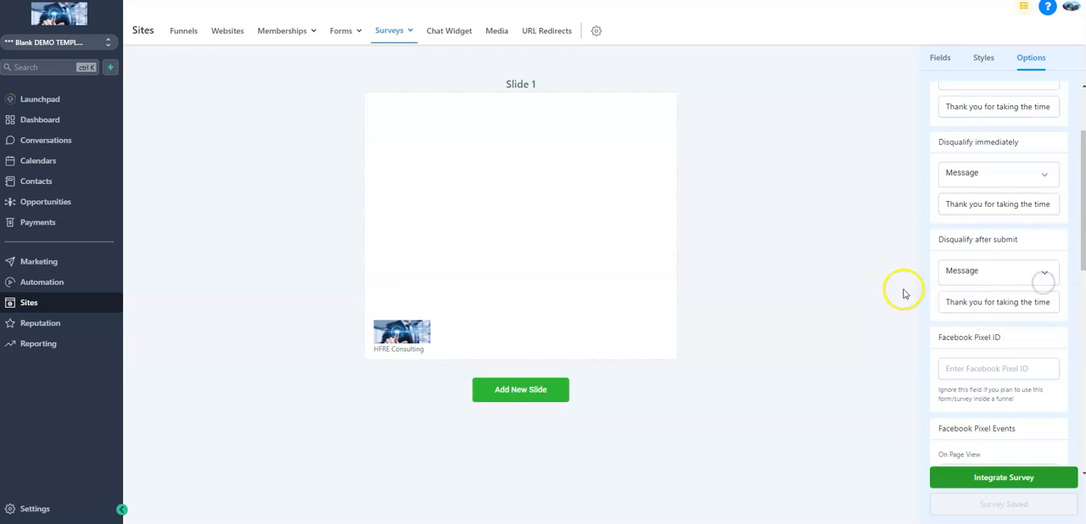
{"action": "scroll", "scroll_direction": "up", "scroll_amount": 3}
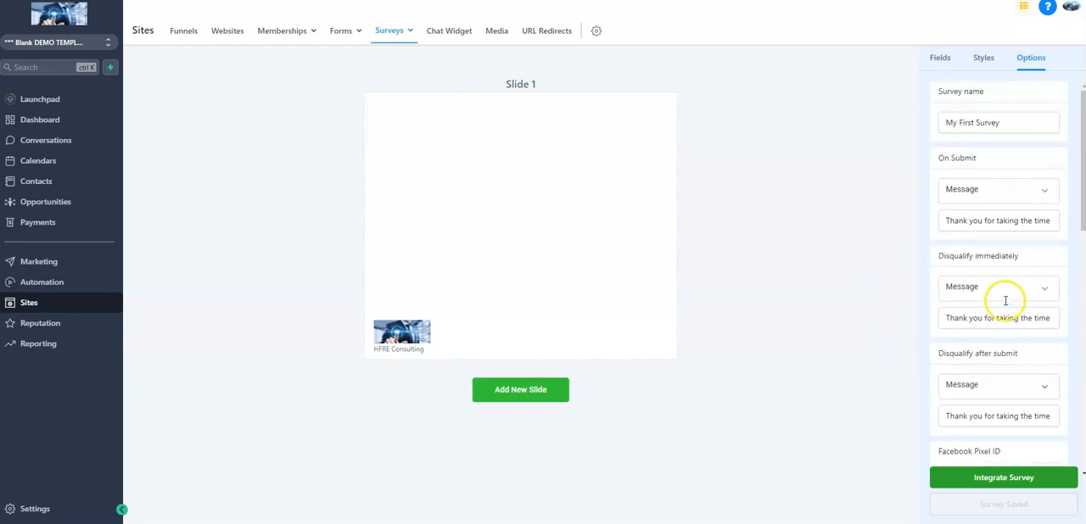
{"action": "mouse_move", "coordinate": [917, 168]}
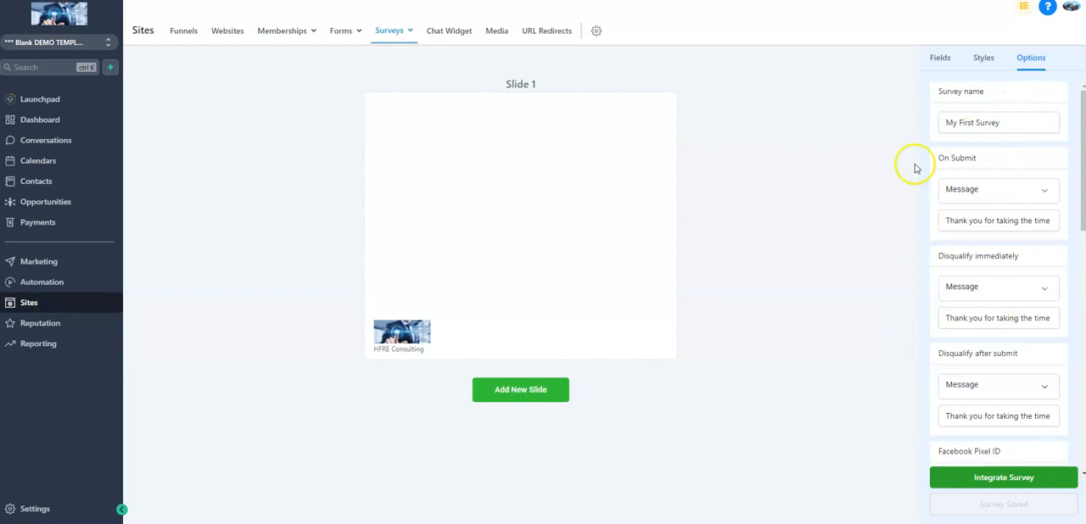
In Styles, leave Show Label on and switch off Agency Branding to remove the logo
{"action": "left_click", "coordinate": [984, 58]}
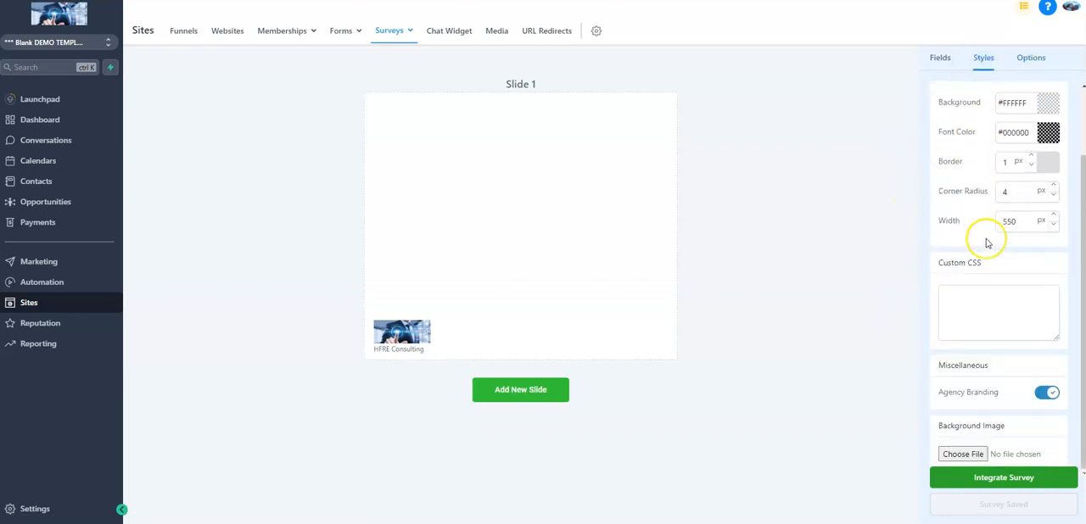
{"action": "scroll", "scroll_direction": "up", "scroll_amount": 3}
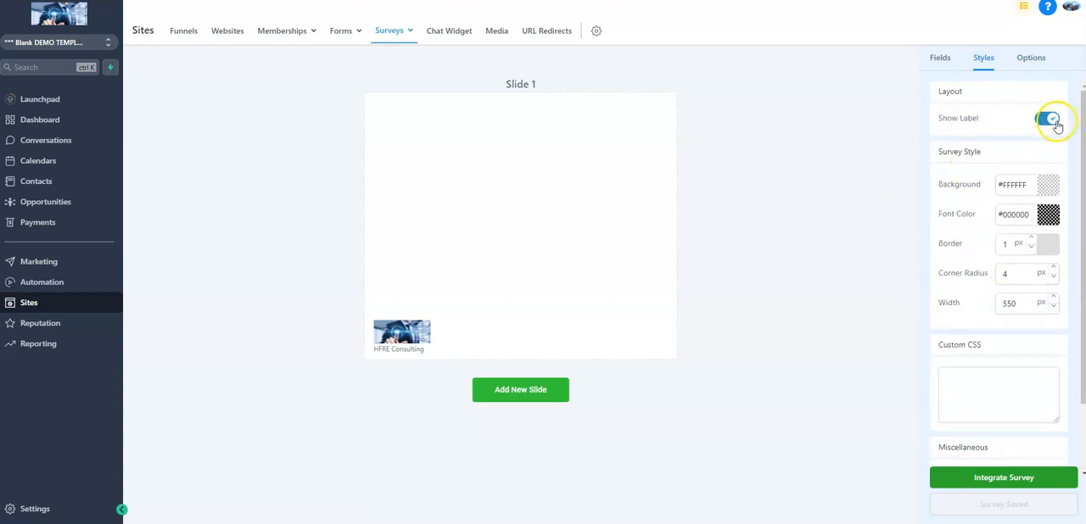
{"action": "left_click", "coordinate": [1047, 119]}
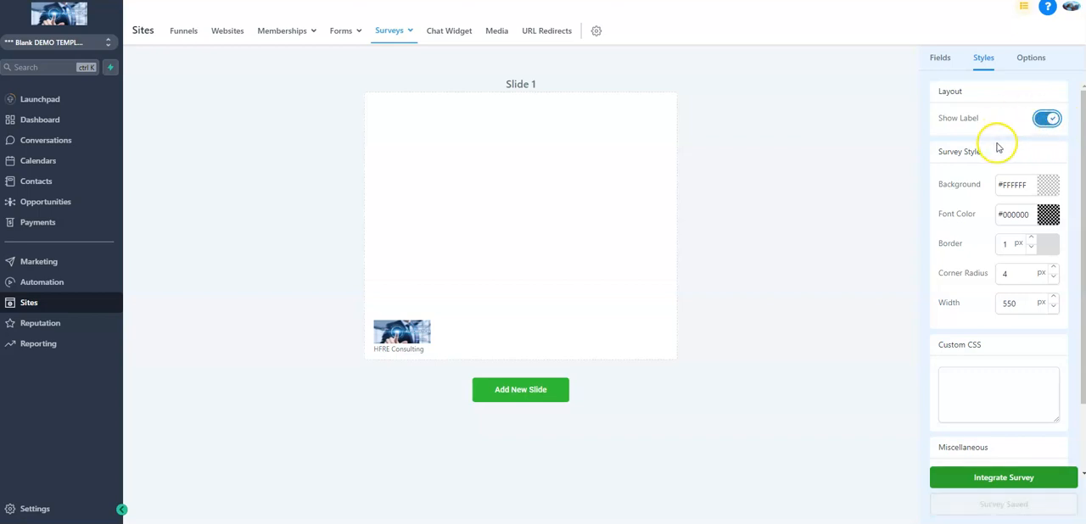
{"action": "scroll", "scroll_direction": "down", "scroll_amount": 3}
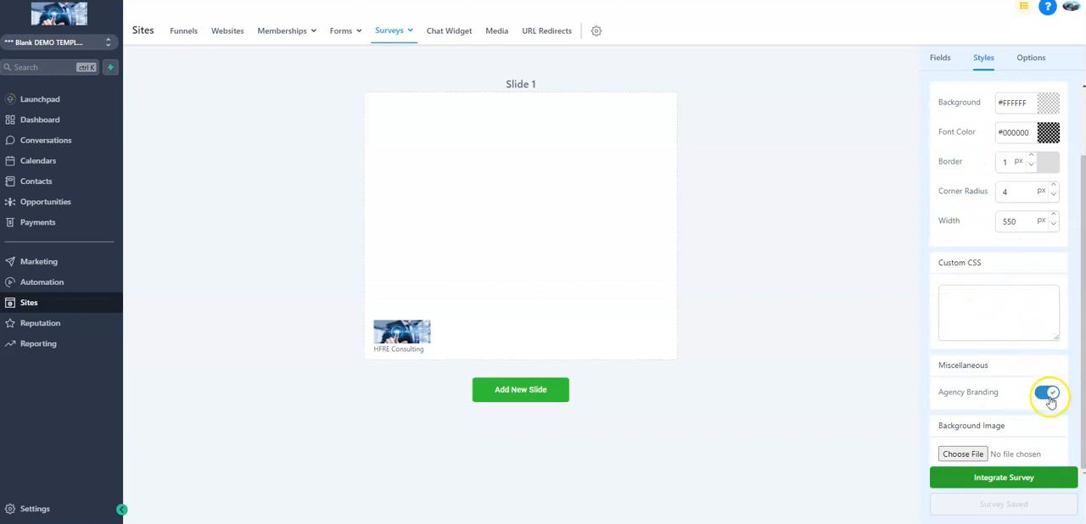
{"action": "left_click", "coordinate": [1049, 394]}
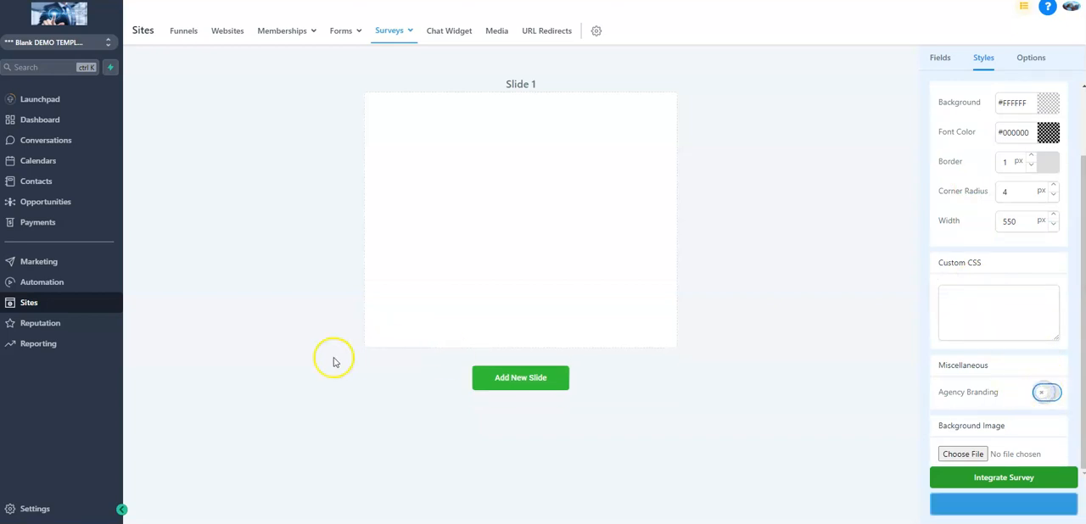
{"action": "mouse_move", "coordinate": [855, 361]}
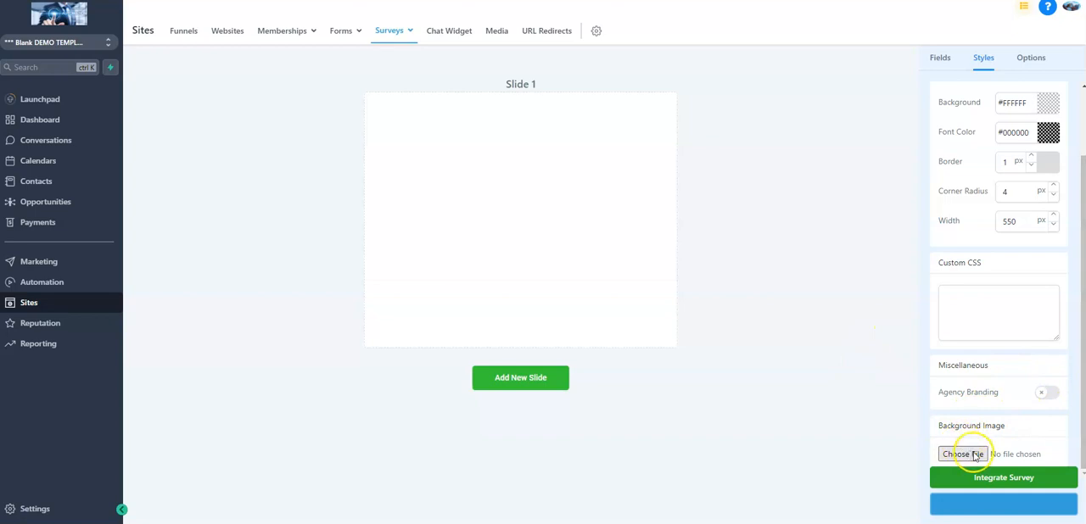
{"action": "scroll", "scroll_direction": "up", "scroll_amount": 3}
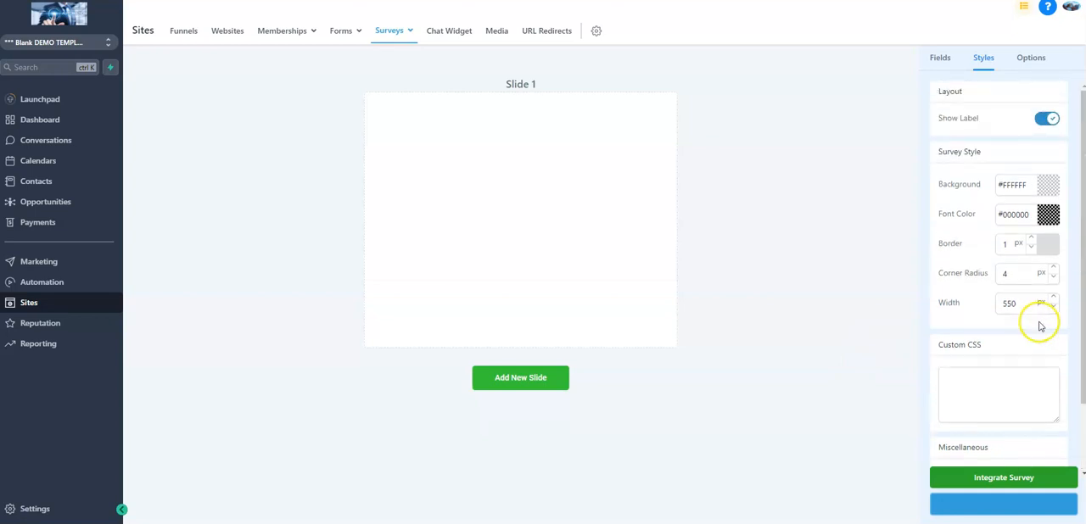
{"action": "mouse_move", "coordinate": [1015, 343]}
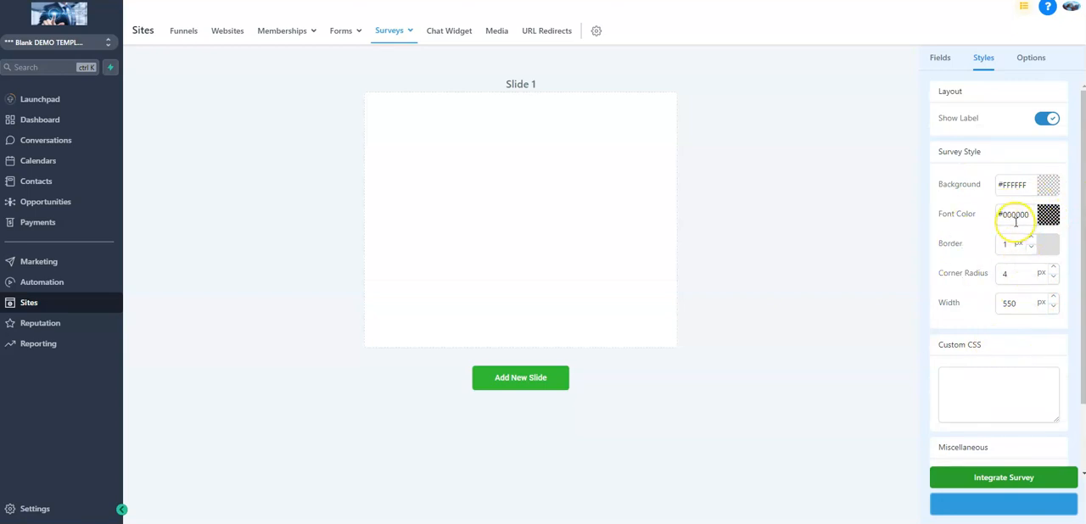
{"action": "scroll", "scroll_direction": "down", "scroll_amount": 3}
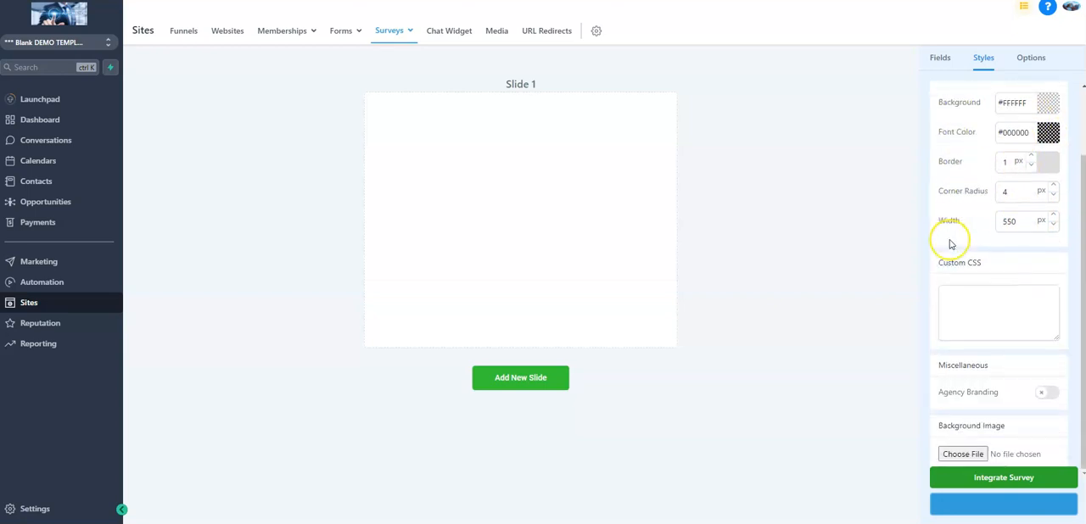
{"action": "scroll", "scroll_direction": "up", "scroll_amount": 3}
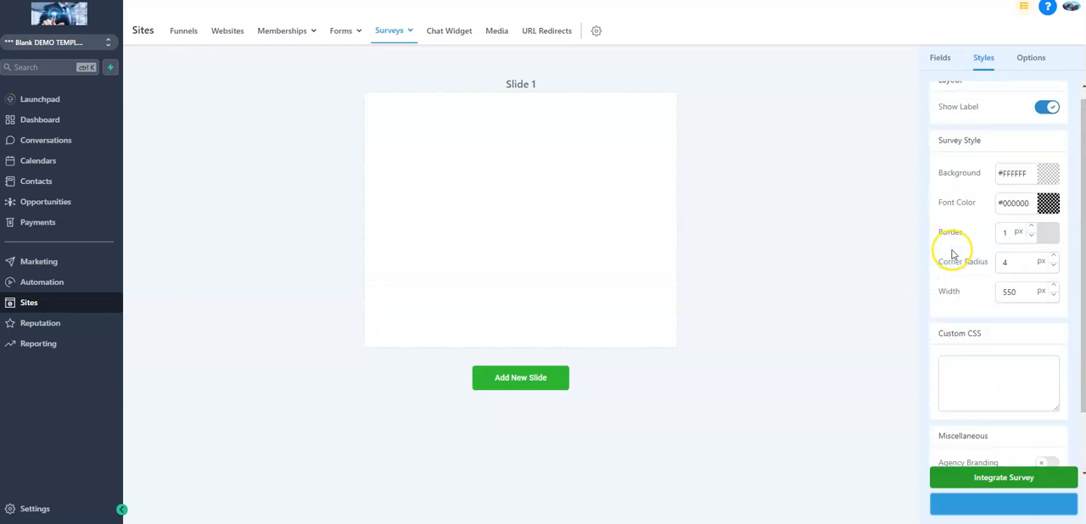
Bring up the Standard contact fields list in the Fields panel
{"action": "left_click", "coordinate": [940, 58]}
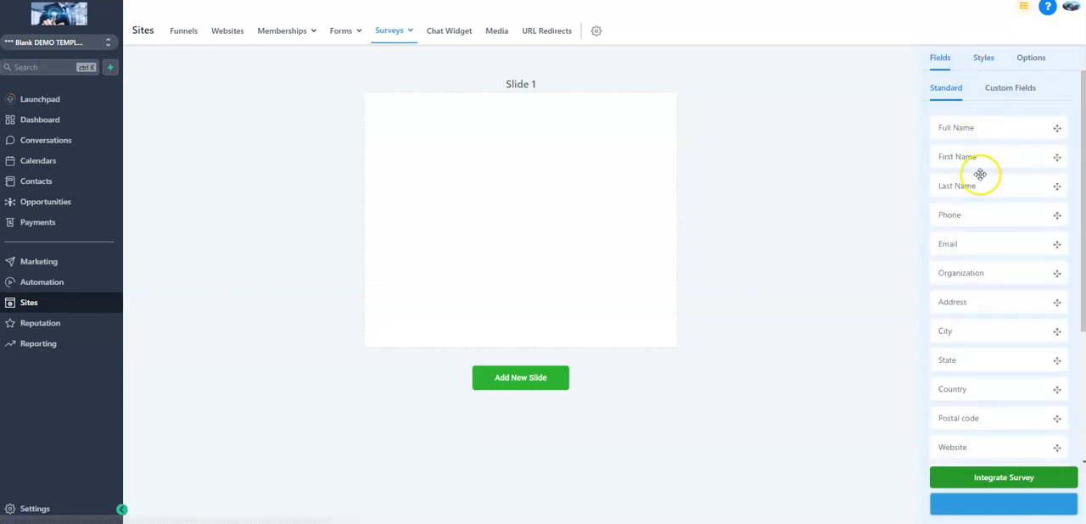
{"action": "mouse_move", "coordinate": [991, 183]}
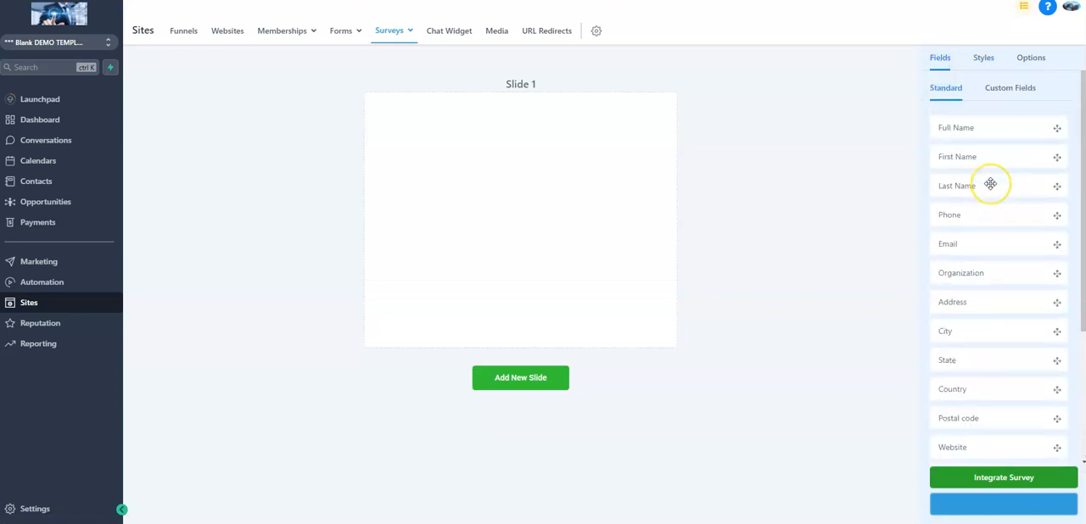
{"action": "mouse_move", "coordinate": [985, 156]}
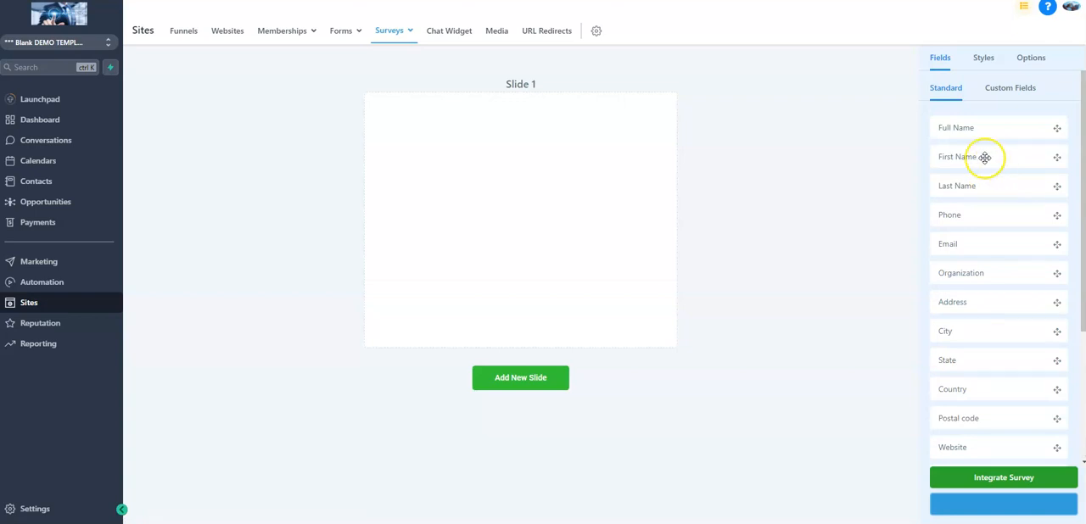
{"action": "mouse_move", "coordinate": [964, 214]}
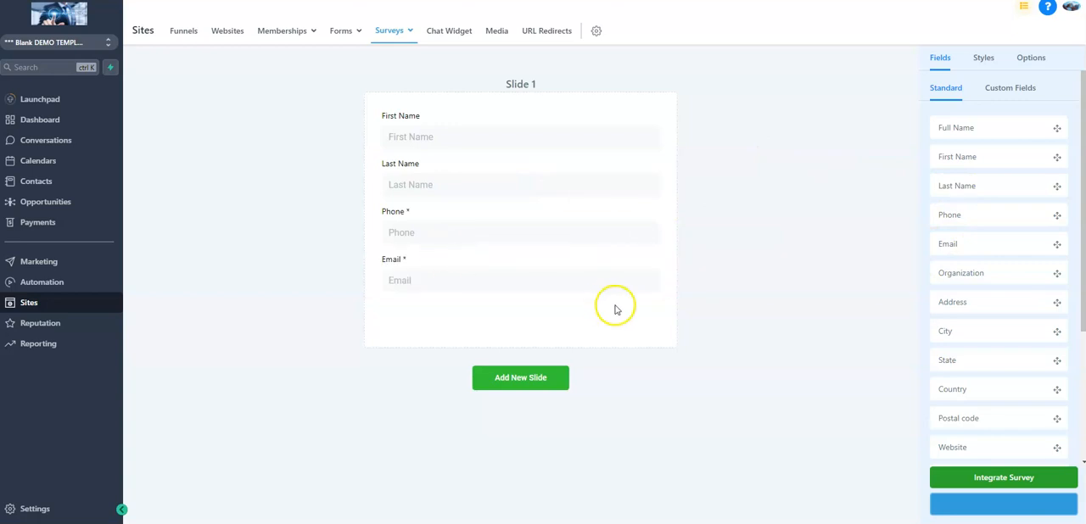
{"action": "mouse_move", "coordinate": [774, 343]}
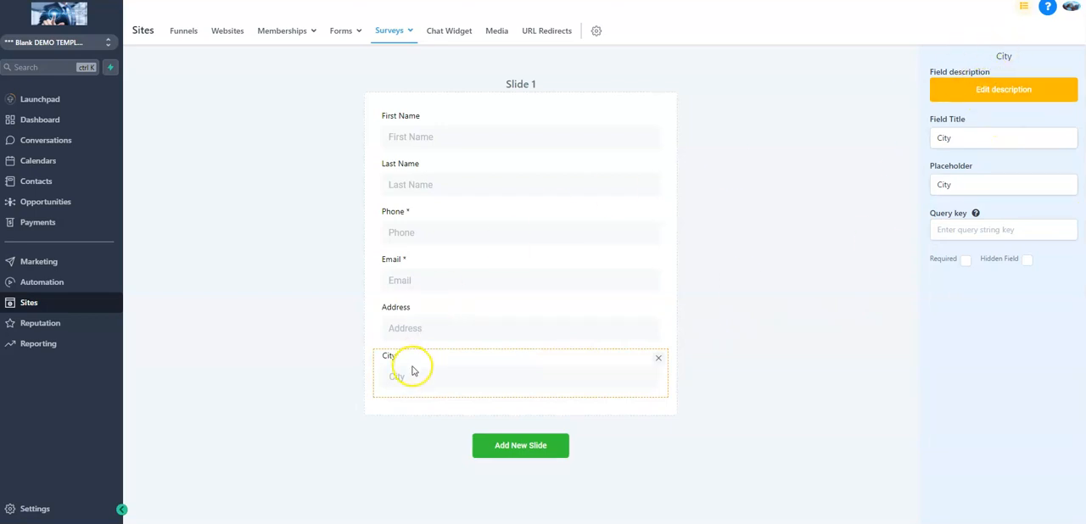
{"action": "mouse_move", "coordinate": [798, 170]}
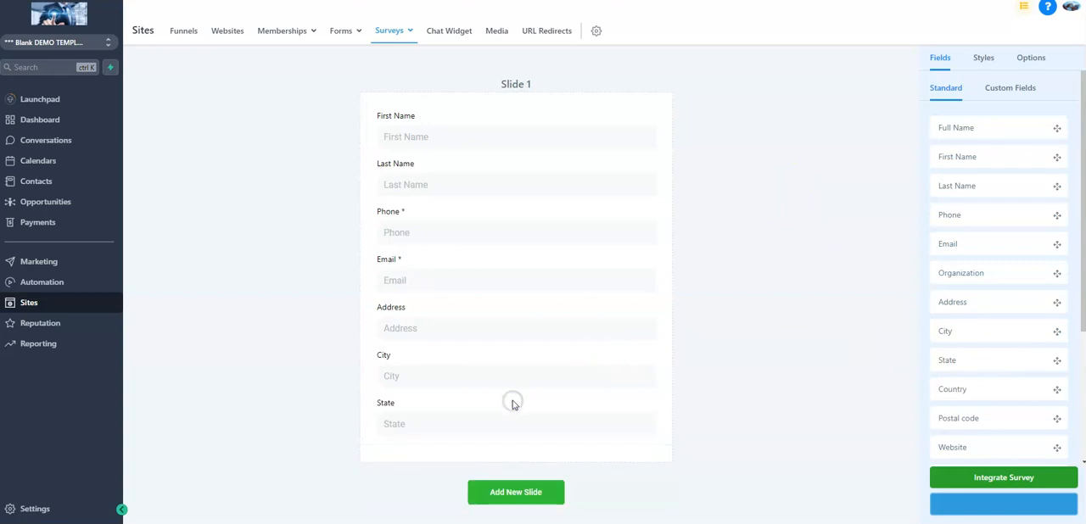
{"action": "mouse_move", "coordinate": [543, 402]}
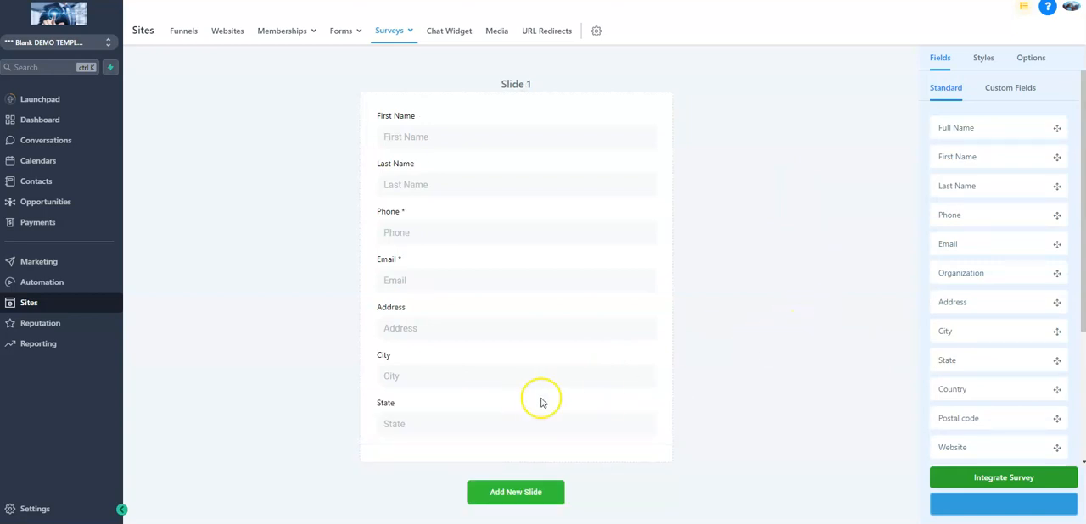
{"action": "mouse_move", "coordinate": [406, 219]}
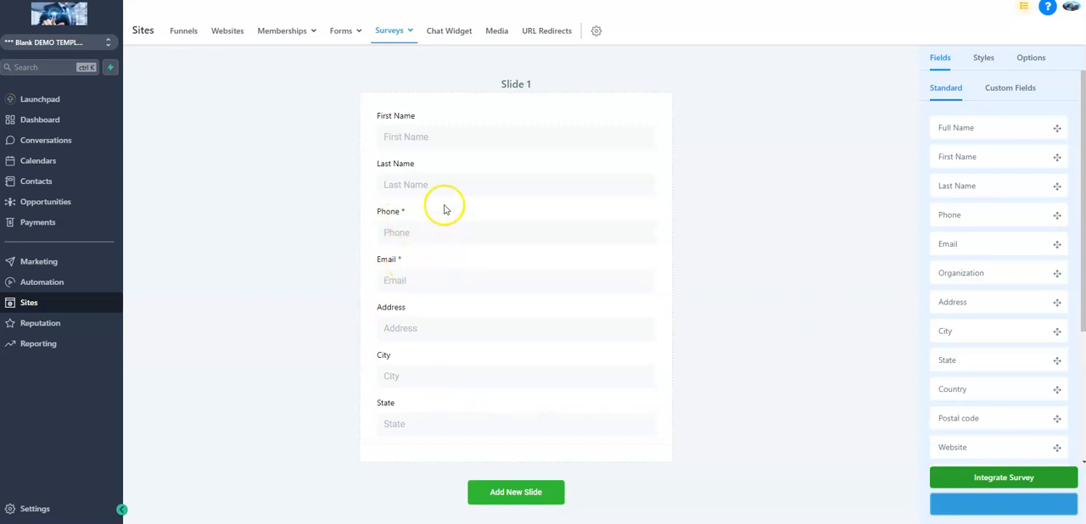
Make the First Name and Last Name fields required
{"action": "left_click", "coordinate": [424, 136]}
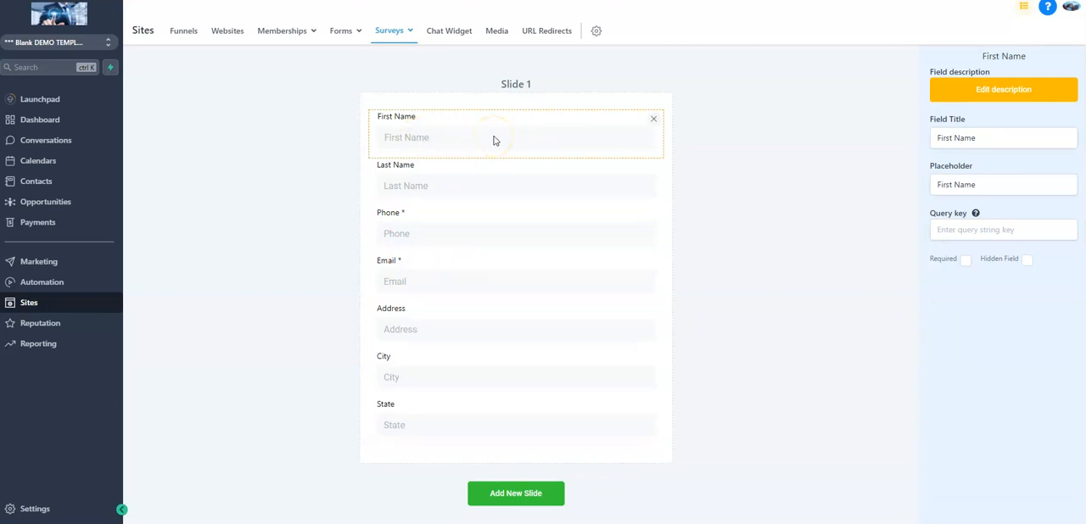
{"action": "left_click", "coordinate": [964, 259]}
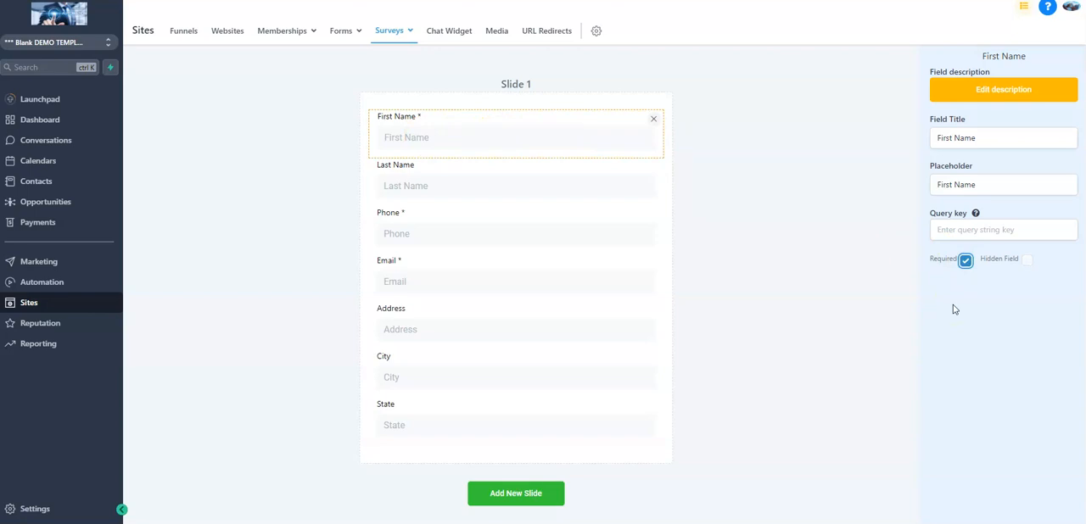
{"action": "left_click", "coordinate": [1003, 138]}
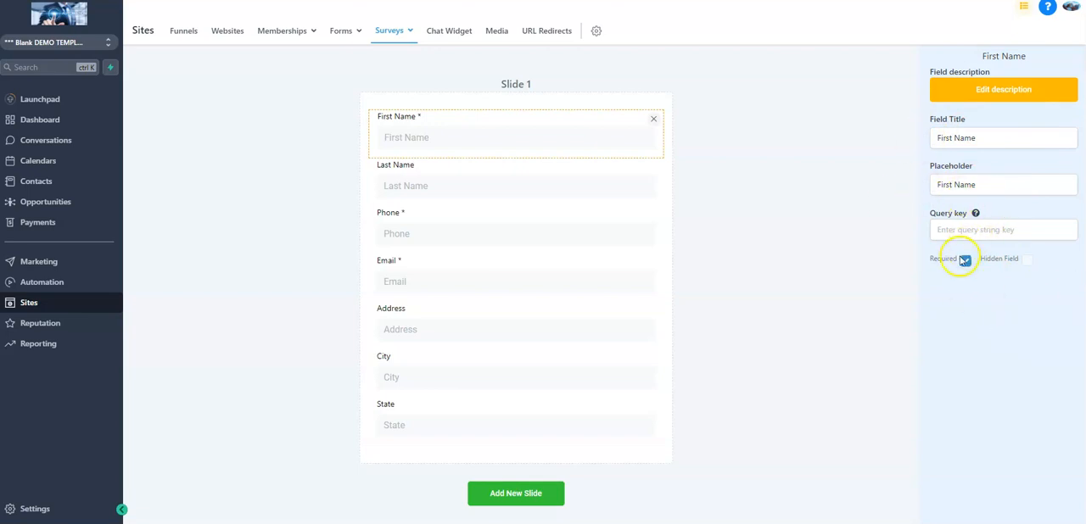
{"action": "left_click", "coordinate": [516, 185]}
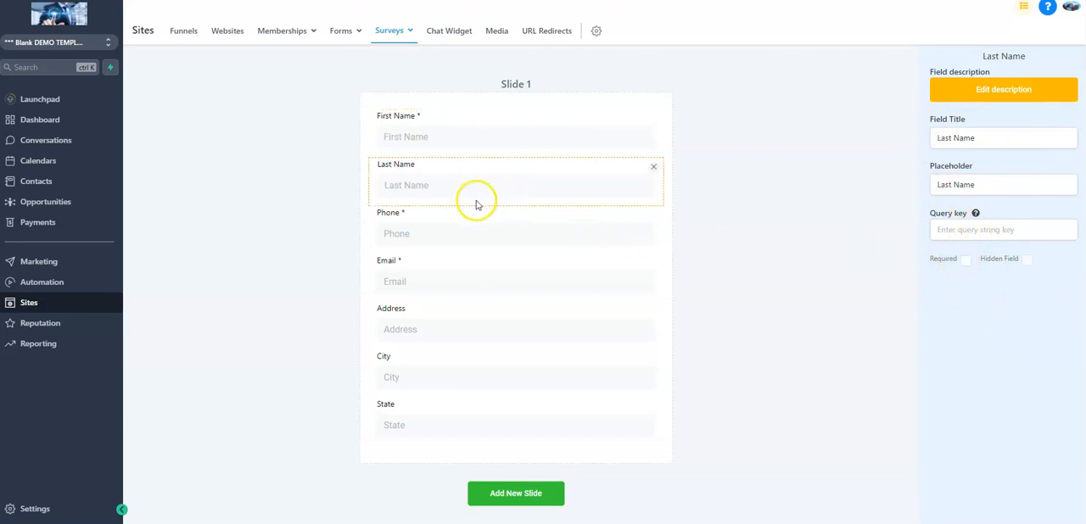
{"action": "left_click", "coordinate": [964, 260]}
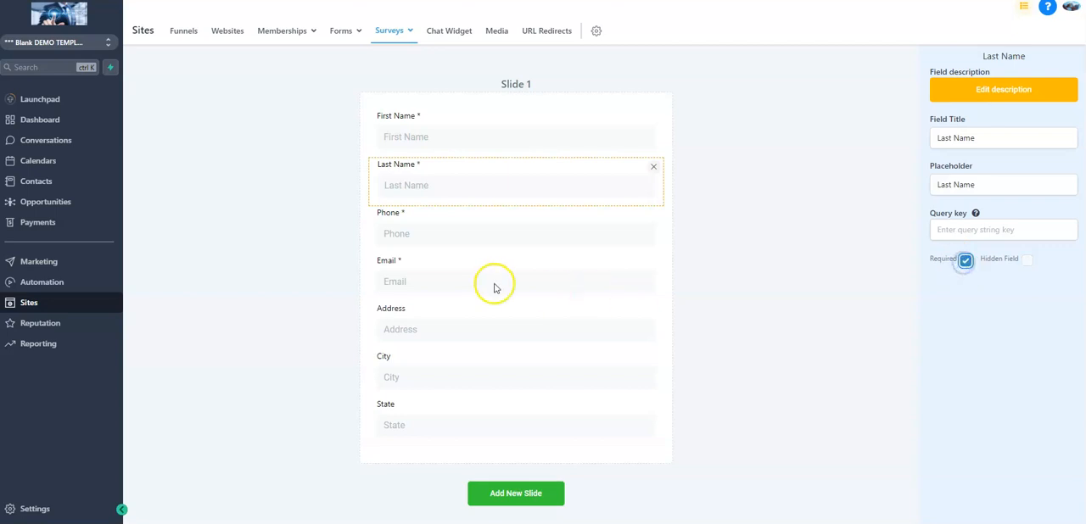
Make the Address, City and State fields required
{"action": "left_click", "coordinate": [516, 329]}
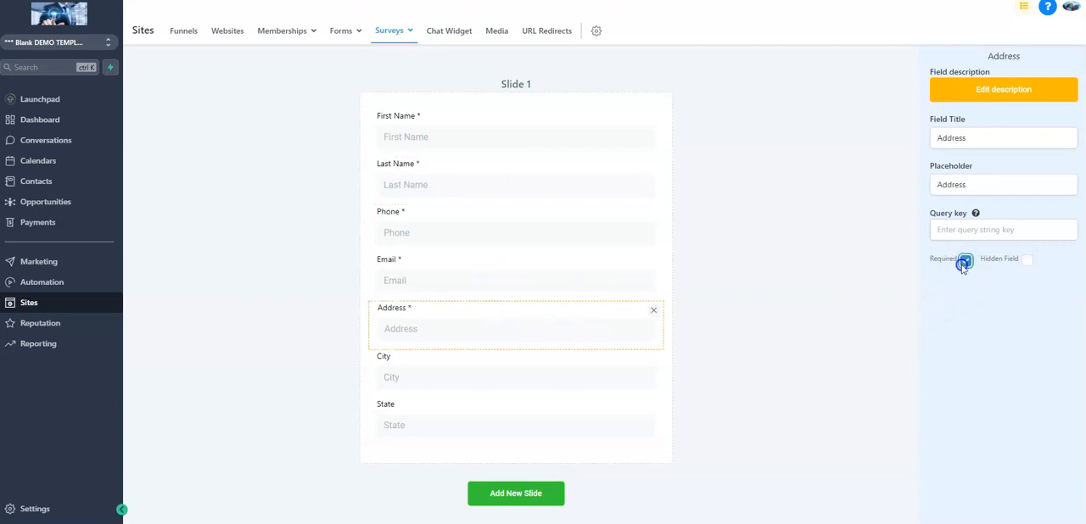
{"action": "left_click", "coordinate": [515, 377]}
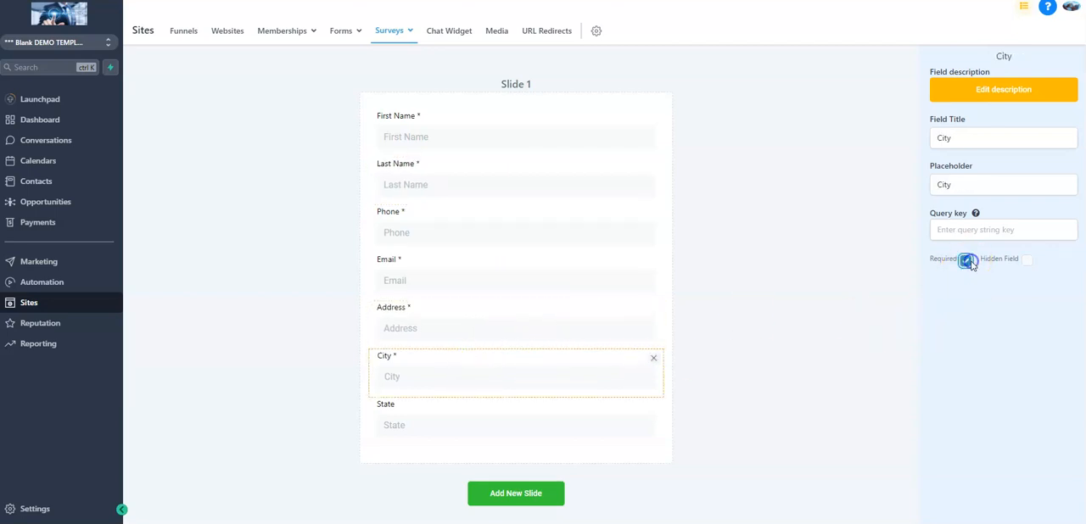
{"action": "left_click", "coordinate": [516, 424]}
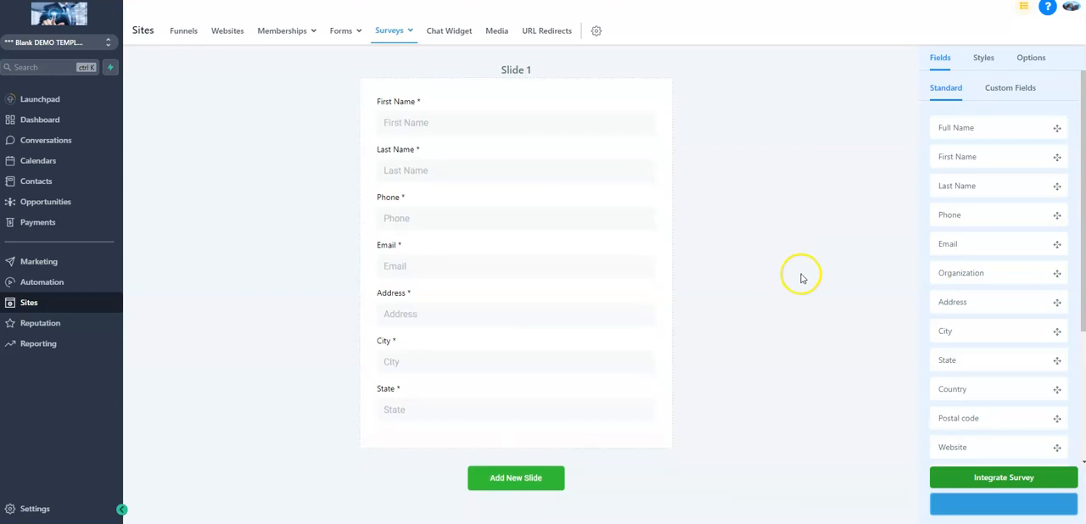
{"action": "mouse_move", "coordinate": [825, 246]}
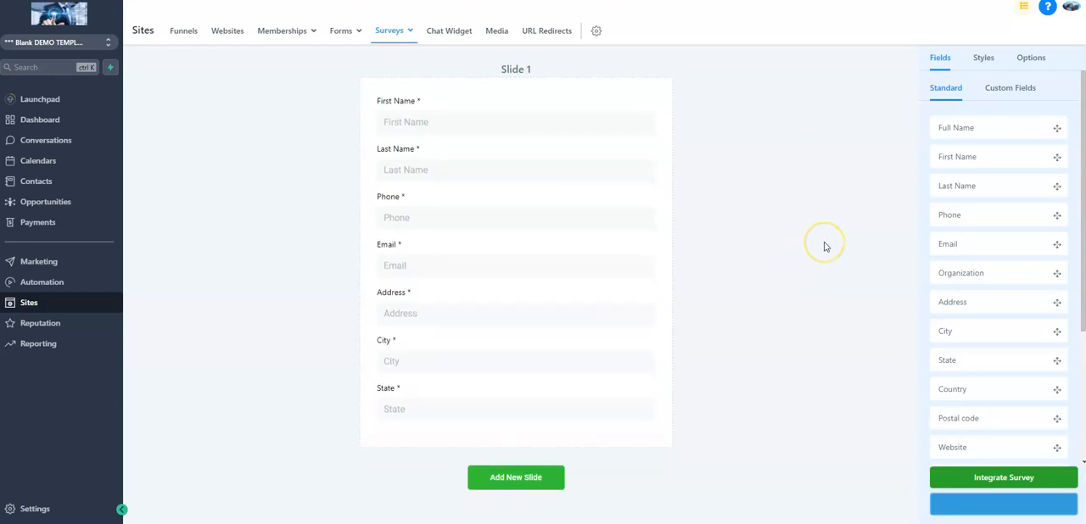
{"action": "mouse_move", "coordinate": [825, 248]}
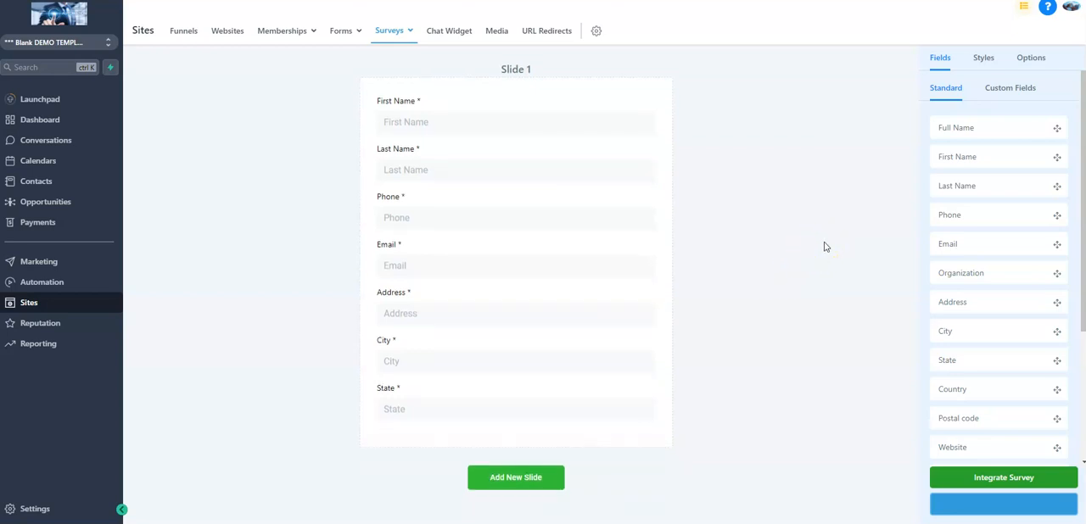
{"action": "mouse_move", "coordinate": [804, 260]}
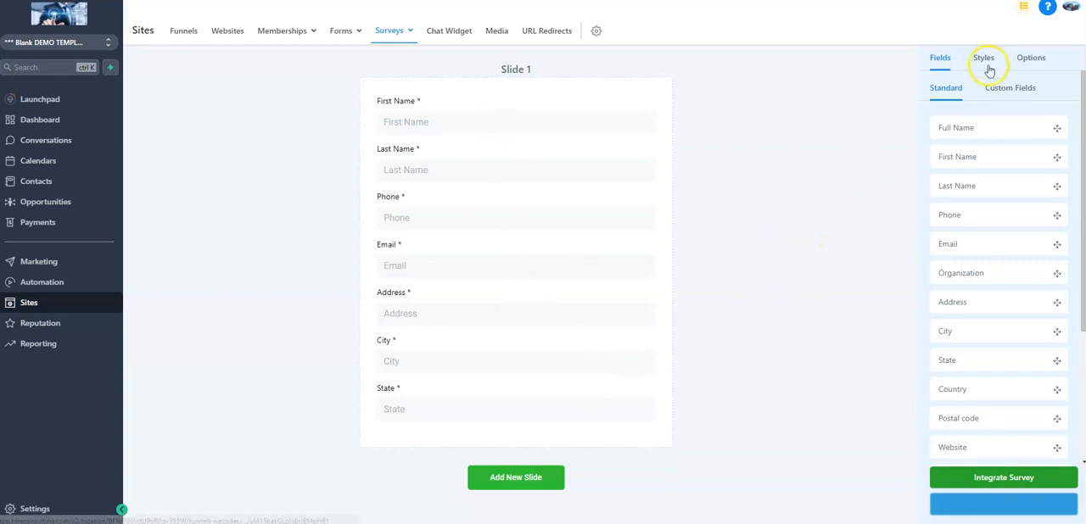
From the Custom Fields list, start adding a new custom field
{"action": "left_click", "coordinate": [1010, 88]}
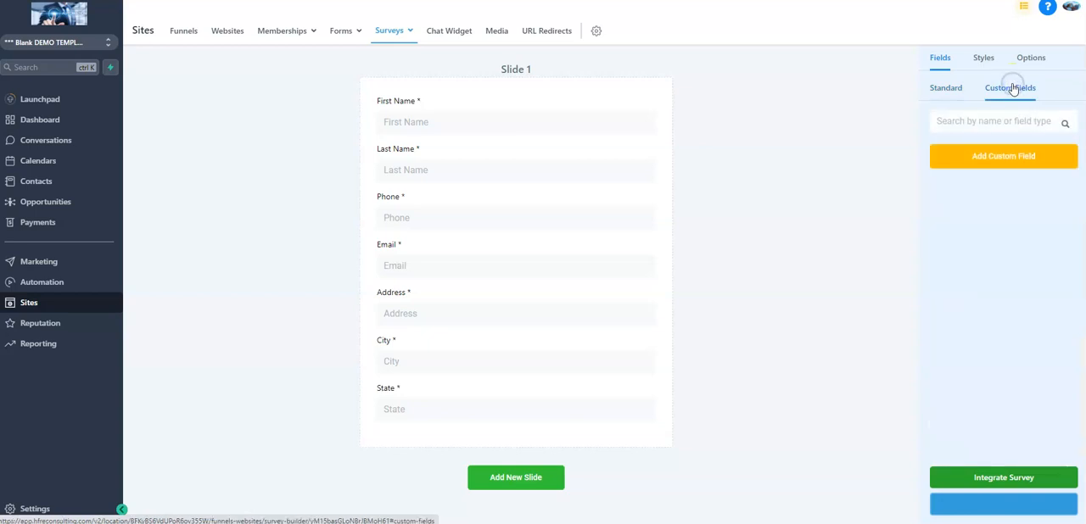
{"action": "mouse_move", "coordinate": [1001, 197]}
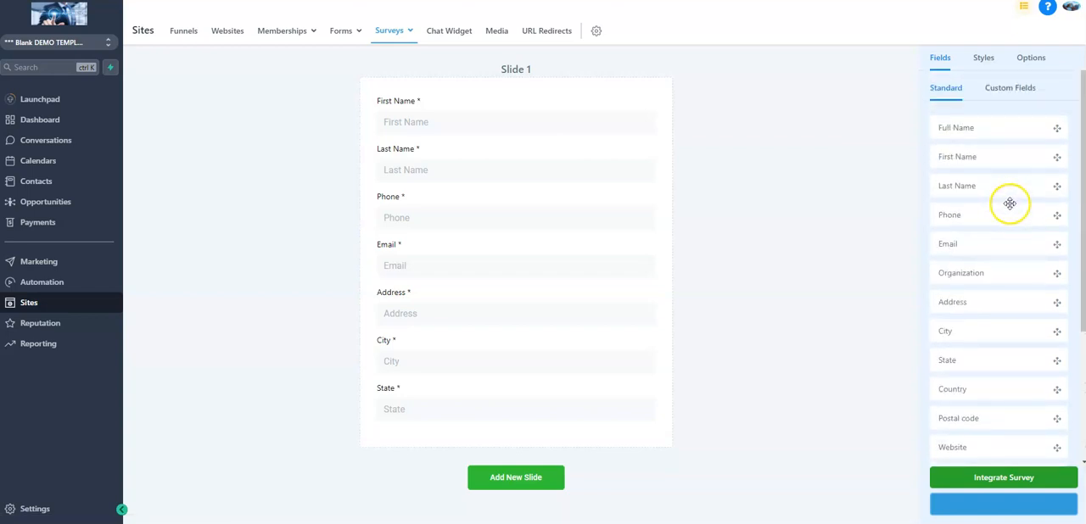
{"action": "left_click", "coordinate": [1010, 88]}
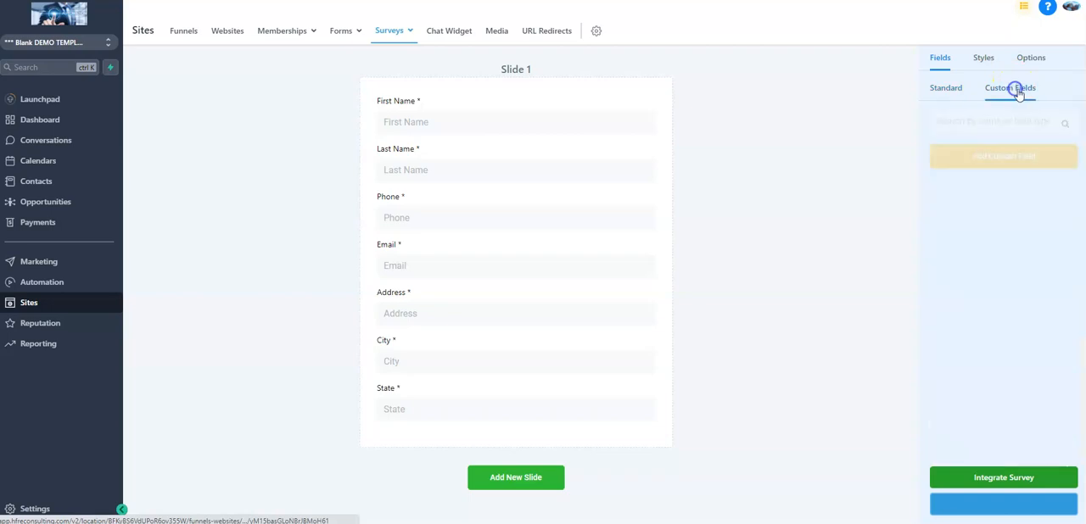
{"action": "left_click", "coordinate": [1003, 156]}
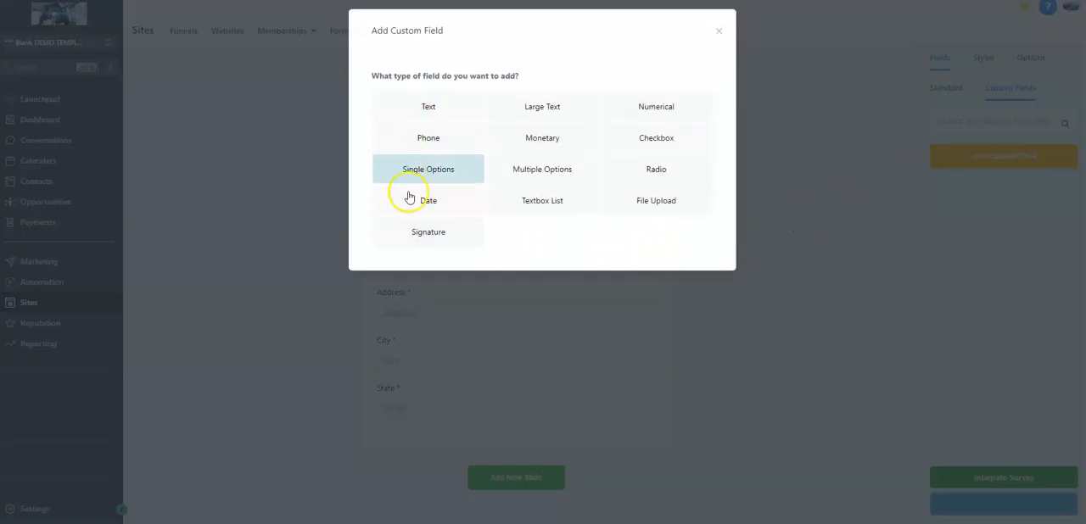
{"action": "mouse_move", "coordinate": [598, 237]}
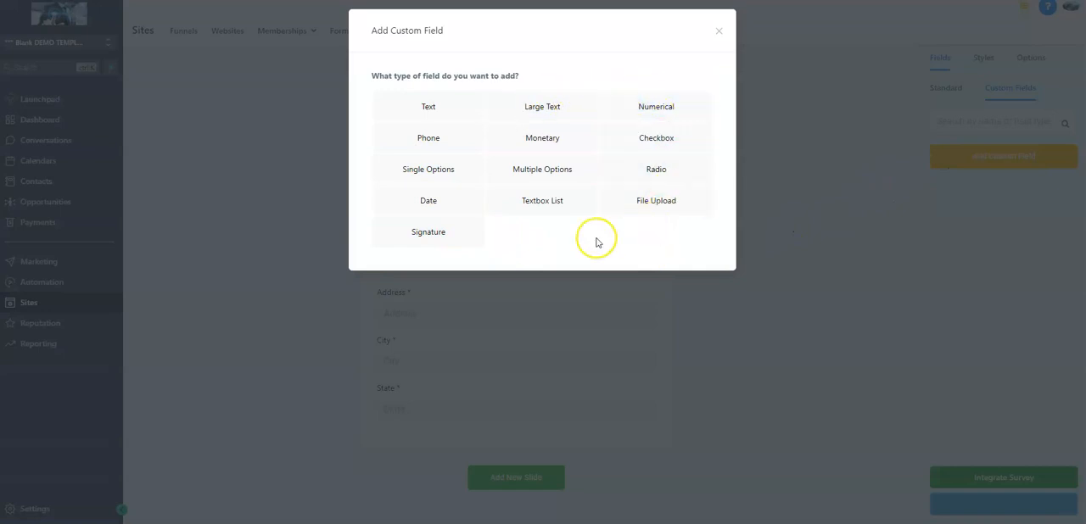
{"action": "mouse_move", "coordinate": [560, 236]}
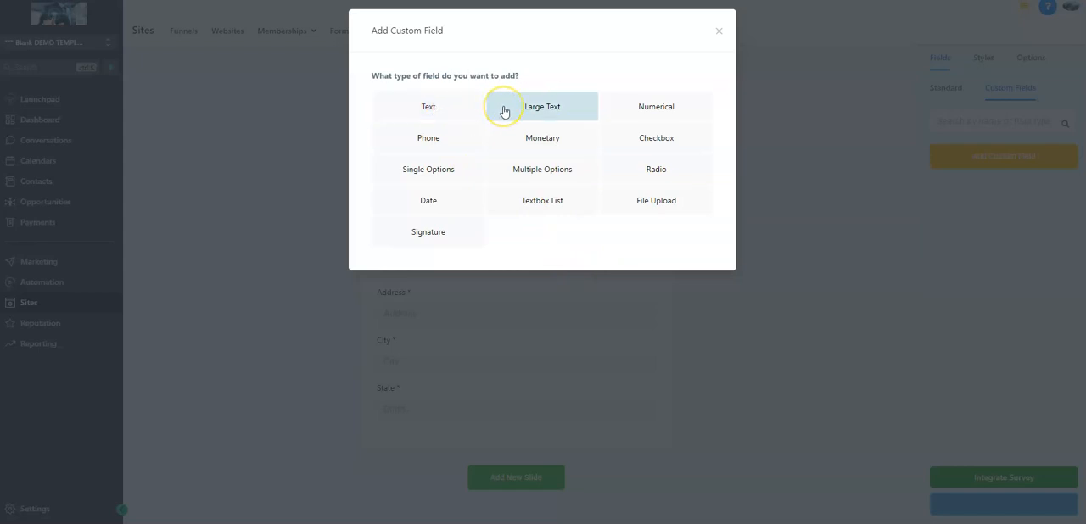
{"action": "mouse_move", "coordinate": [560, 105]}
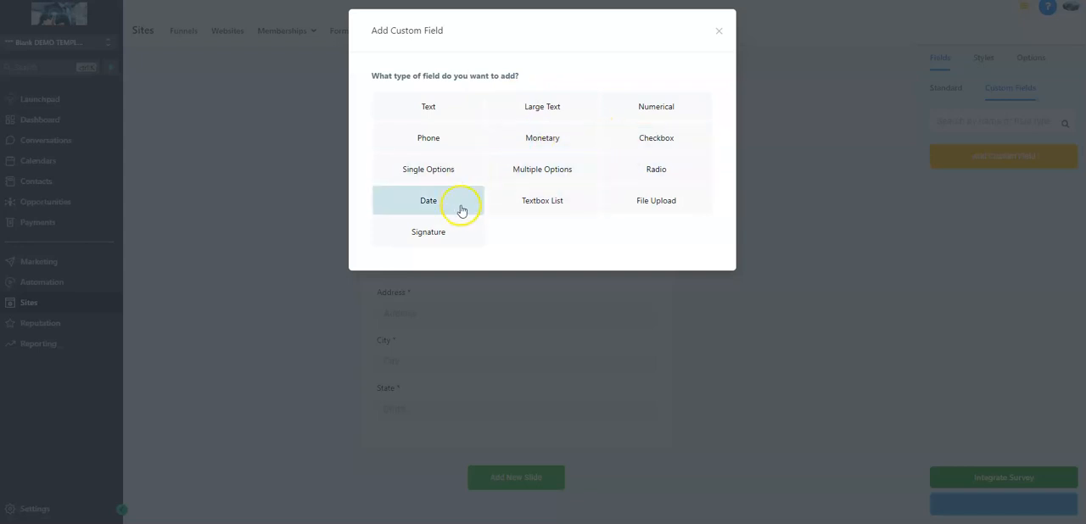
{"action": "mouse_move", "coordinate": [533, 231]}
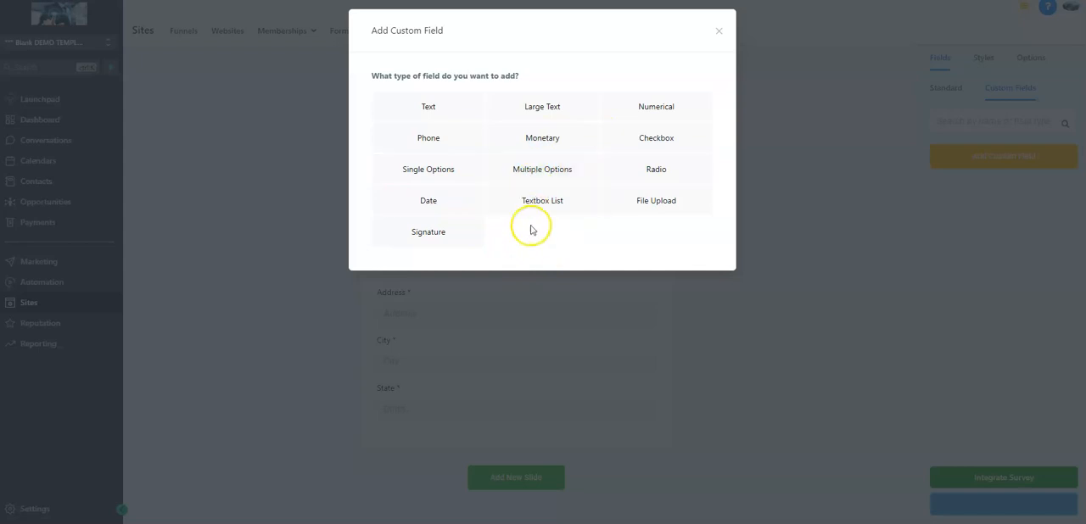
{"action": "mouse_move", "coordinate": [540, 234]}
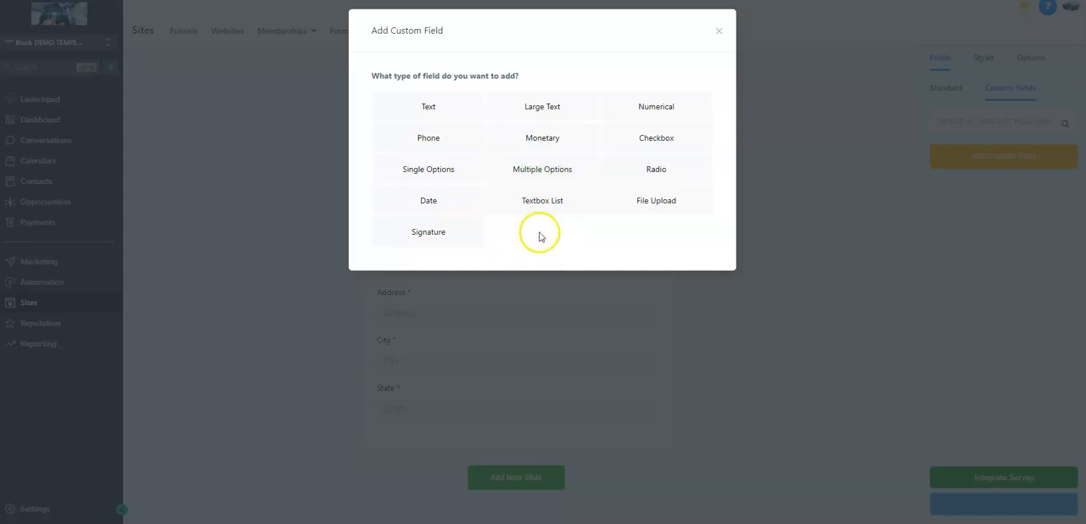
Save a Large Text field 'Tell us about your experience' with placeholder 'tell us about your experience here'
{"action": "left_click", "coordinate": [543, 107]}
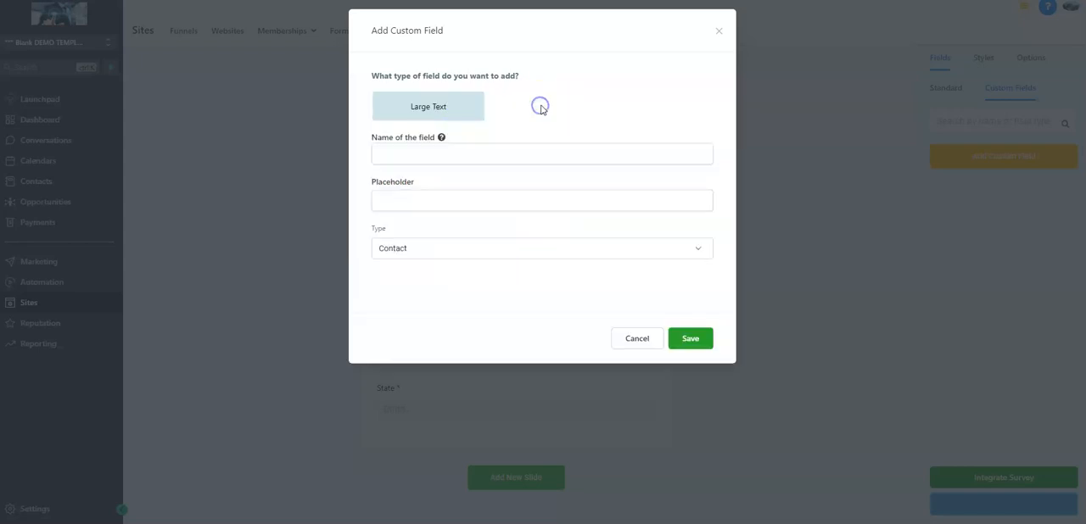
{"action": "type", "text": "Tell us about your expe"}
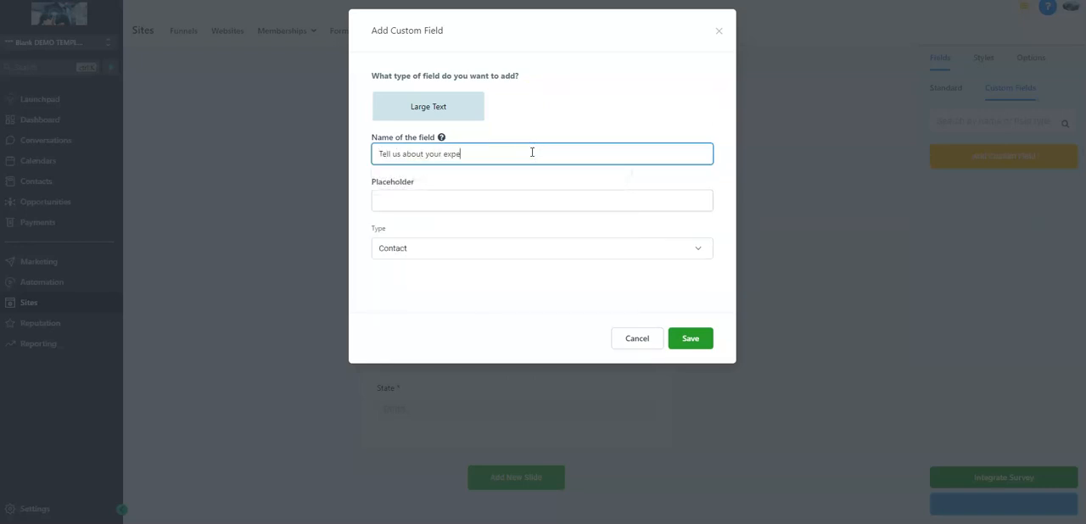
{"action": "type", "text": "rience"}
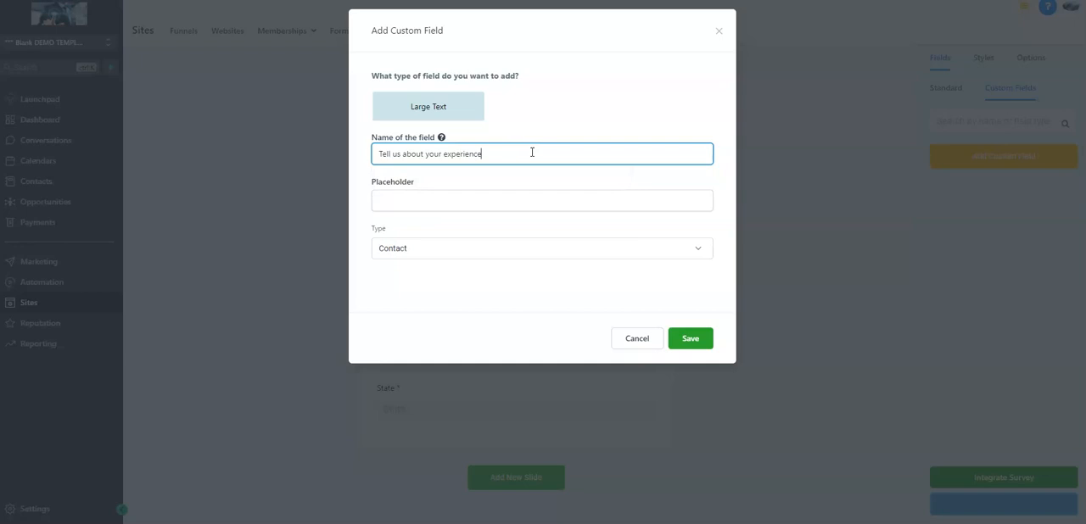
{"action": "mouse_move", "coordinate": [548, 202]}
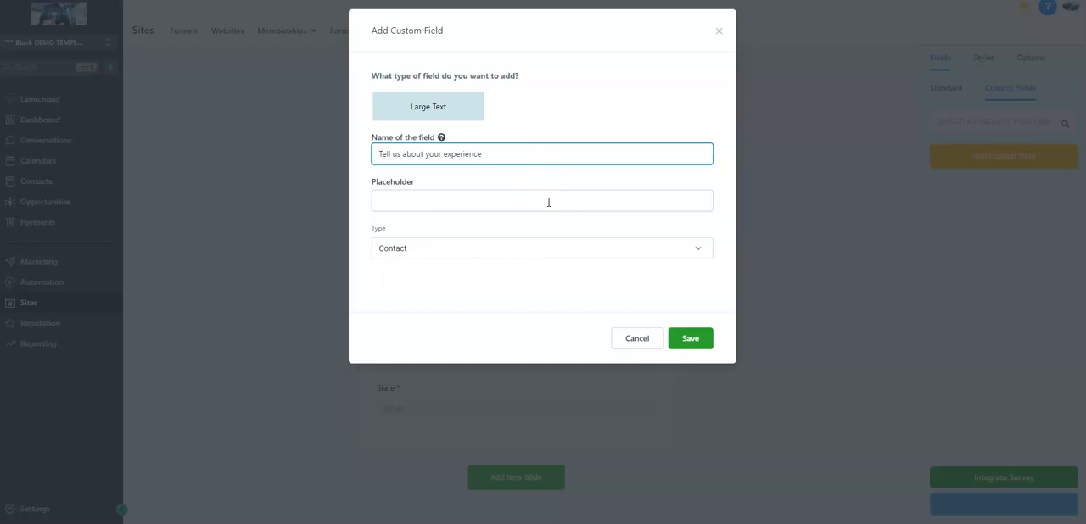
{"action": "type", "text": "tell"}
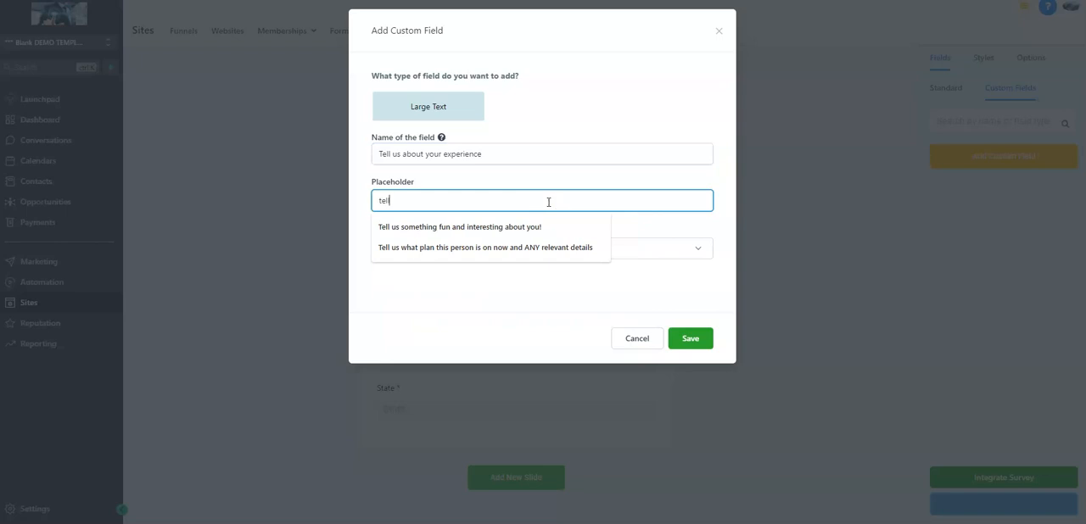
{"action": "type", "text": "tell us ab"}
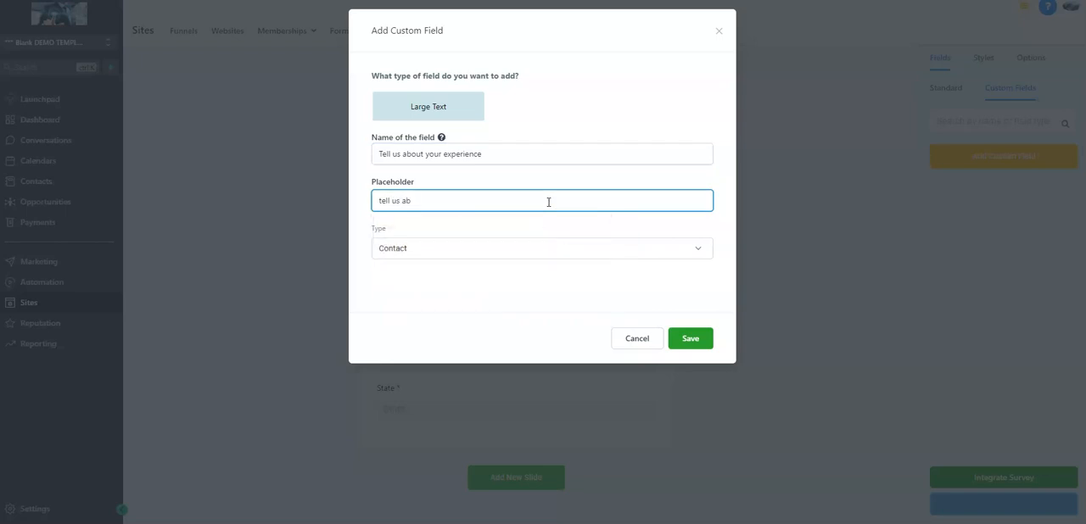
{"action": "type", "text": "out your experience here"}
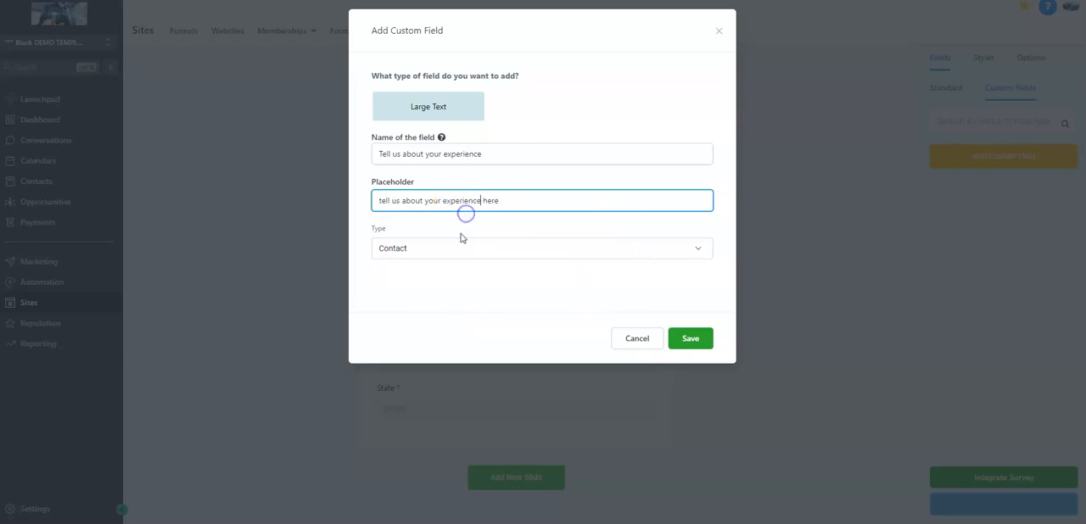
{"action": "left_click", "coordinate": [689, 337]}
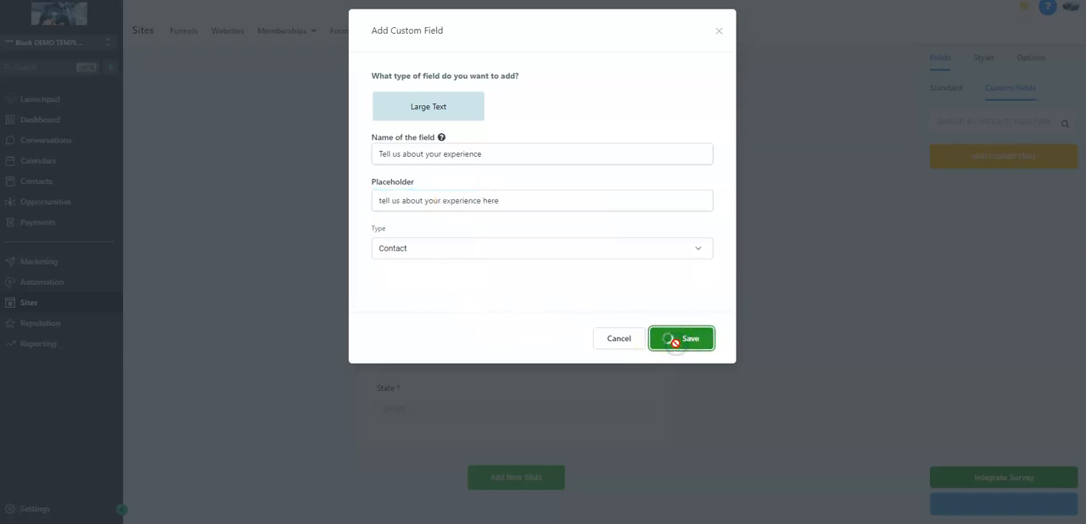
{"action": "left_click", "coordinate": [682, 338]}
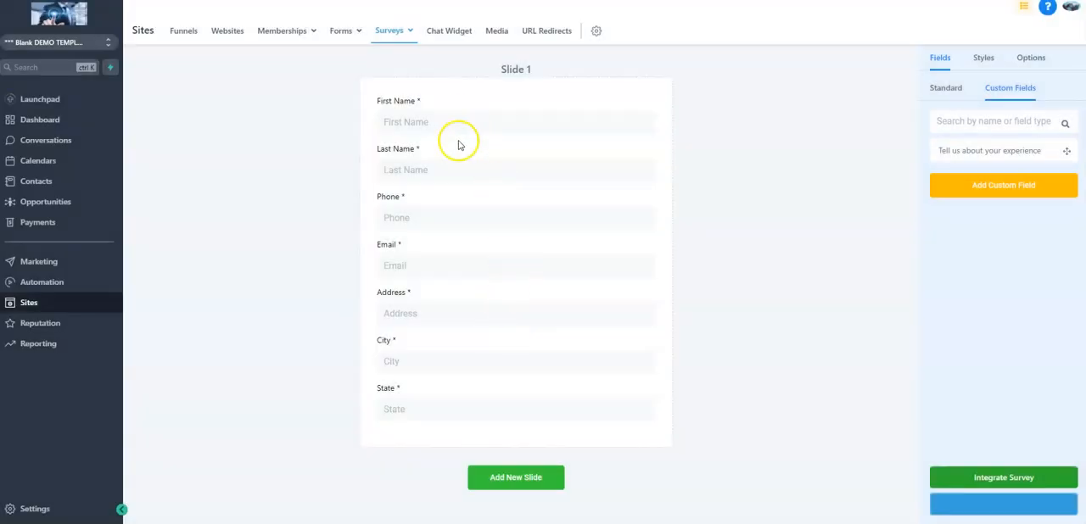
{"action": "mouse_move", "coordinate": [930, 274]}
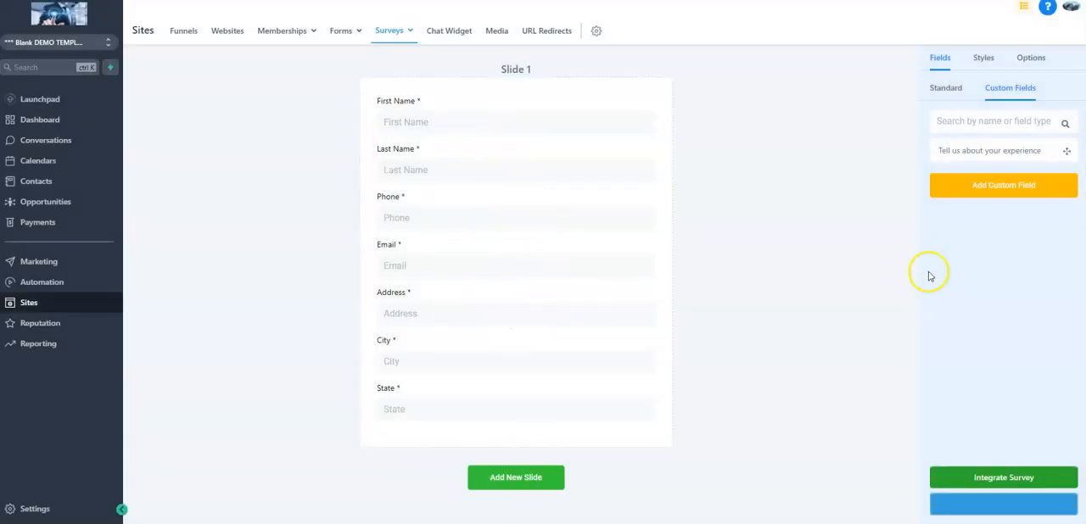
{"action": "left_click_drag", "start_coordinate": [988, 150], "coordinate": [516, 424]}
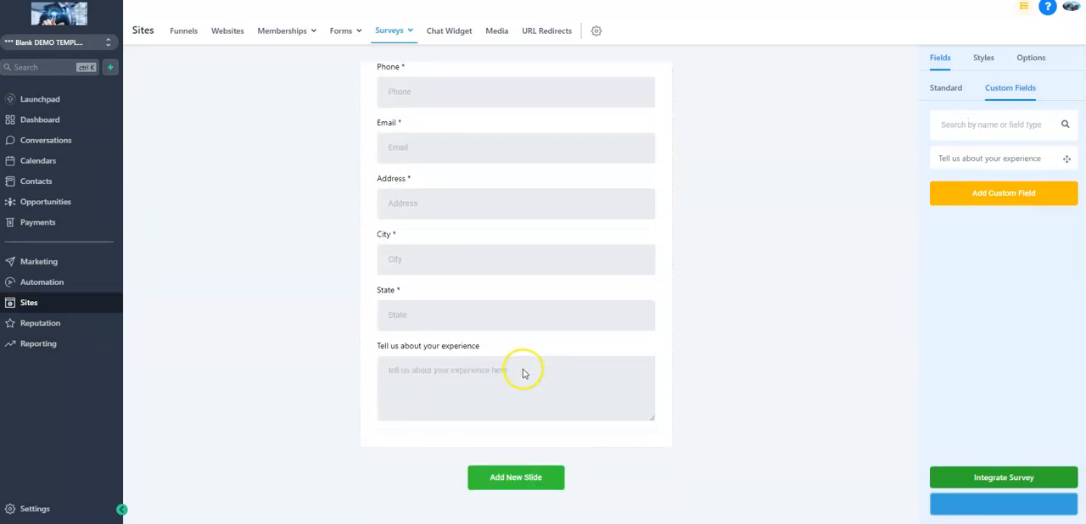
{"action": "left_click", "coordinate": [516, 388]}
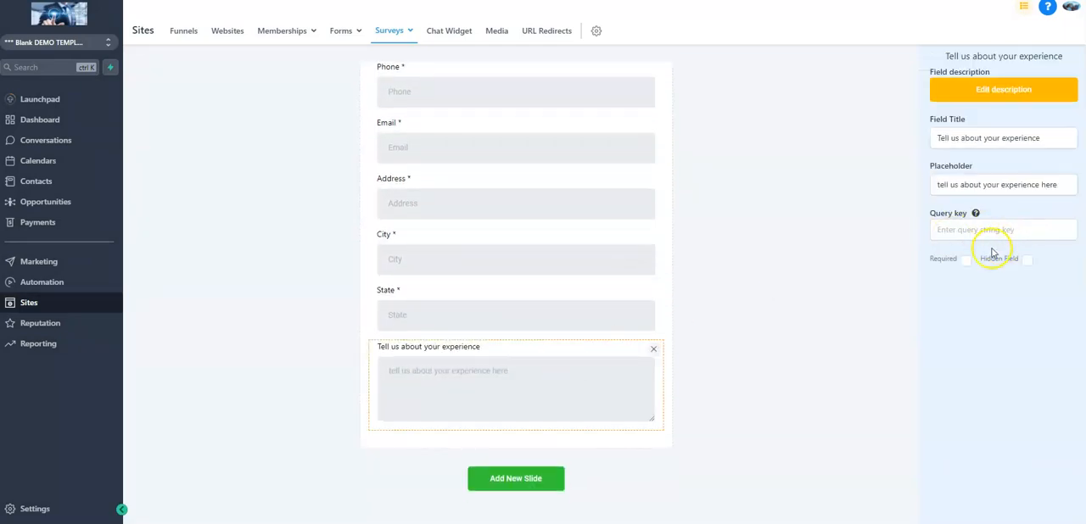
{"action": "left_click", "coordinate": [965, 260]}
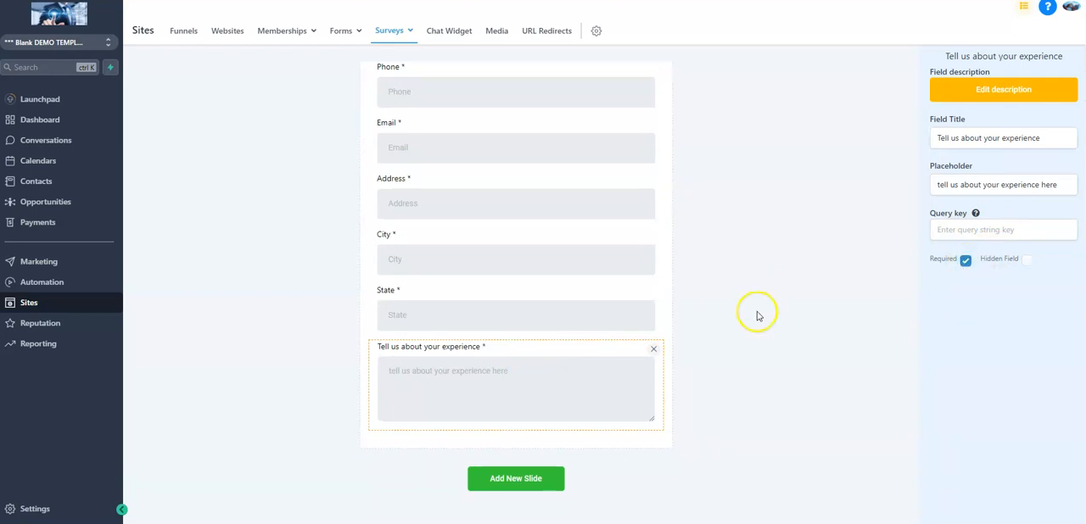
{"action": "mouse_move", "coordinate": [801, 255]}
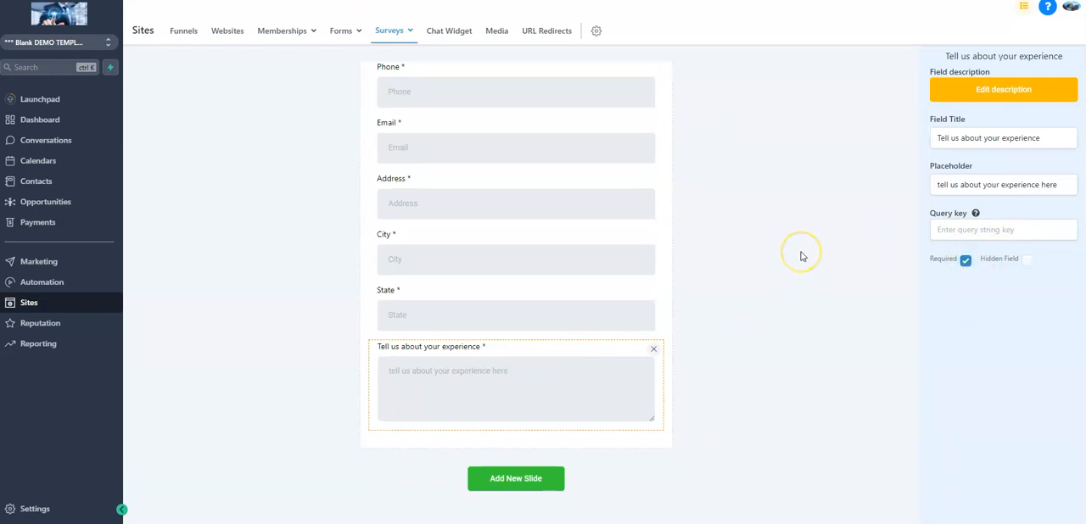
{"action": "mouse_move", "coordinate": [655, 229]}
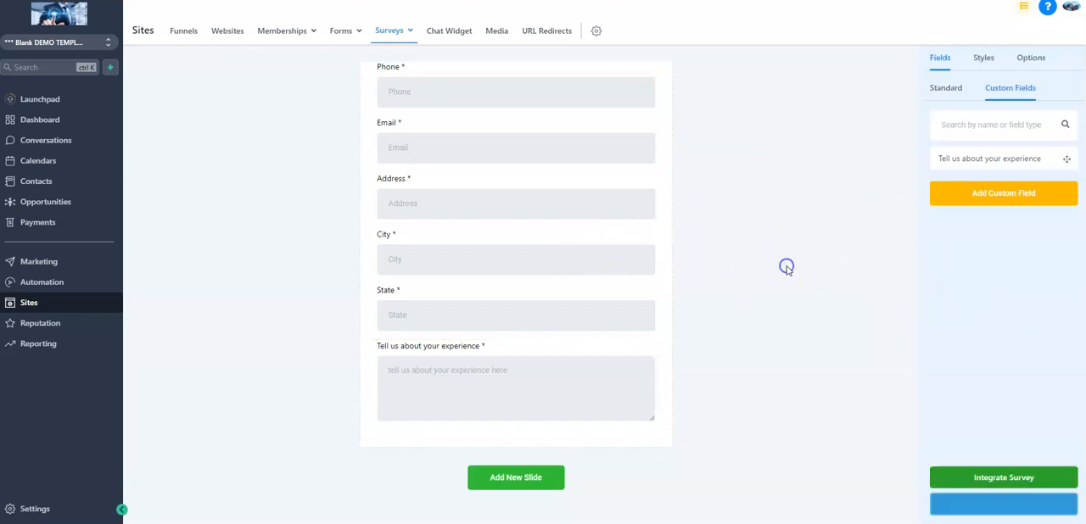
{"action": "mouse_move", "coordinate": [790, 265]}
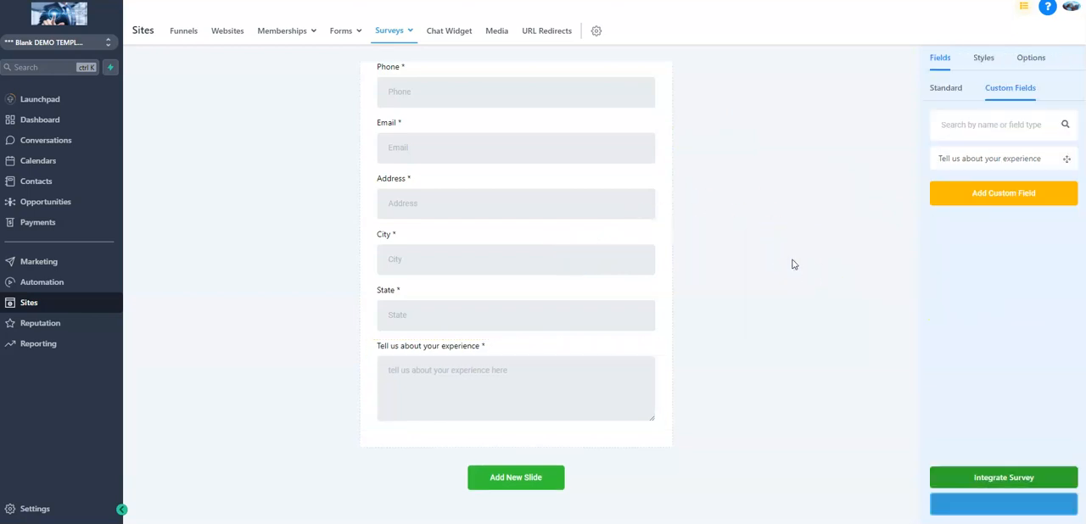
{"action": "left_click", "coordinate": [945, 88]}
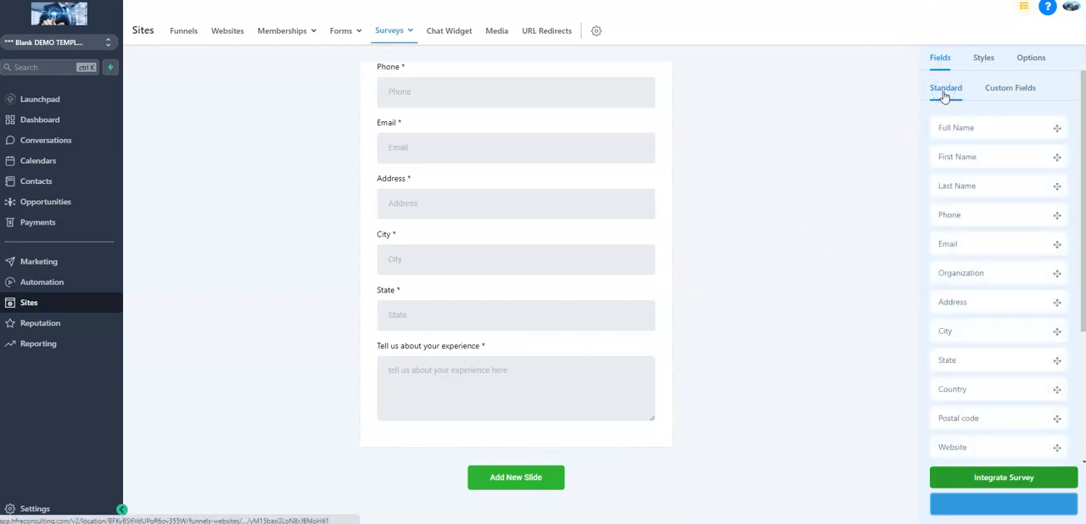
{"action": "left_click", "coordinate": [1010, 89]}
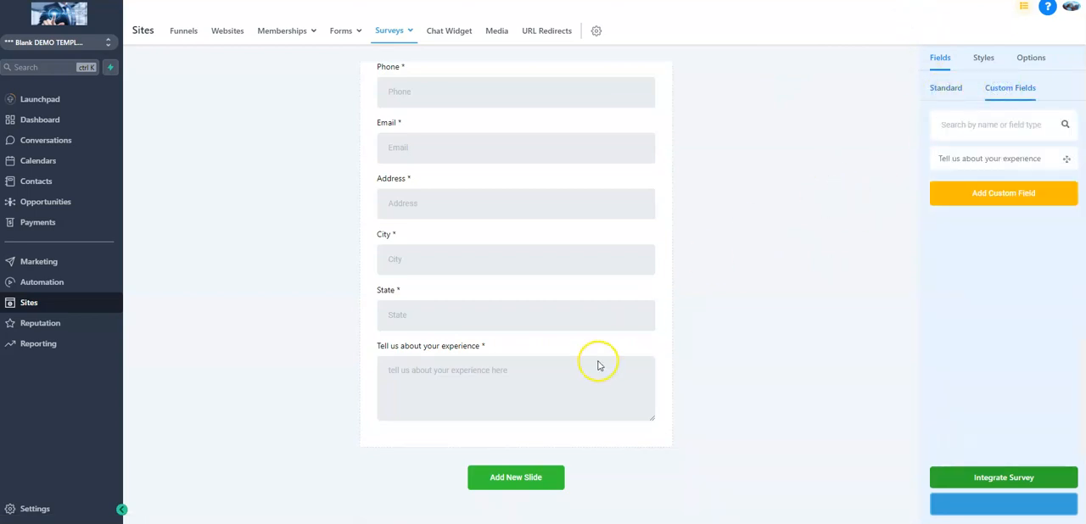
{"action": "mouse_move", "coordinate": [1000, 246]}
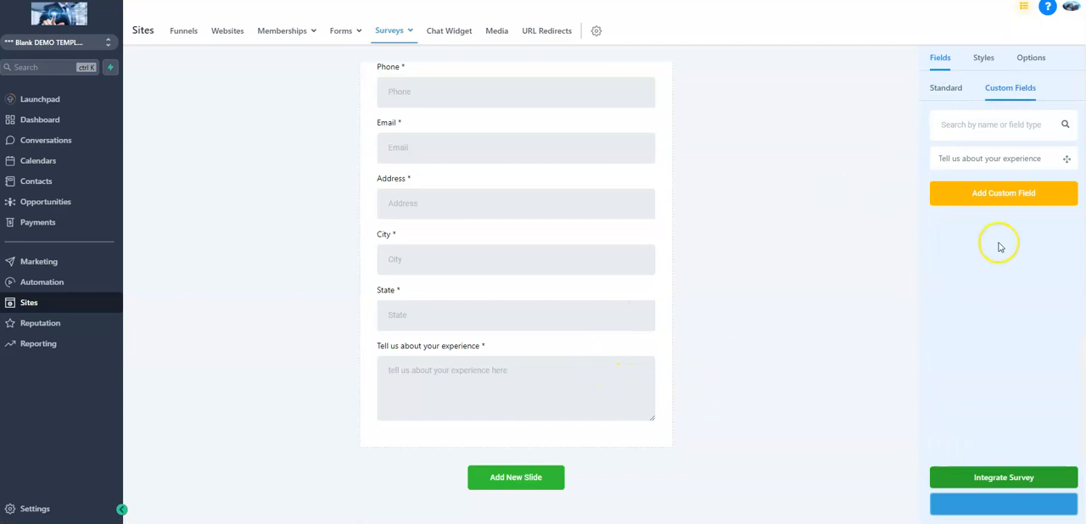
Save a Multiple Options field 'Are you ready to get started right away?' with placeholder 'select yes or no' and options YES, NO
{"action": "left_click", "coordinate": [1003, 194]}
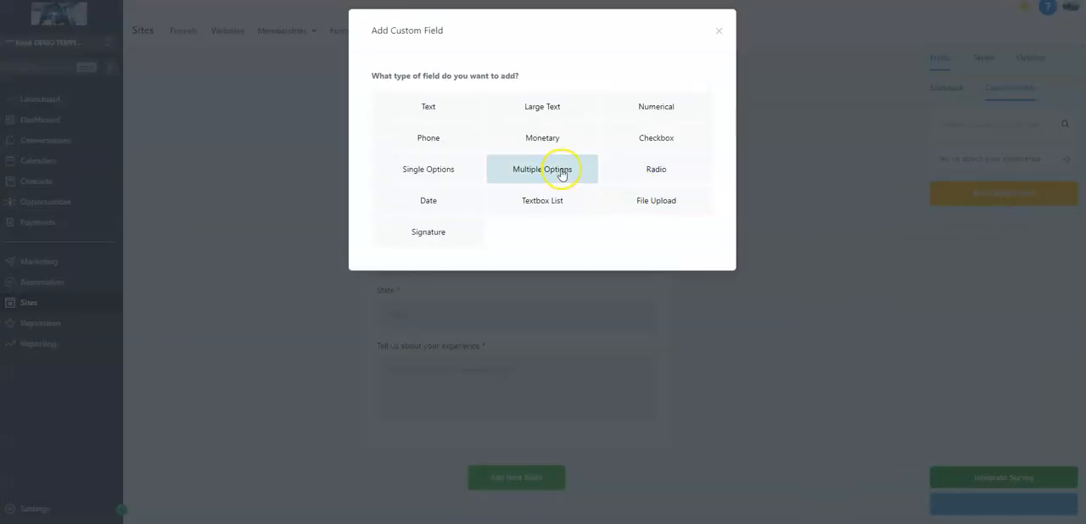
{"action": "left_click", "coordinate": [543, 169]}
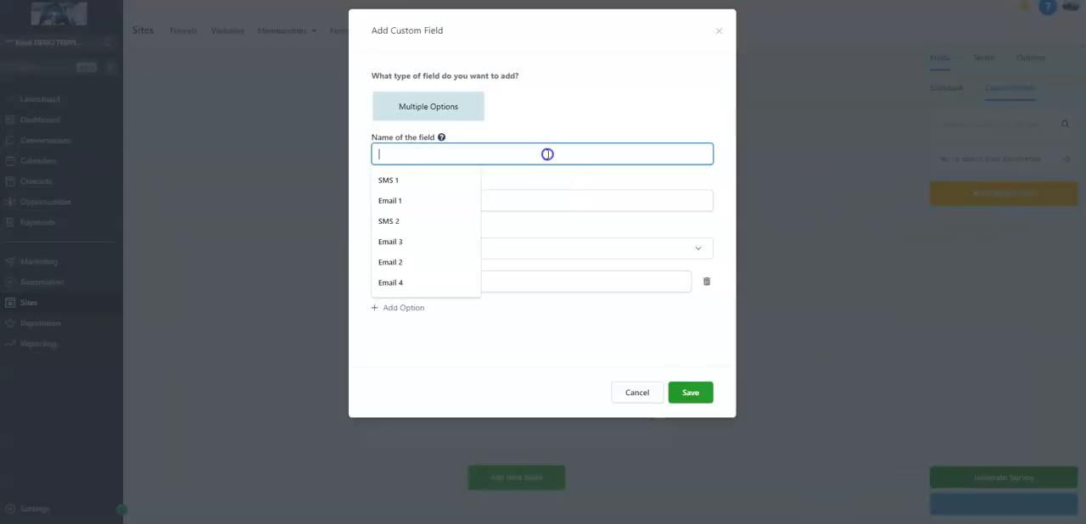
{"action": "type", "text": "Are you ready to get started right away?"}
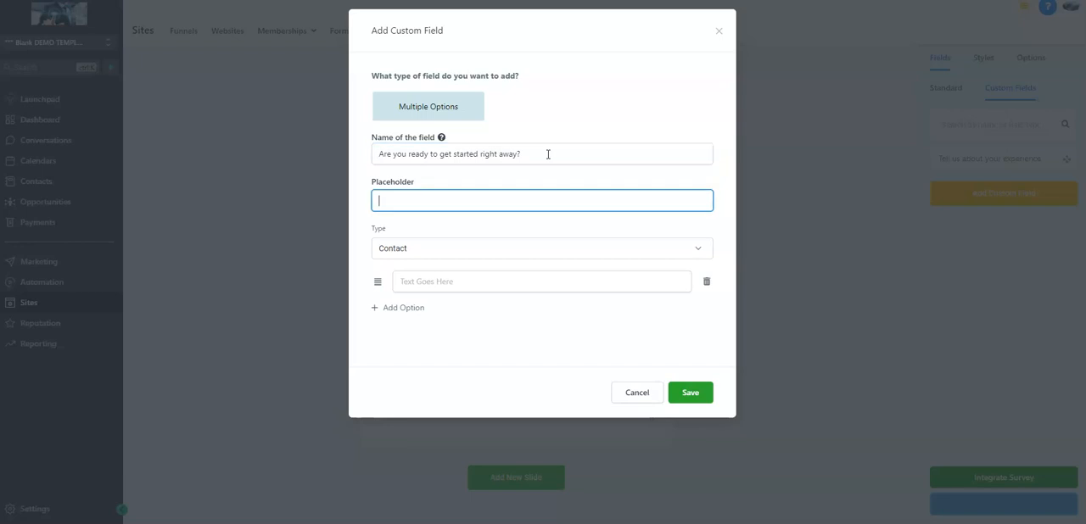
{"action": "type", "text": "select yes or no"}
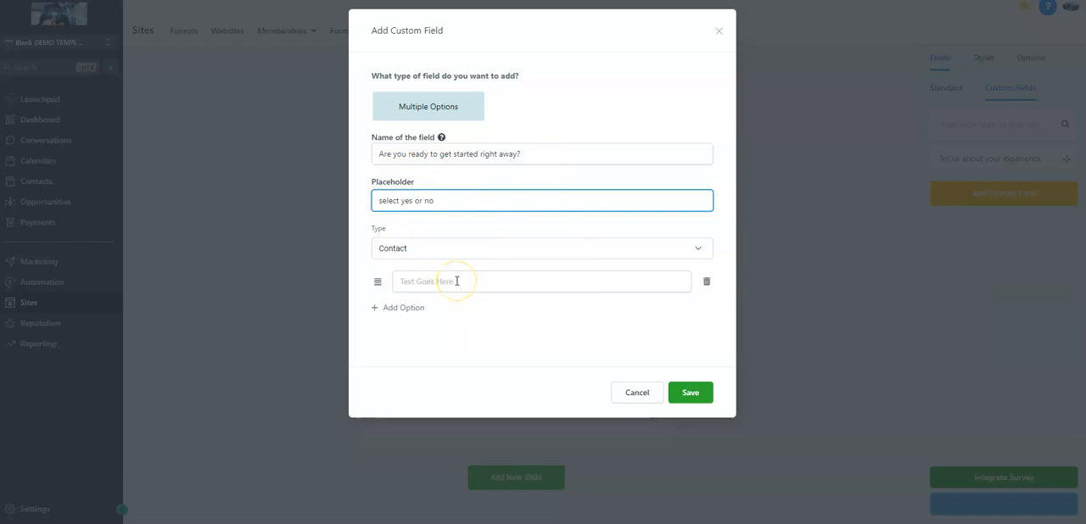
{"action": "type", "text": "YES"}
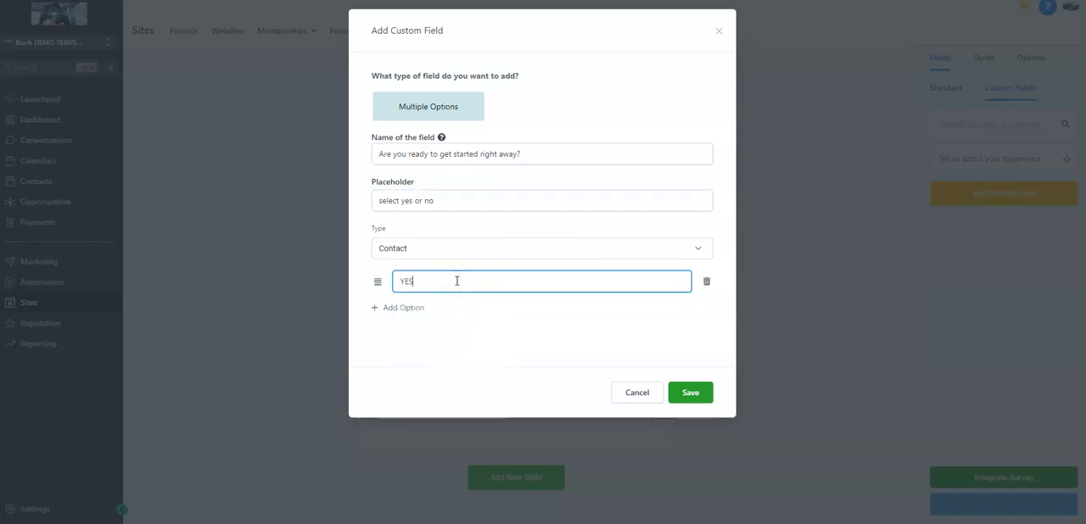
{"action": "left_click", "coordinate": [398, 308]}
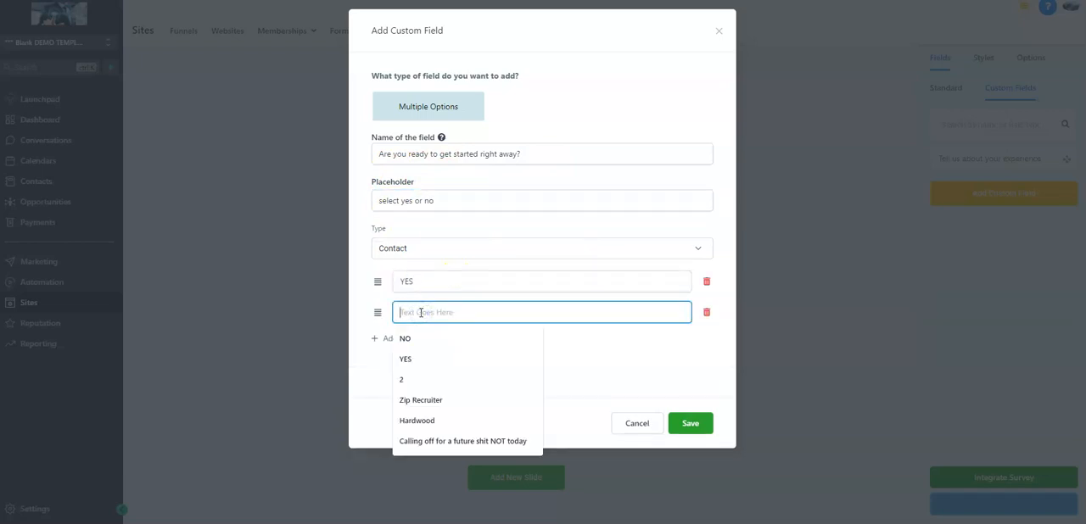
{"action": "left_click", "coordinate": [404, 340]}
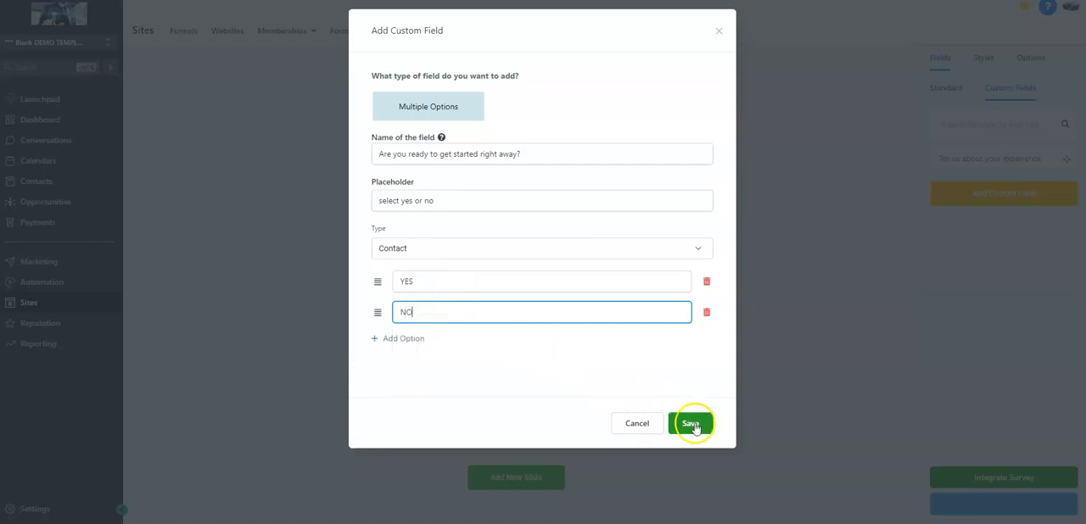
{"action": "left_click", "coordinate": [689, 424]}
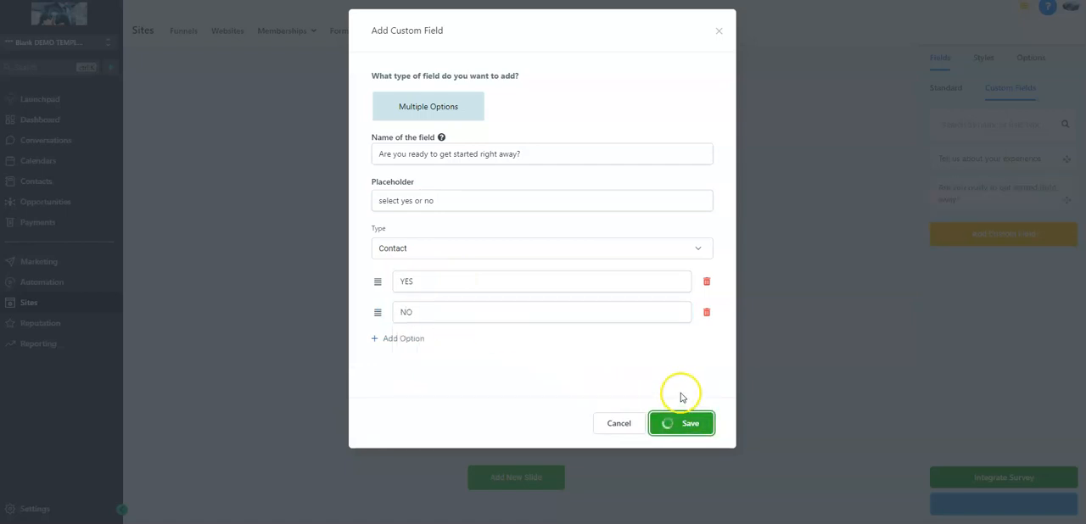
{"action": "left_click", "coordinate": [682, 424]}
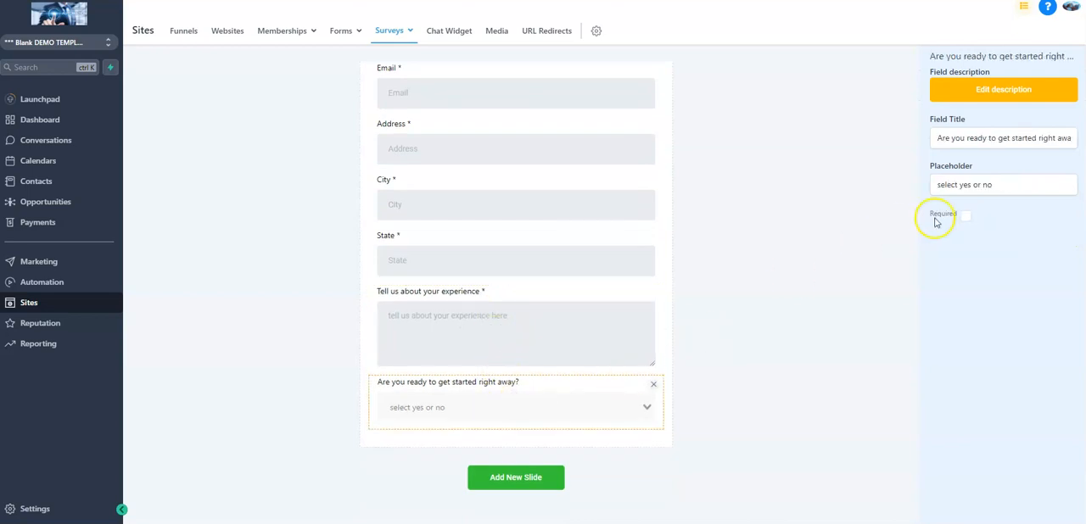
Mark the 'Are you ready to get started right away?' question as required
{"action": "left_click", "coordinate": [806, 254]}
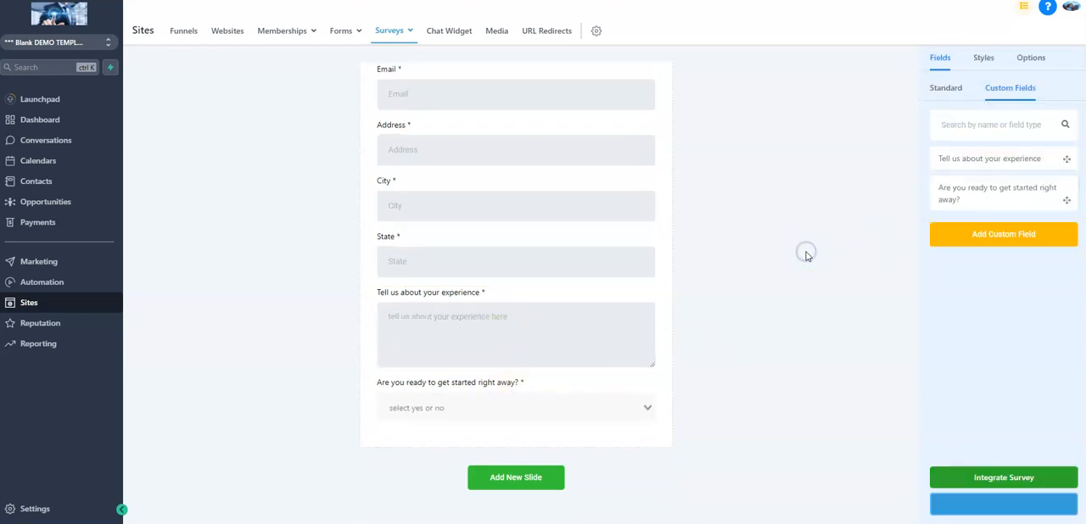
{"action": "mouse_move", "coordinate": [726, 315]}
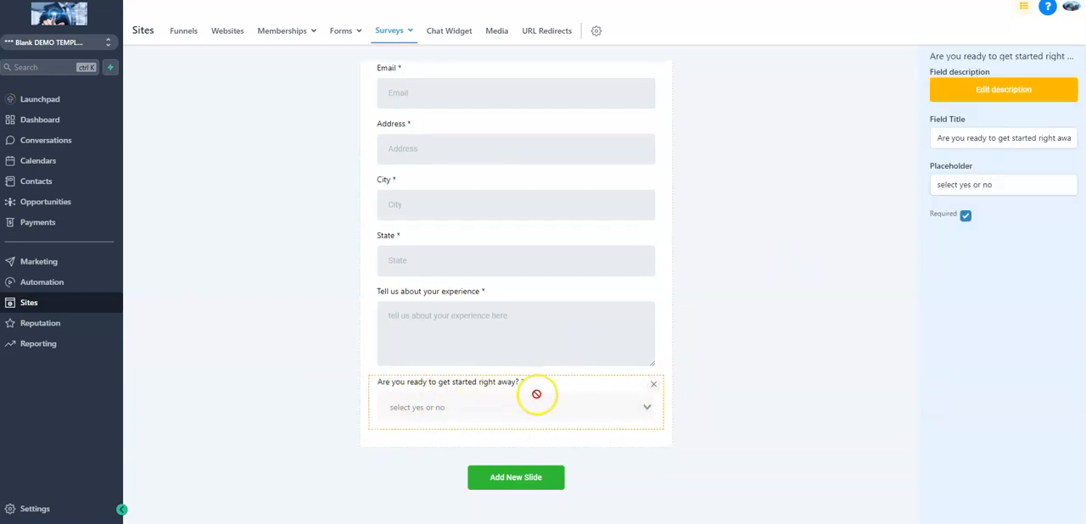
{"action": "left_click", "coordinate": [755, 342]}
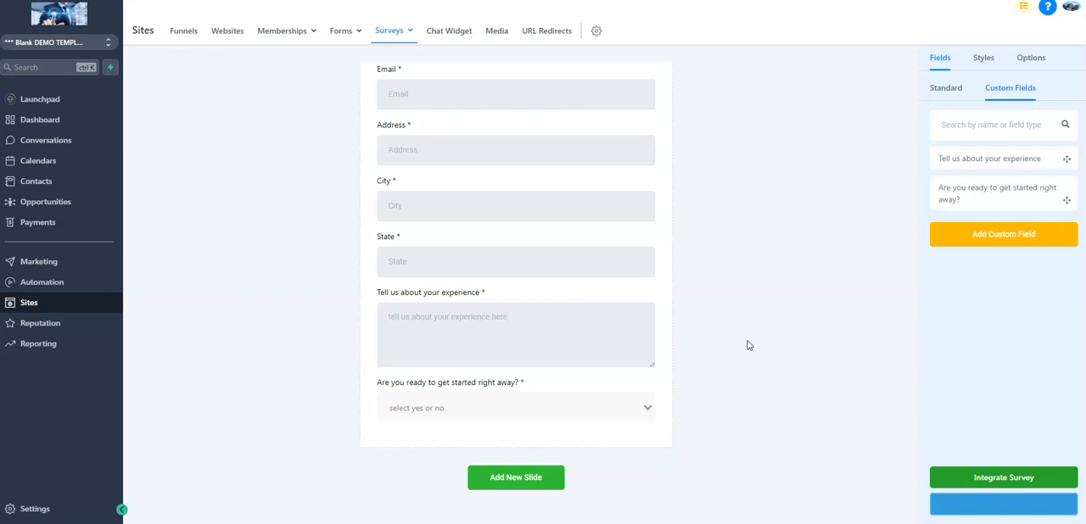
{"action": "mouse_move", "coordinate": [461, 346]}
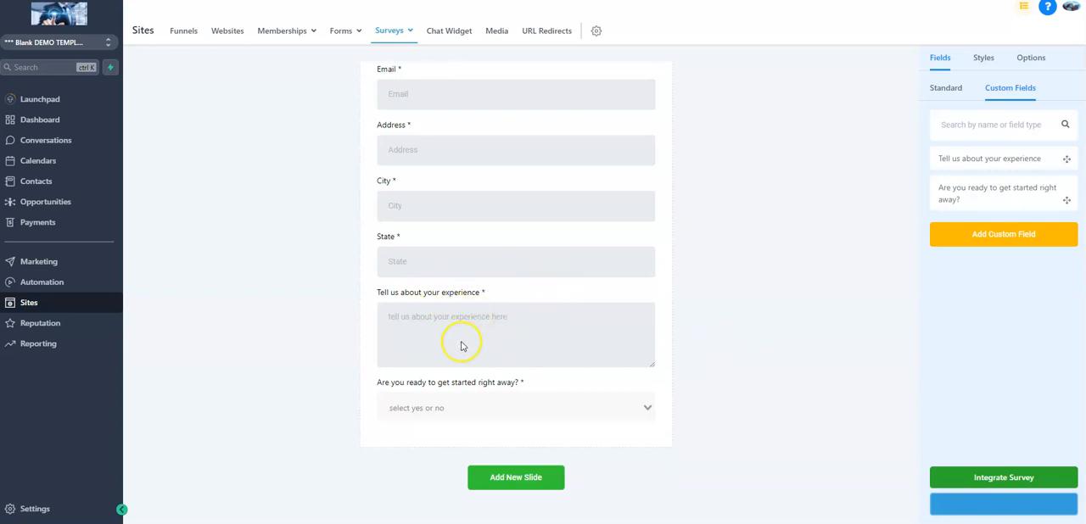
{"action": "mouse_move", "coordinate": [601, 333]}
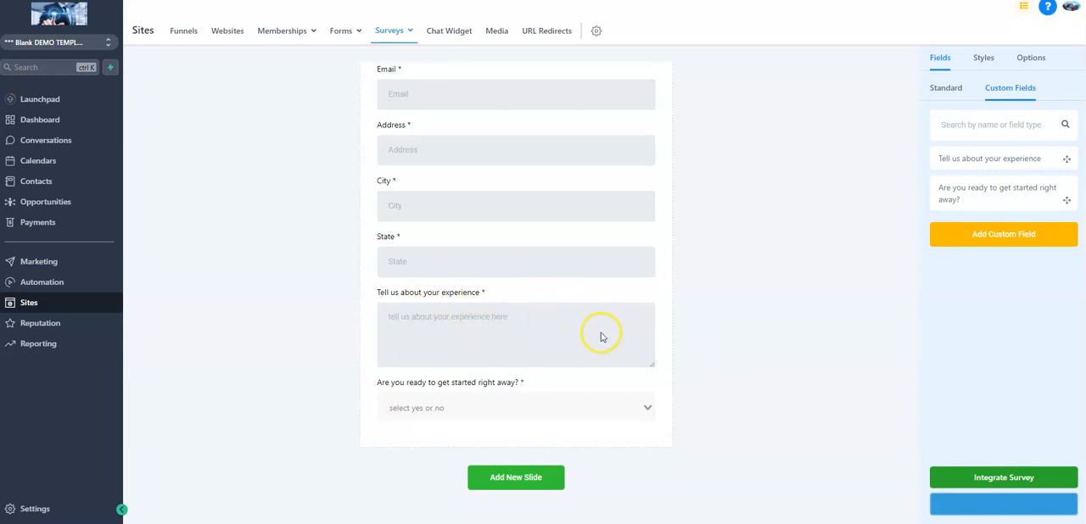
{"action": "mouse_move", "coordinate": [710, 365]}
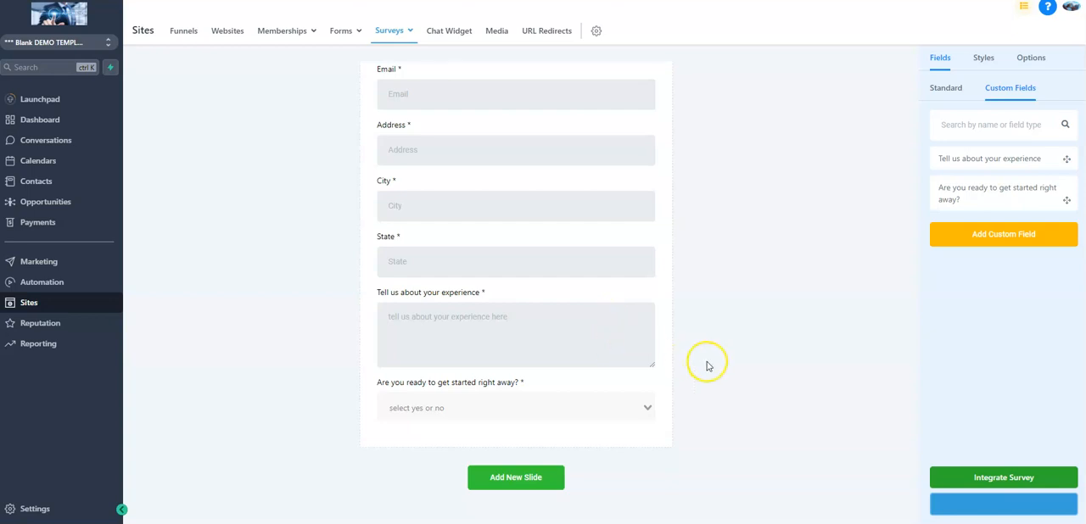
{"action": "mouse_move", "coordinate": [784, 377]}
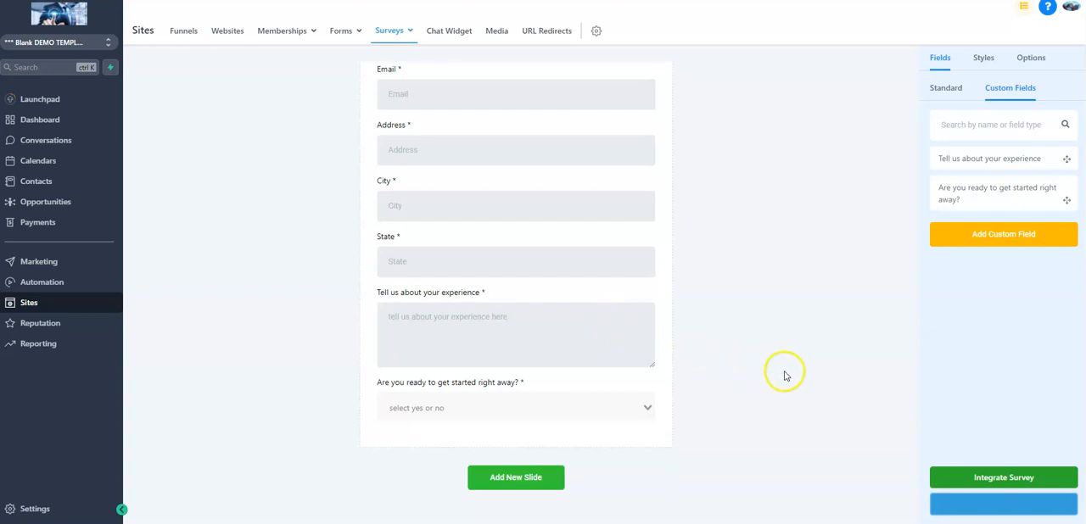
{"action": "mouse_move", "coordinate": [636, 440]}
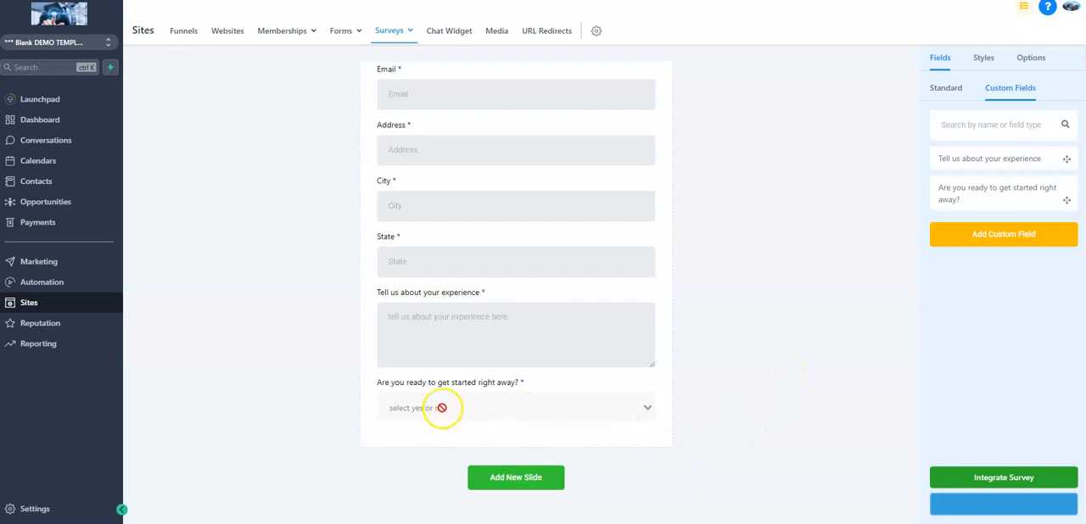
{"action": "mouse_move", "coordinate": [709, 358]}
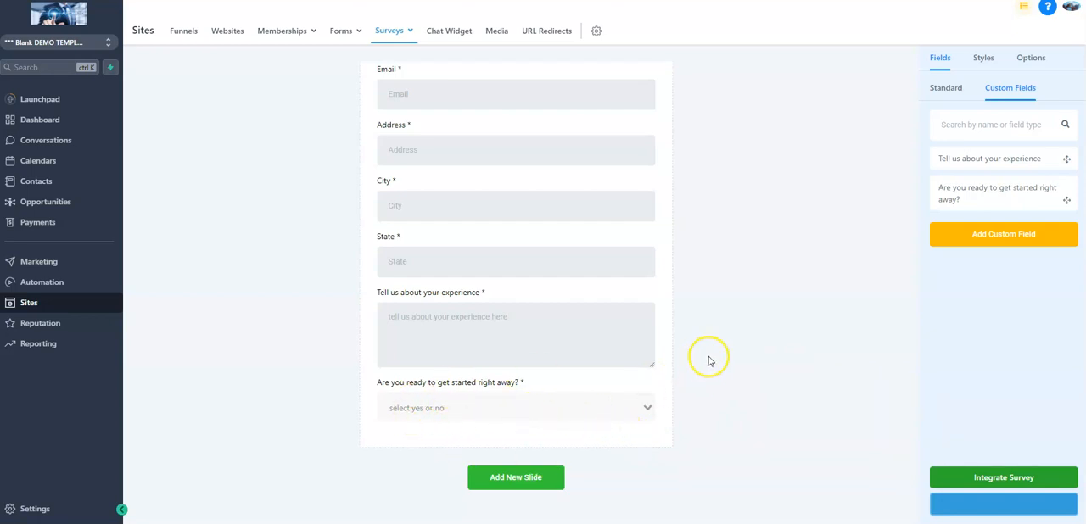
{"action": "mouse_move", "coordinate": [710, 356]}
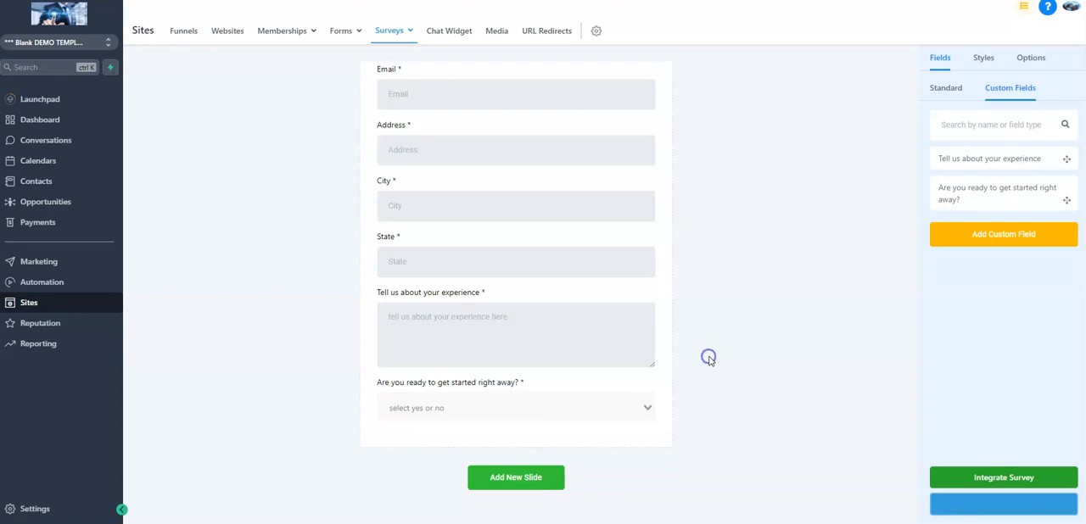
{"action": "mouse_move", "coordinate": [733, 330]}
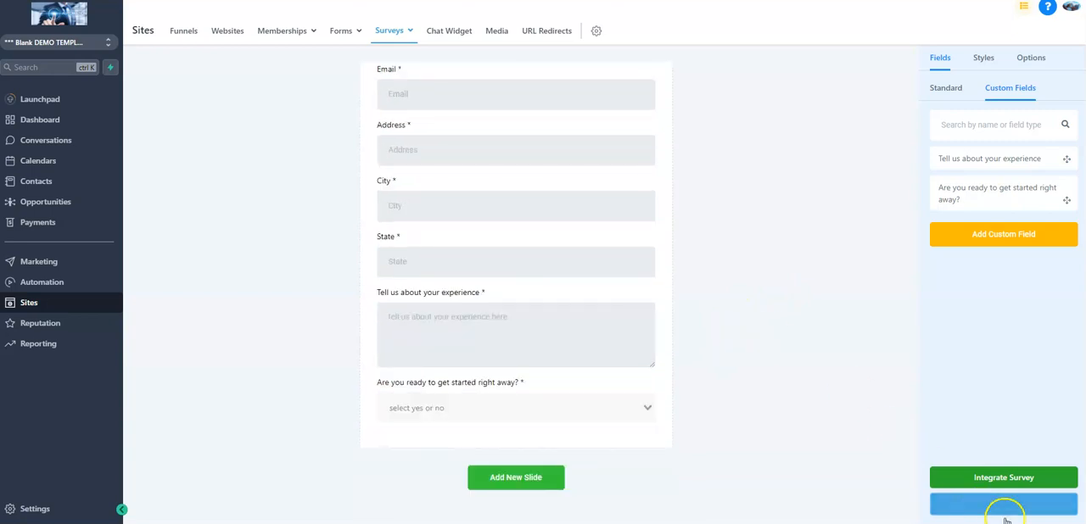
Save My First Survey and get its shareable link from the Integrate Survey options
{"action": "left_click", "coordinate": [1005, 504]}
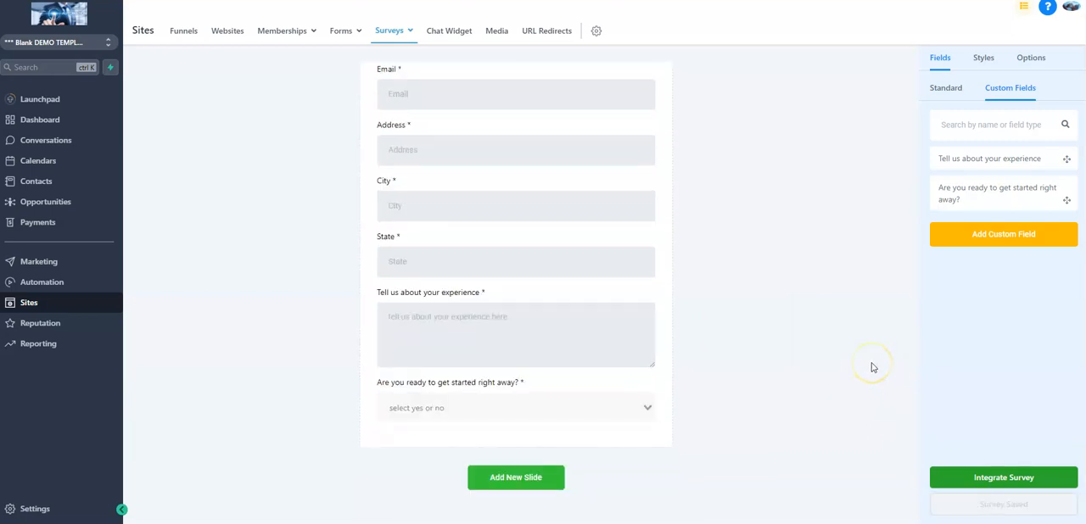
{"action": "left_click", "coordinate": [1003, 477]}
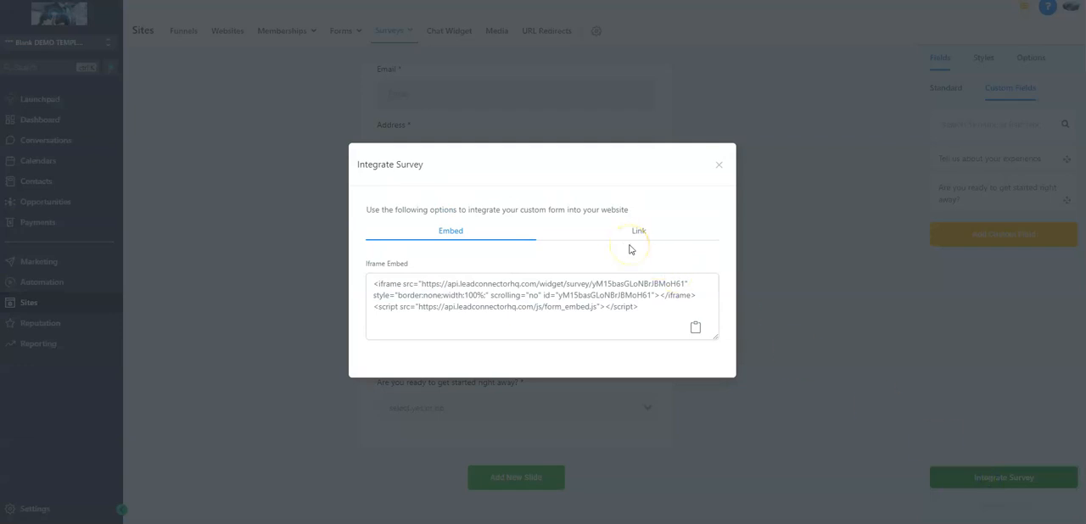
{"action": "left_click", "coordinate": [638, 231]}
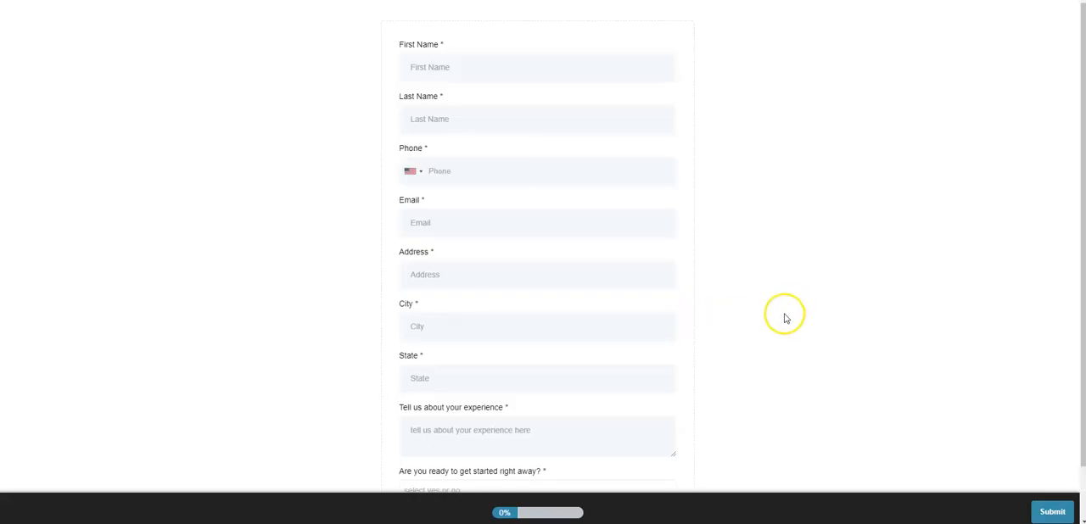
{"action": "scroll", "scroll_direction": "down", "scroll_amount": 3}
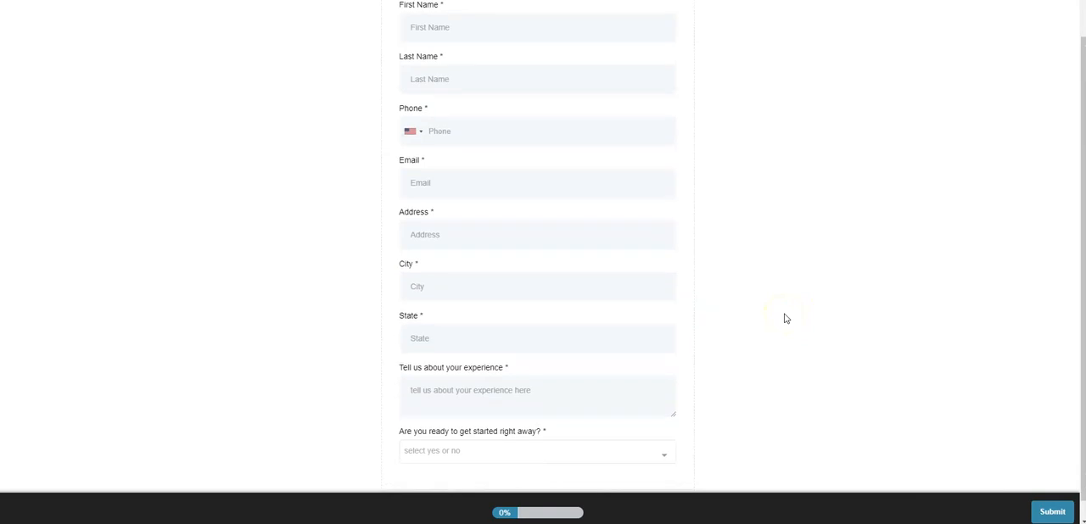
{"action": "scroll", "scroll_direction": "up", "scroll_amount": 3}
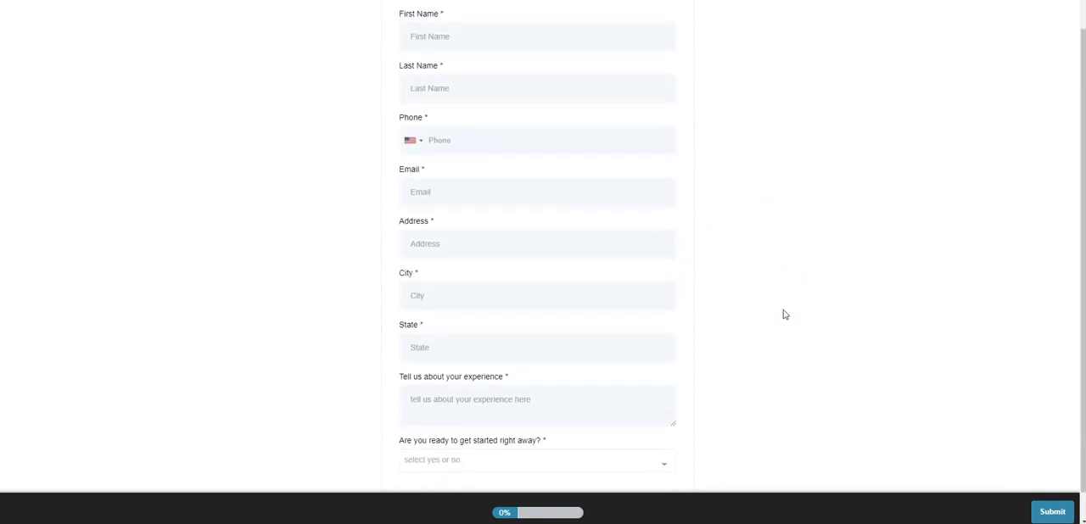
{"action": "scroll", "scroll_direction": "up", "scroll_amount": 3}
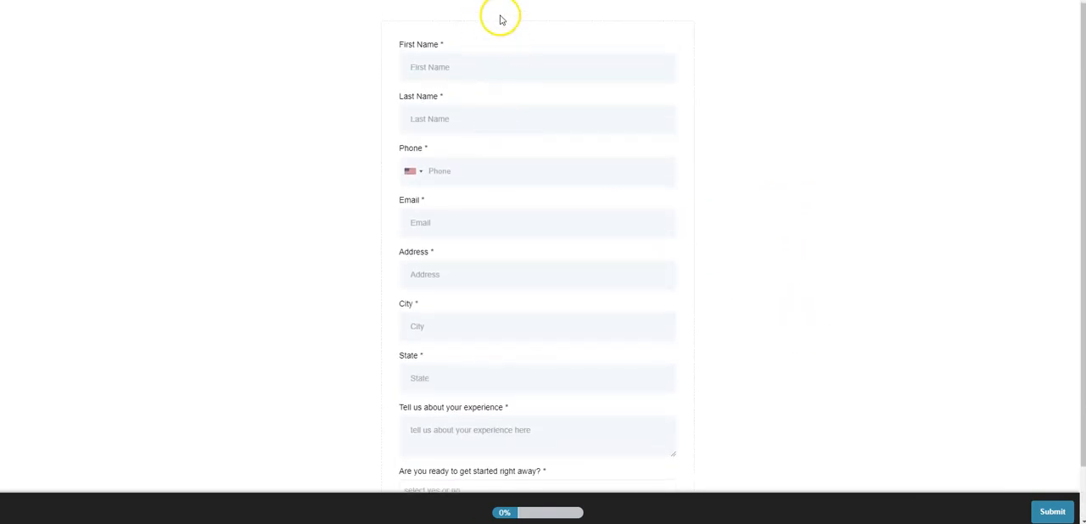
{"action": "mouse_move", "coordinate": [329, 73]}
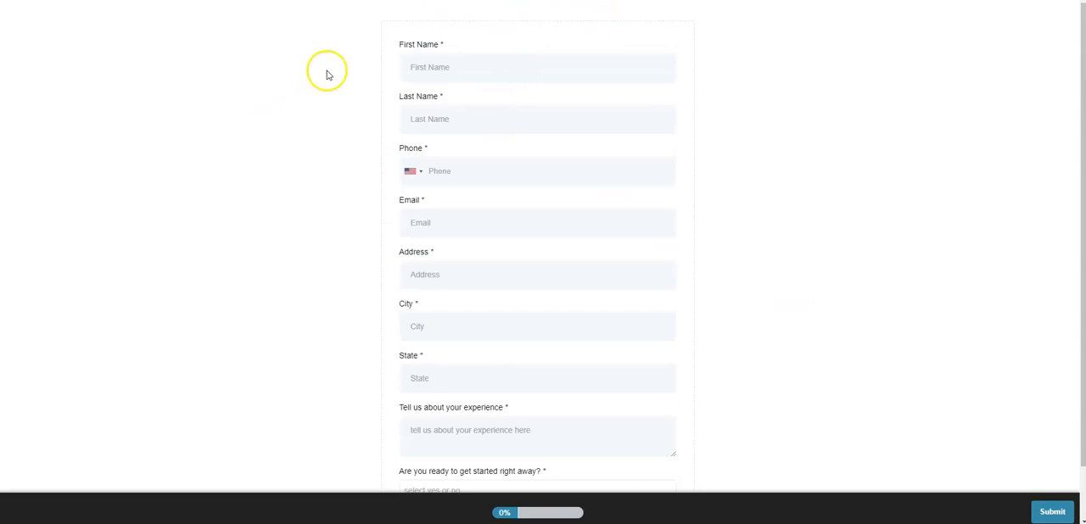
{"action": "mouse_move", "coordinate": [737, 309]}
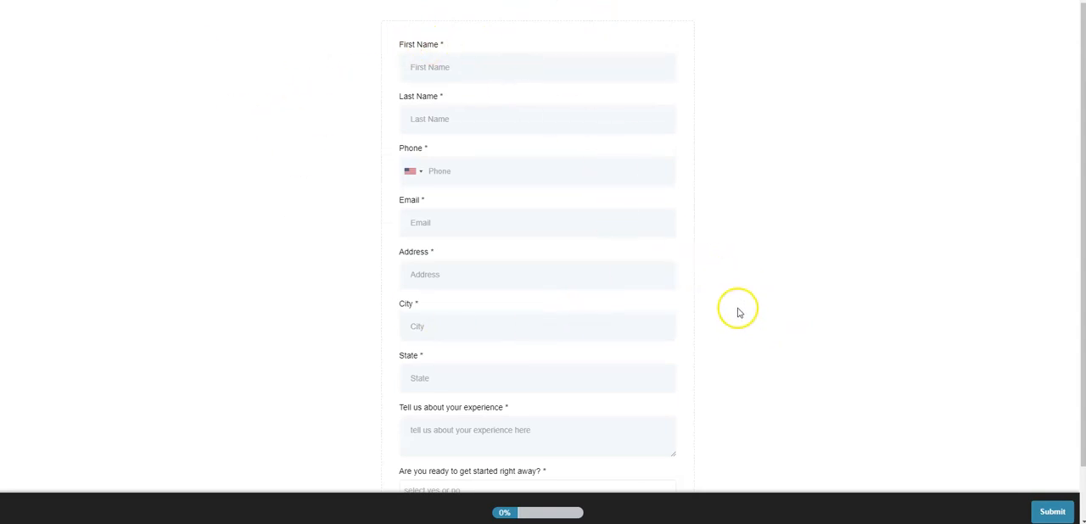
{"action": "mouse_move", "coordinate": [751, 325]}
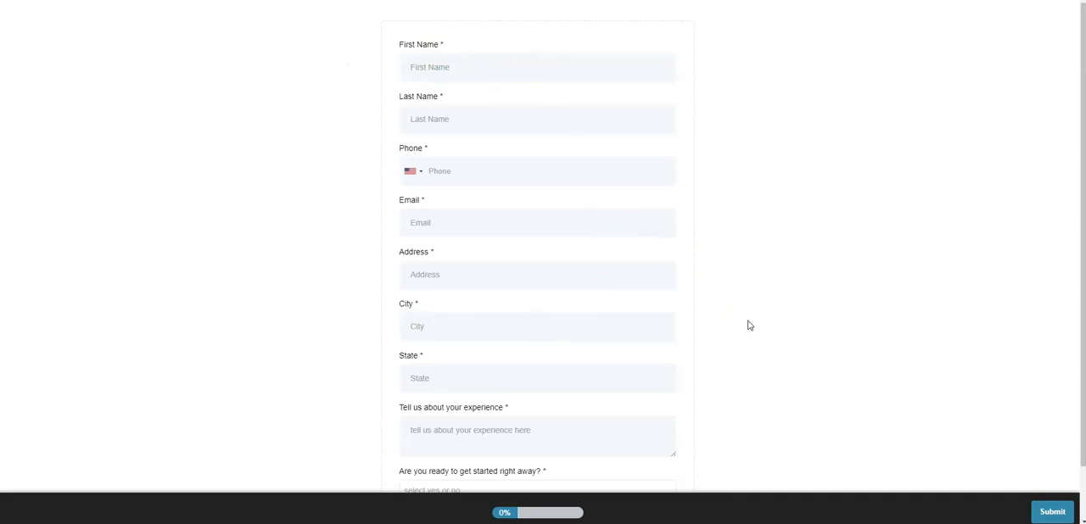
{"action": "scroll", "scroll_direction": "down", "scroll_amount": 3}
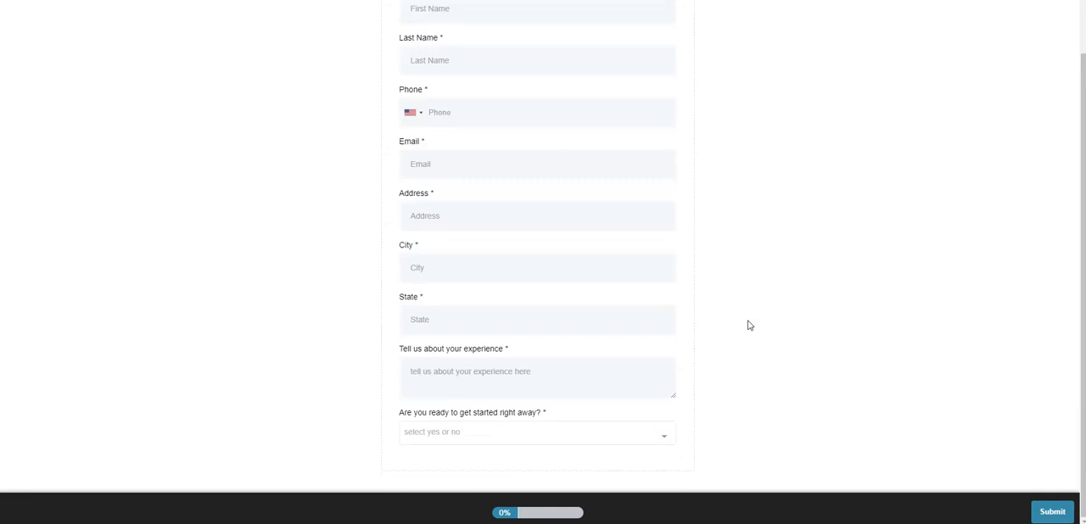
{"action": "scroll", "scroll_direction": "up", "scroll_amount": 3}
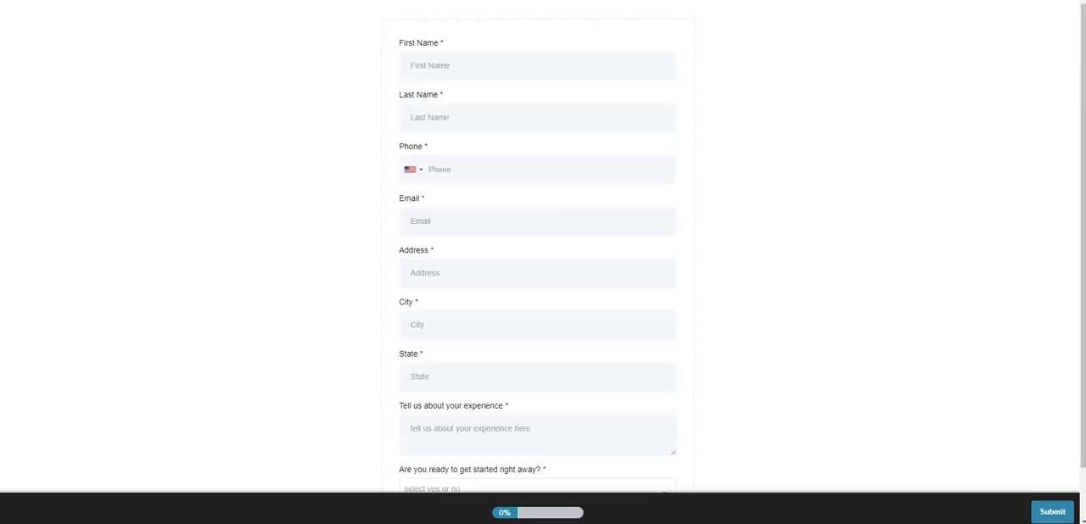
Return to the survey builder and close the Integrate Survey dialog to show Slide 1 fields
{"action": "left_click", "coordinate": [1003, 477]}
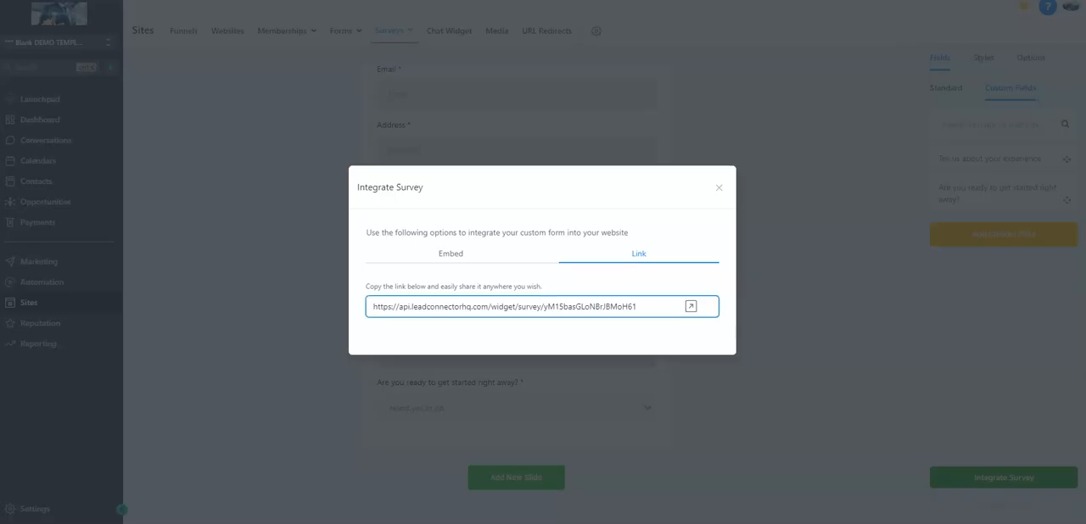
{"action": "mouse_move", "coordinate": [273, 115]}
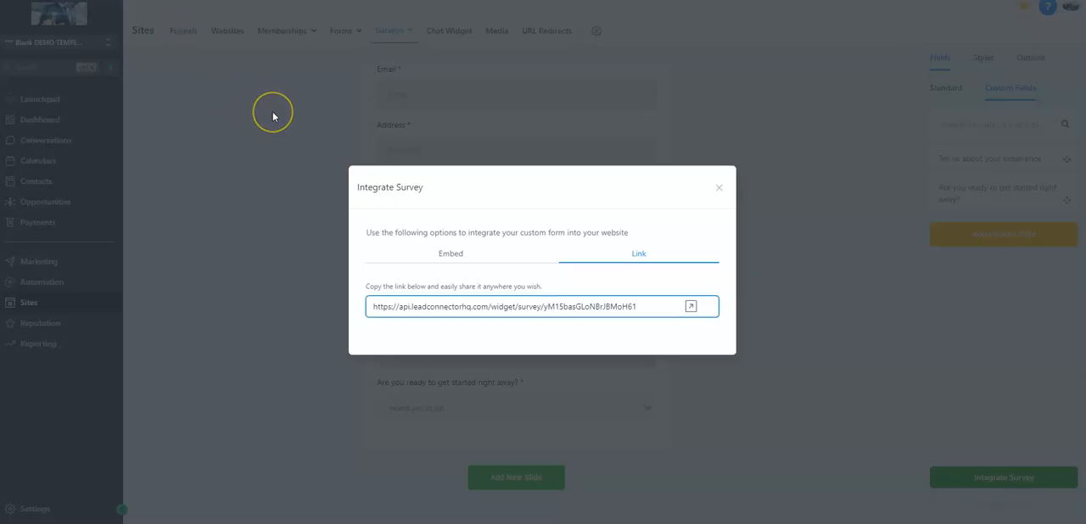
{"action": "mouse_move", "coordinate": [268, 95]}
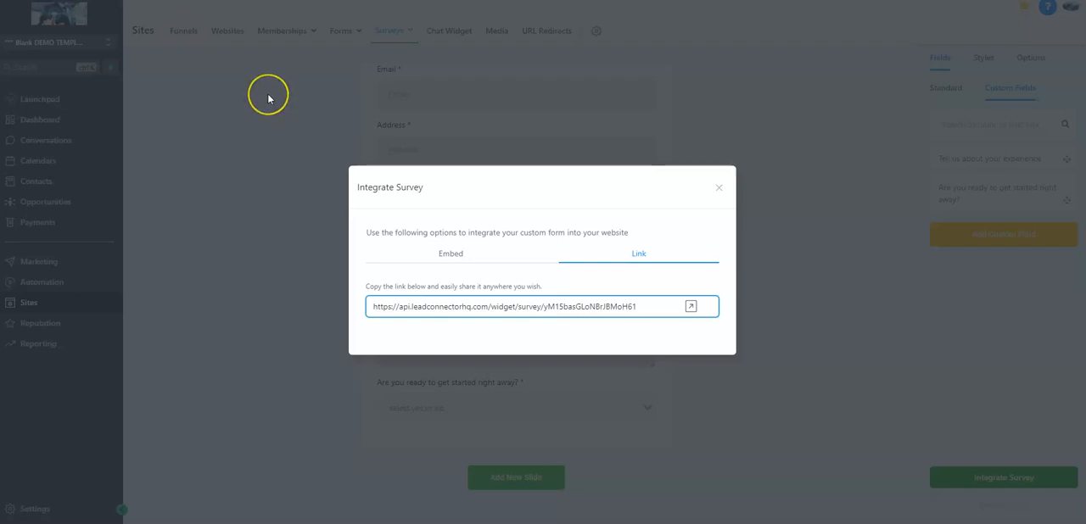
{"action": "mouse_move", "coordinate": [268, 156]}
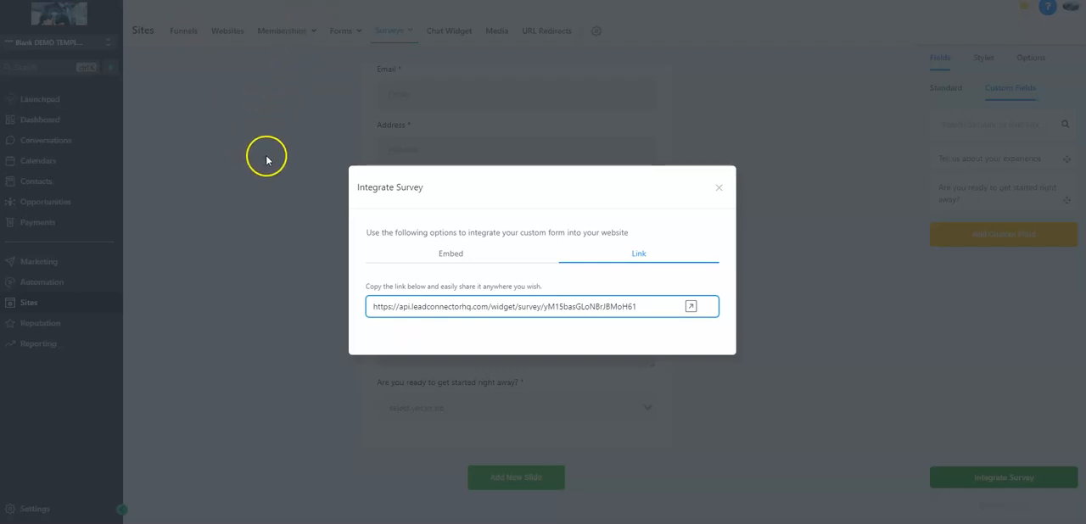
{"action": "mouse_move", "coordinate": [732, 145]}
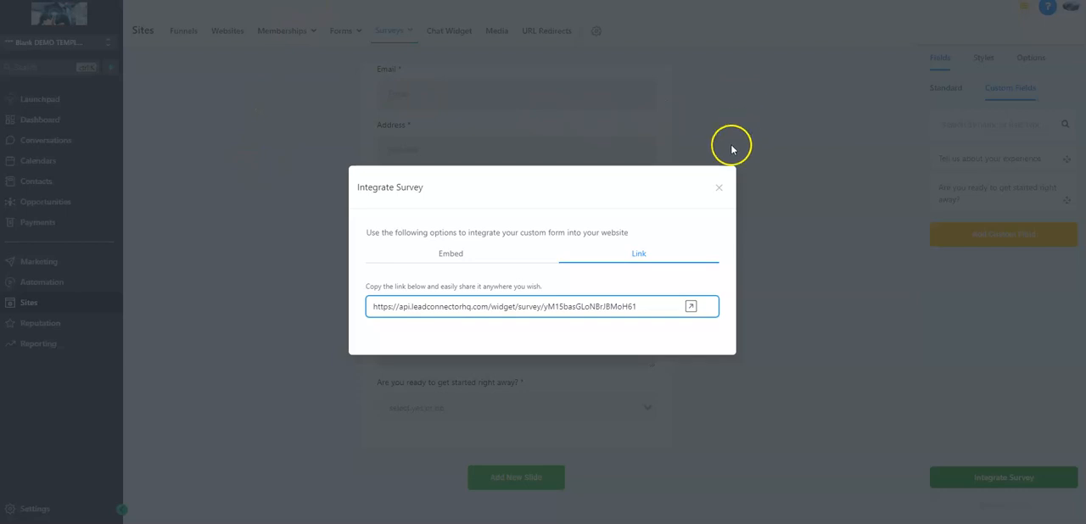
{"action": "left_click", "coordinate": [720, 188]}
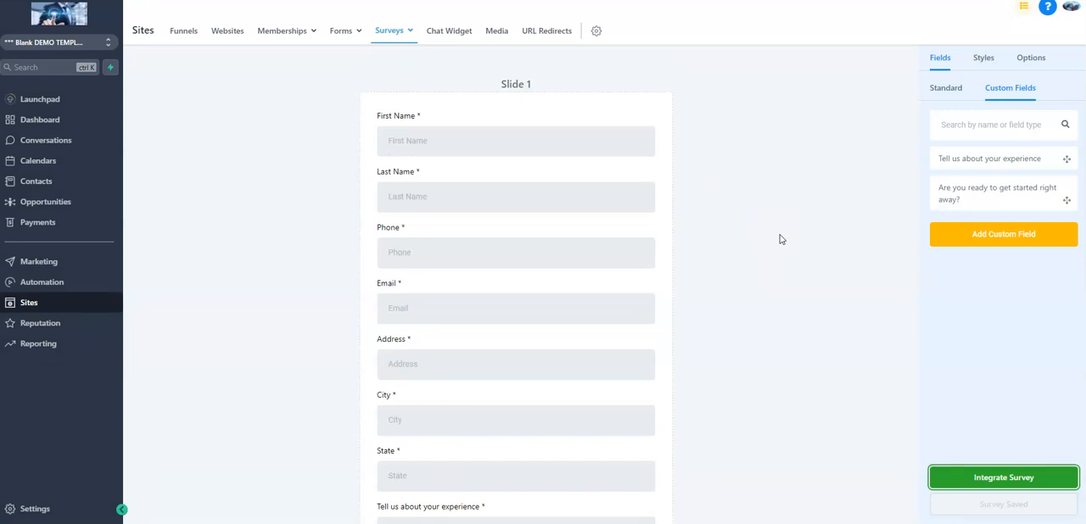
{"action": "mouse_move", "coordinate": [774, 257]}
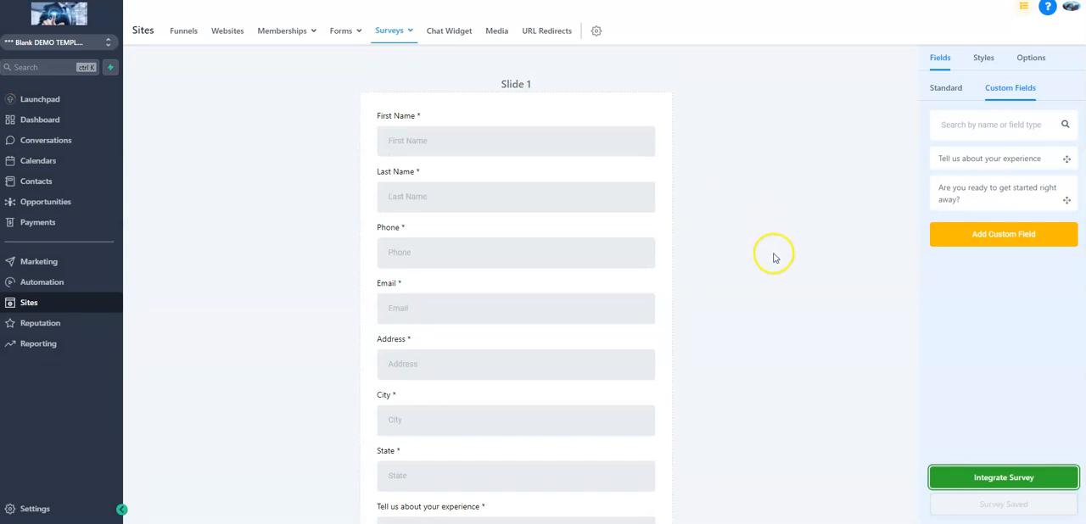
Visit the survey Analyze page and then the Submissions page, both showing no records
{"action": "left_click", "coordinate": [389, 31]}
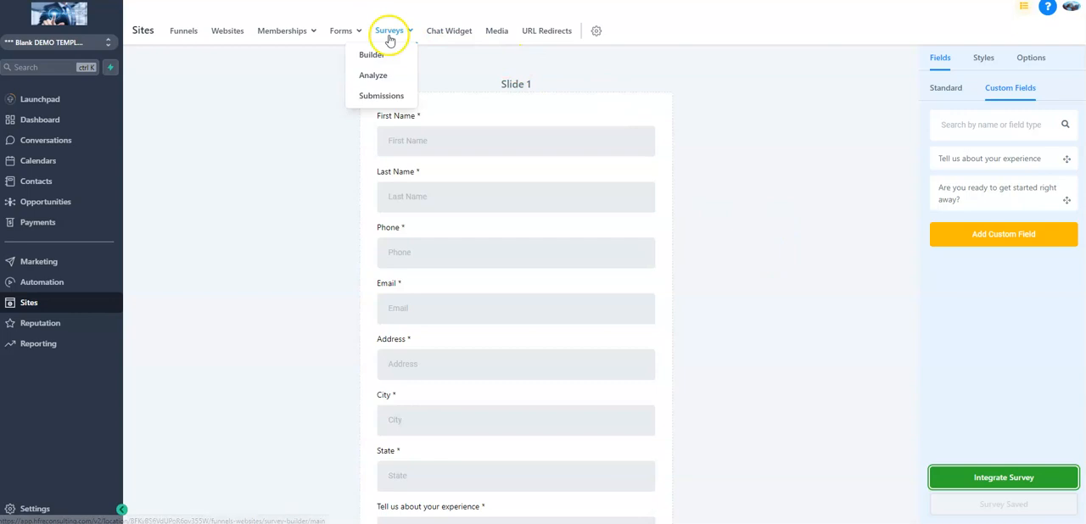
{"action": "left_click", "coordinate": [374, 75]}
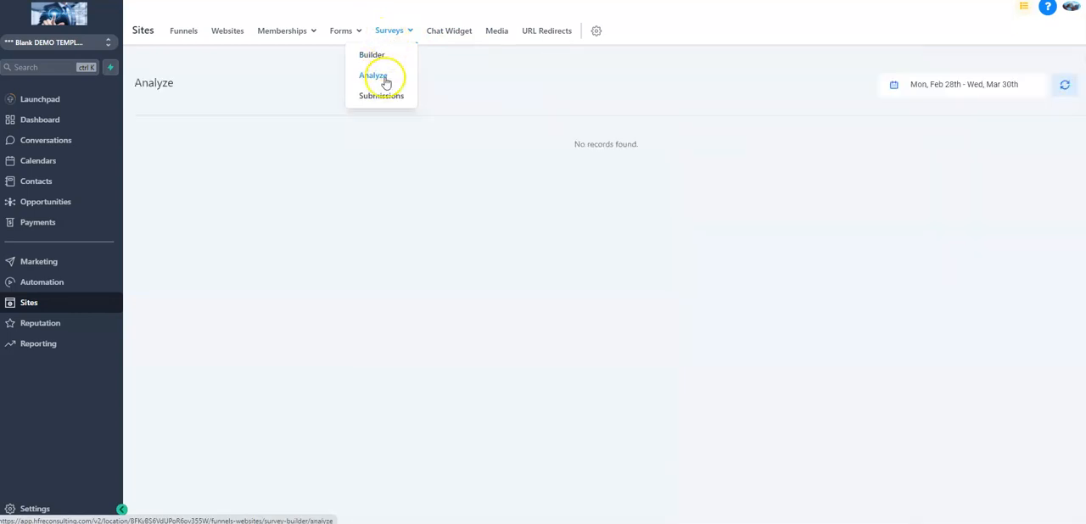
{"action": "left_click", "coordinate": [372, 75]}
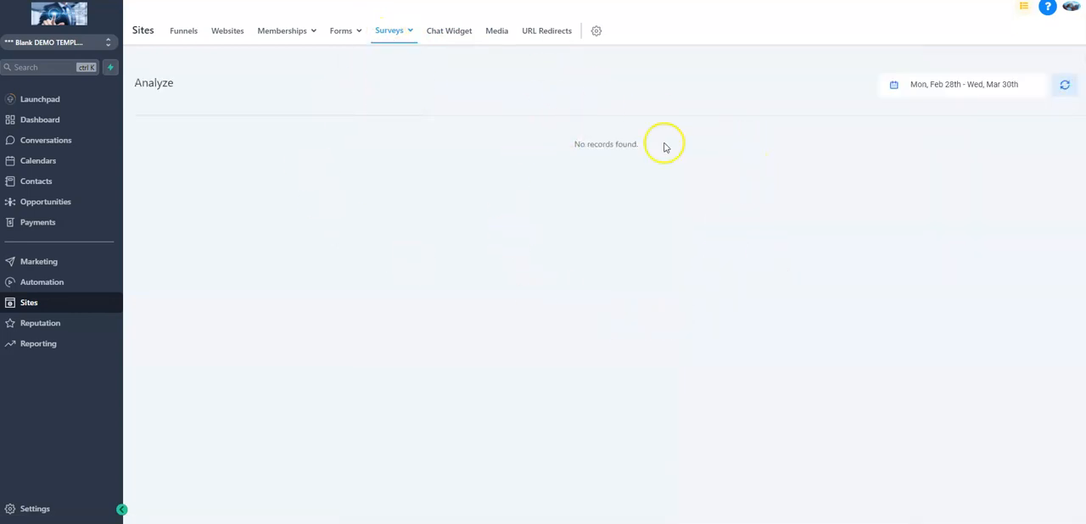
{"action": "left_click", "coordinate": [390, 31]}
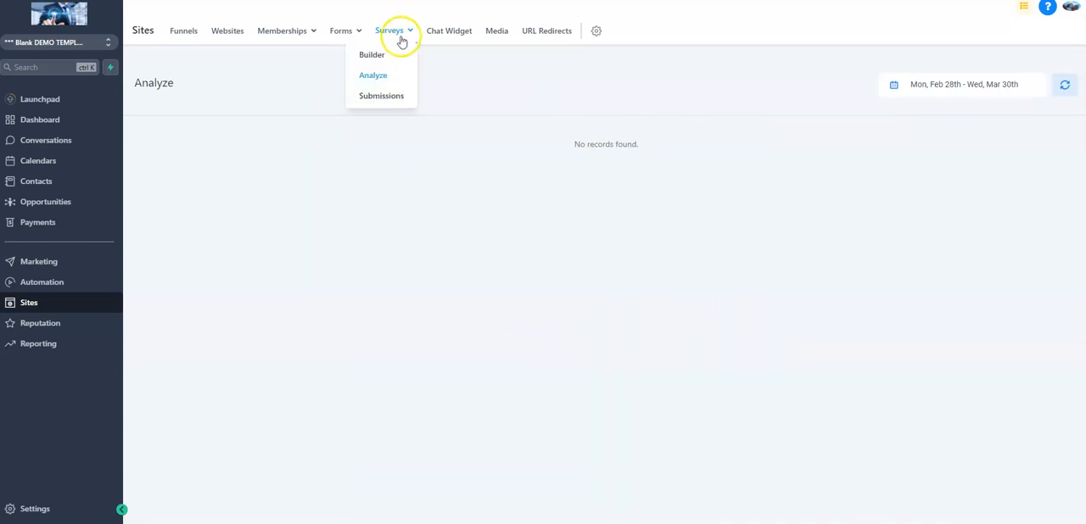
{"action": "left_click", "coordinate": [380, 95]}
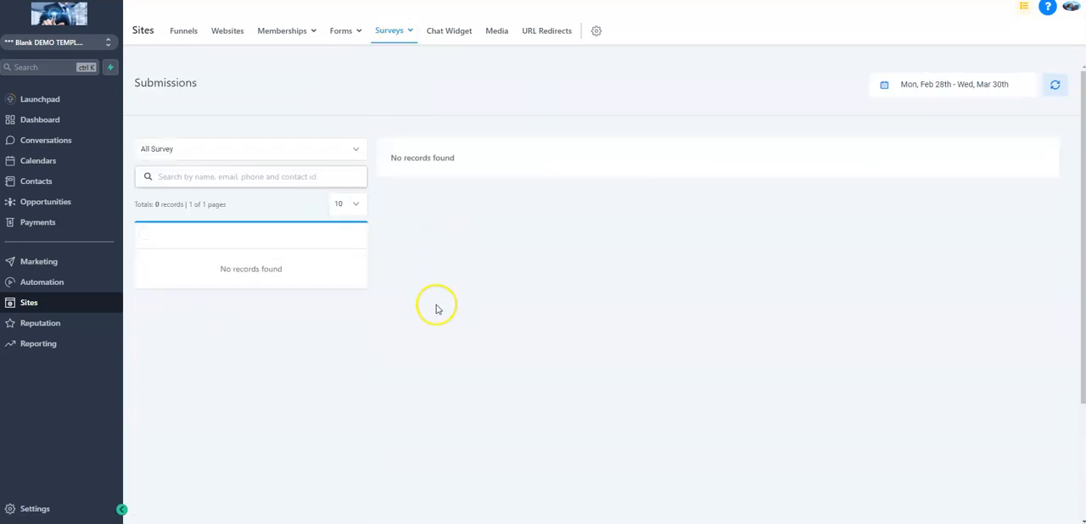
{"action": "mouse_move", "coordinate": [507, 197]}
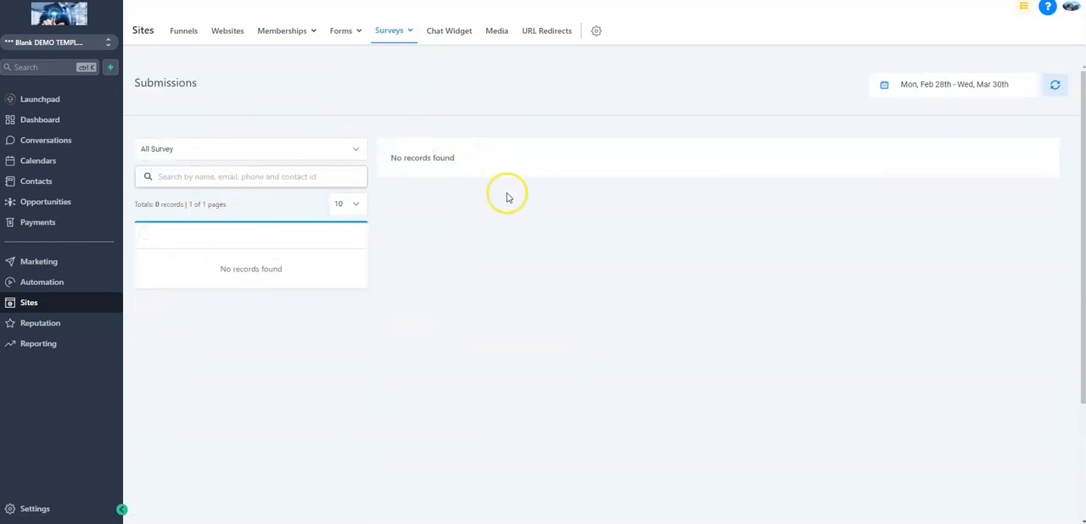
{"action": "mouse_move", "coordinate": [509, 210]}
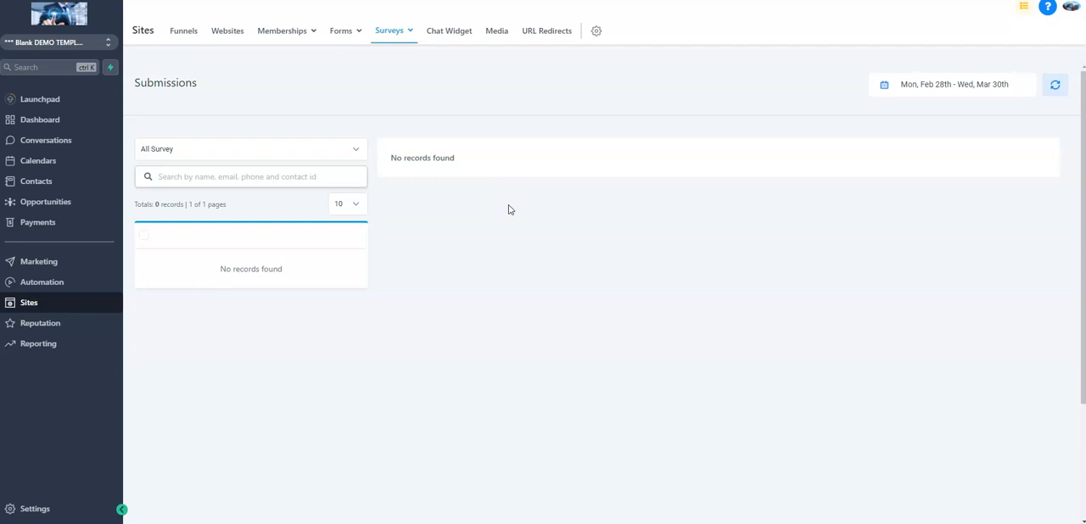
{"action": "left_click", "coordinate": [390, 30]}
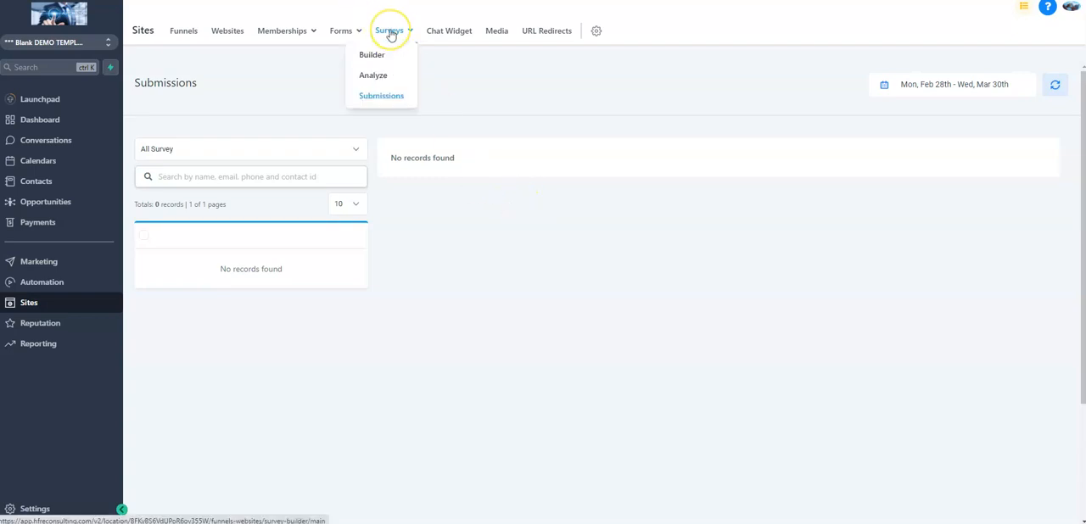
Go to the survey Builder list and reopen My First Survey for editing
{"action": "left_click", "coordinate": [372, 54]}
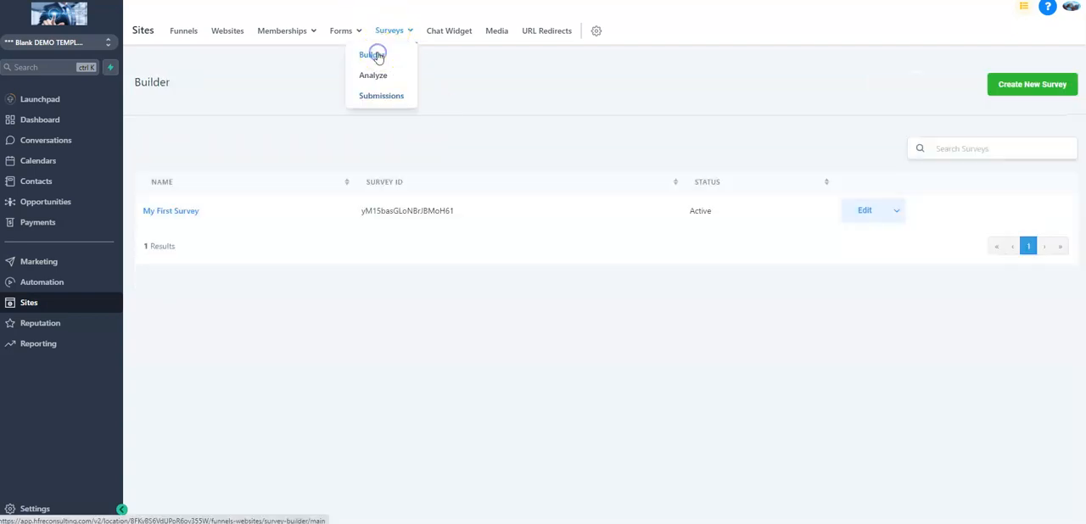
{"action": "left_click", "coordinate": [372, 55]}
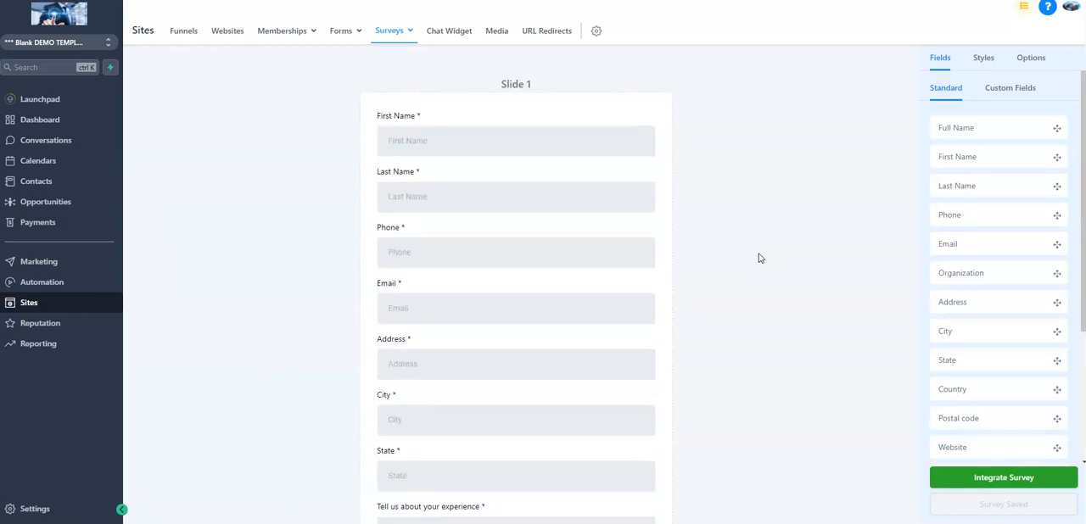
{"action": "mouse_move", "coordinate": [764, 258]}
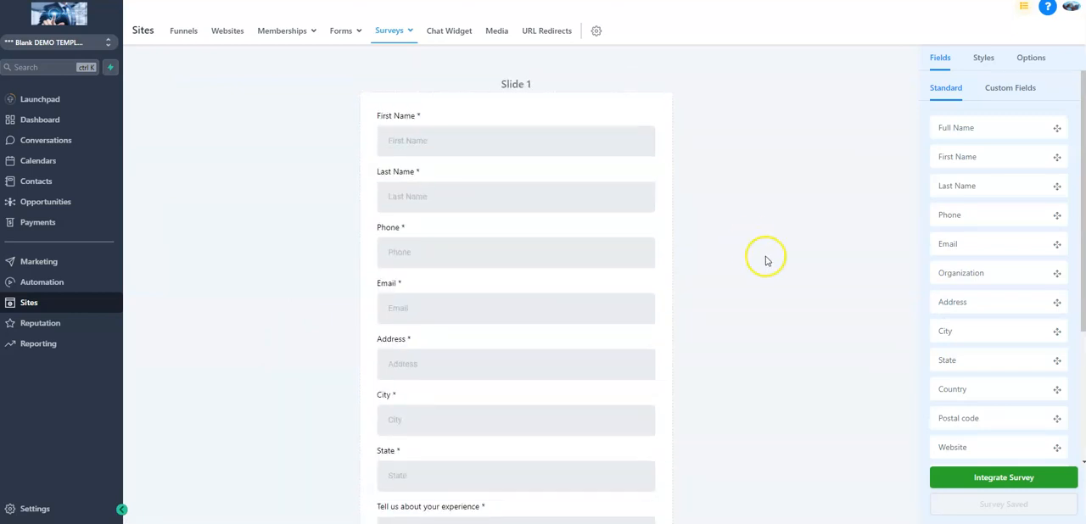